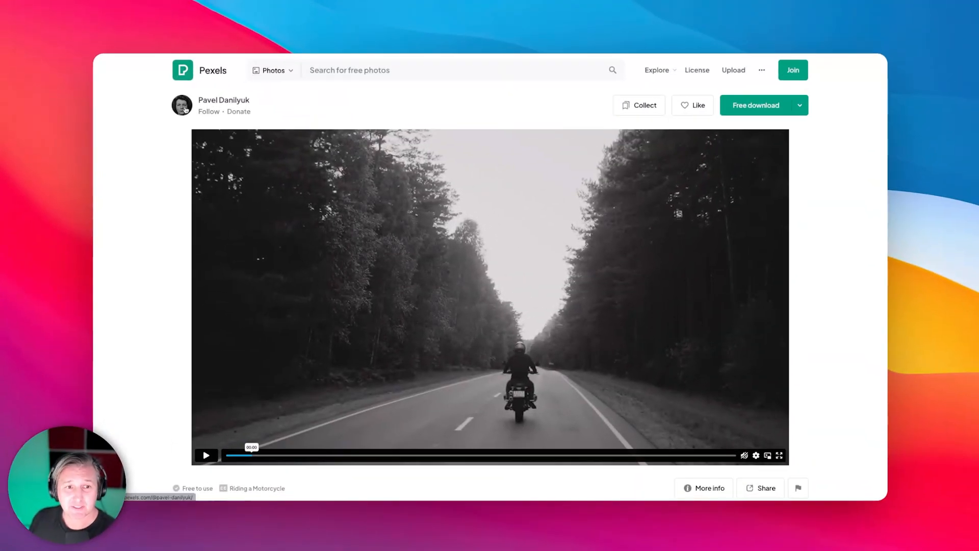
mouse_move(447, 284)
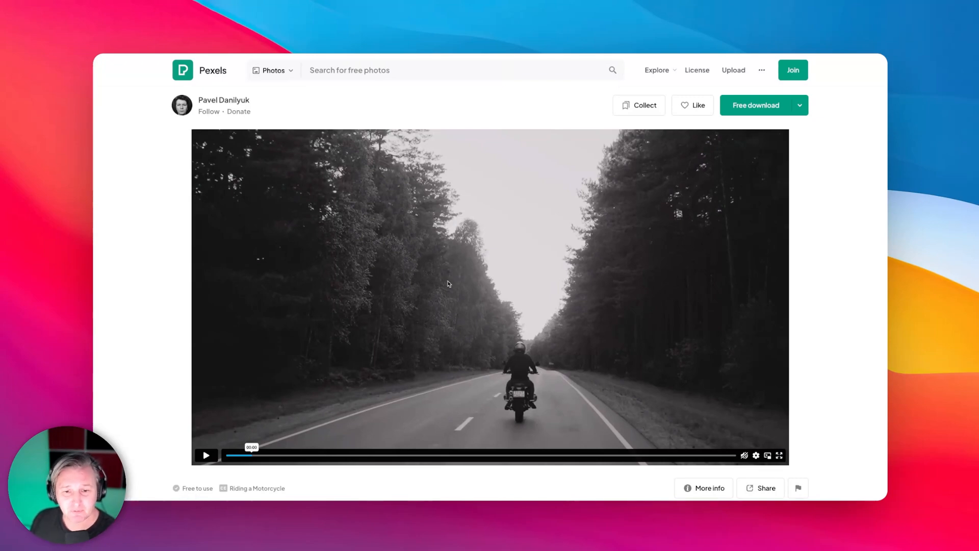
mouse_move(595, 355)
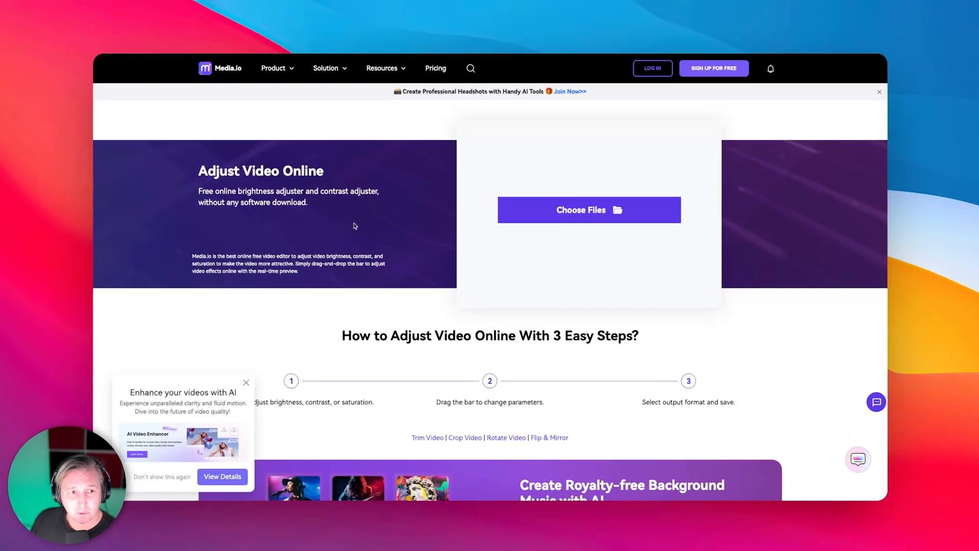
mouse_move(365, 223)
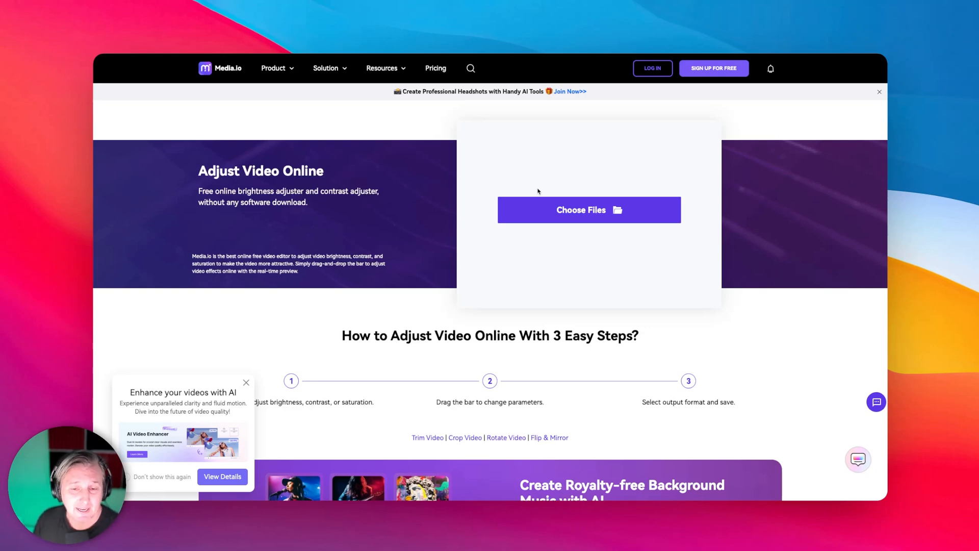
mouse_move(538, 187)
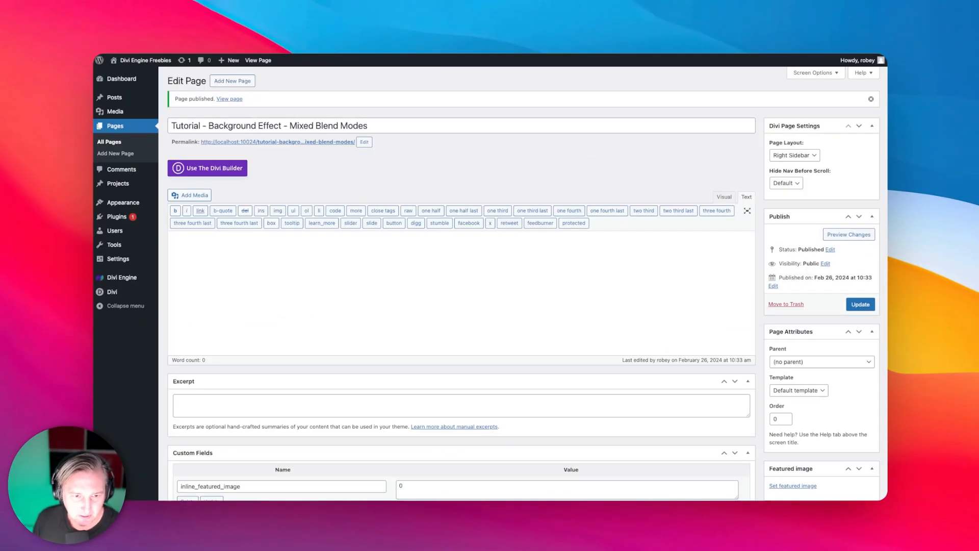
mouse_move(631, 216)
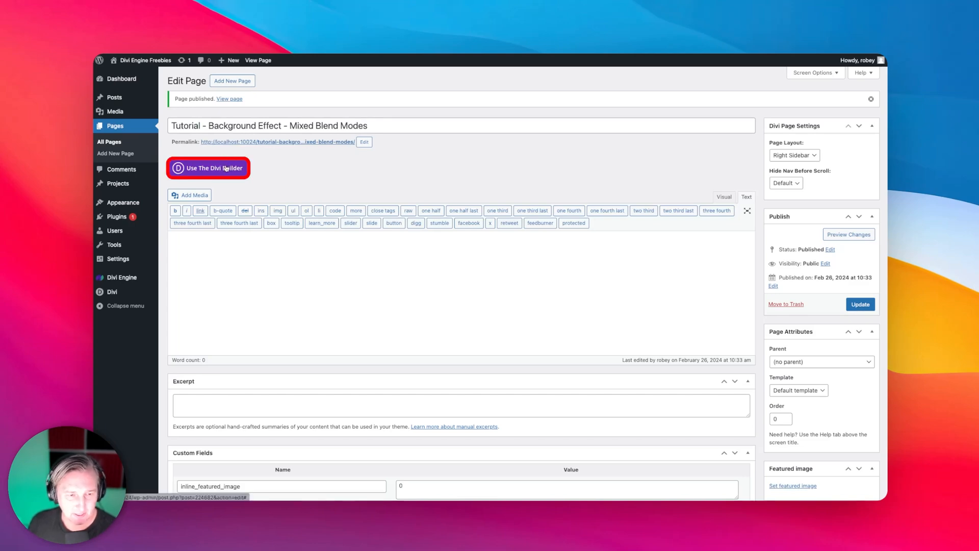
- Enable the Divi Builder from scratch and add a fullwidth section with a Fullwidth Header module
click(208, 168)
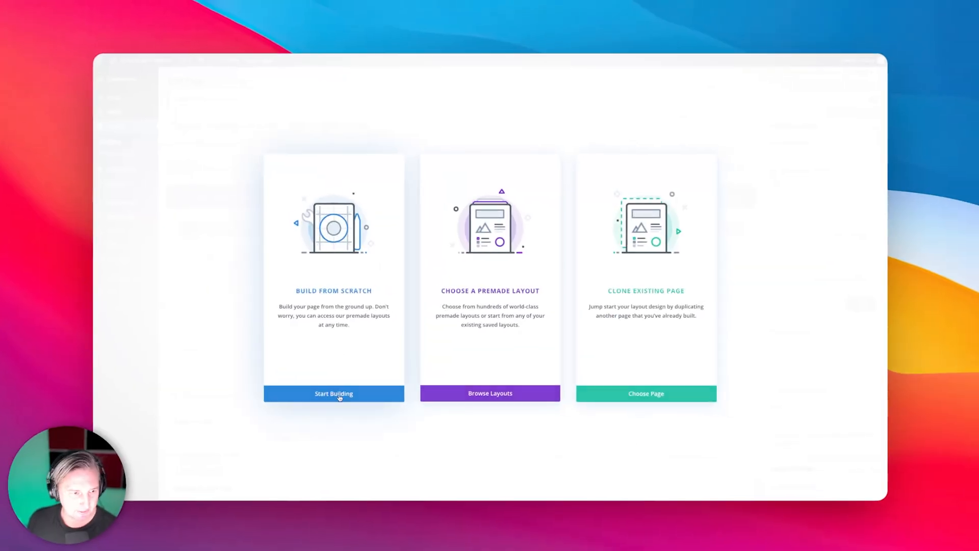
click(334, 394)
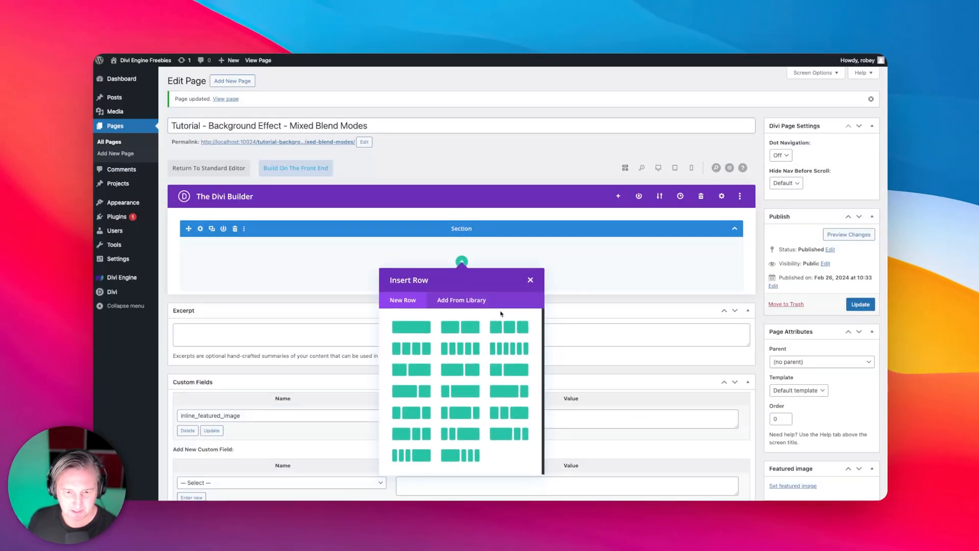
click(530, 279)
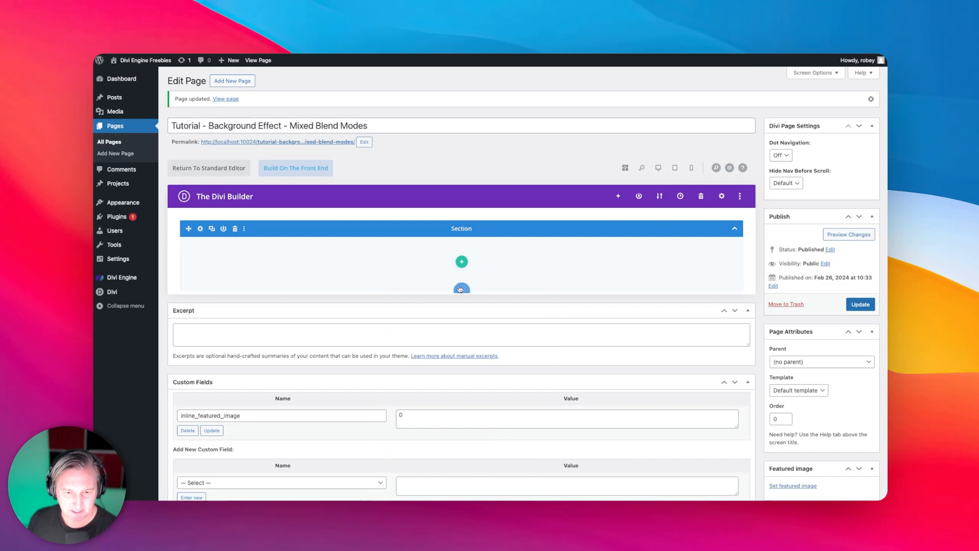
click(461, 289)
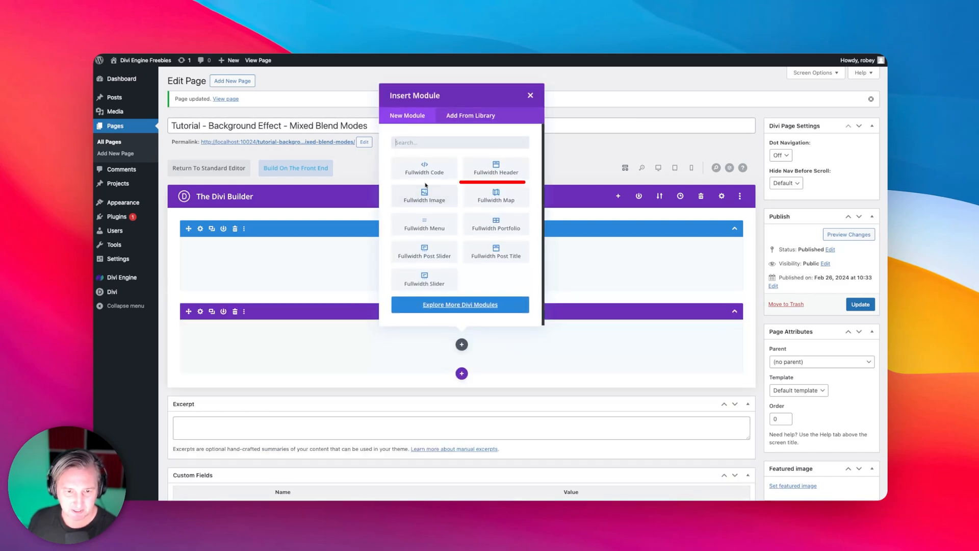
click(495, 168)
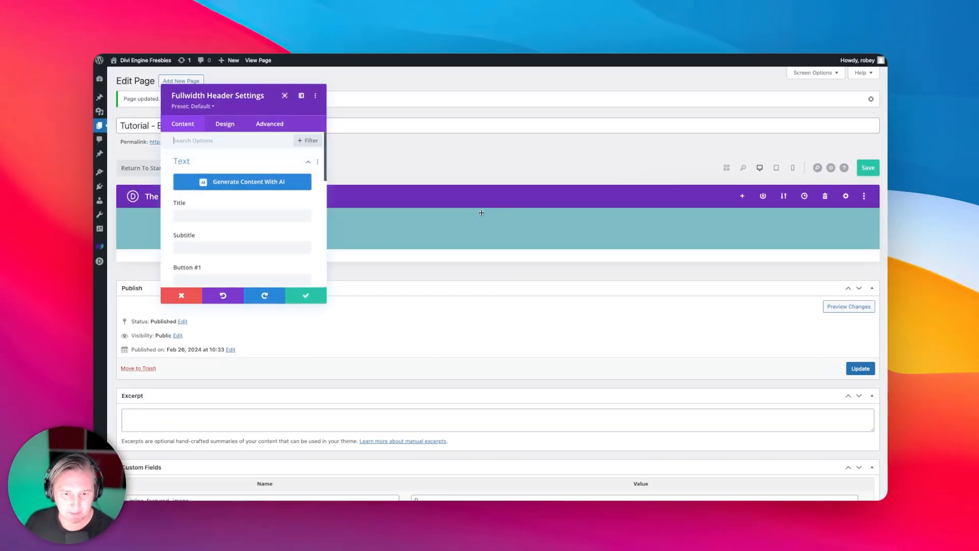
- Make the header fullscreen and set its title to SUPER BIG TITLE
click(224, 124)
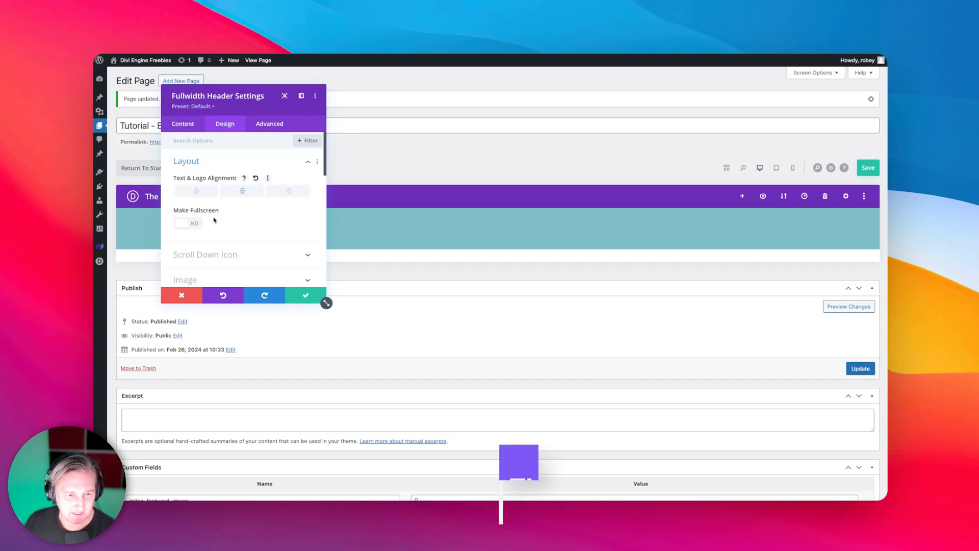
click(188, 223)
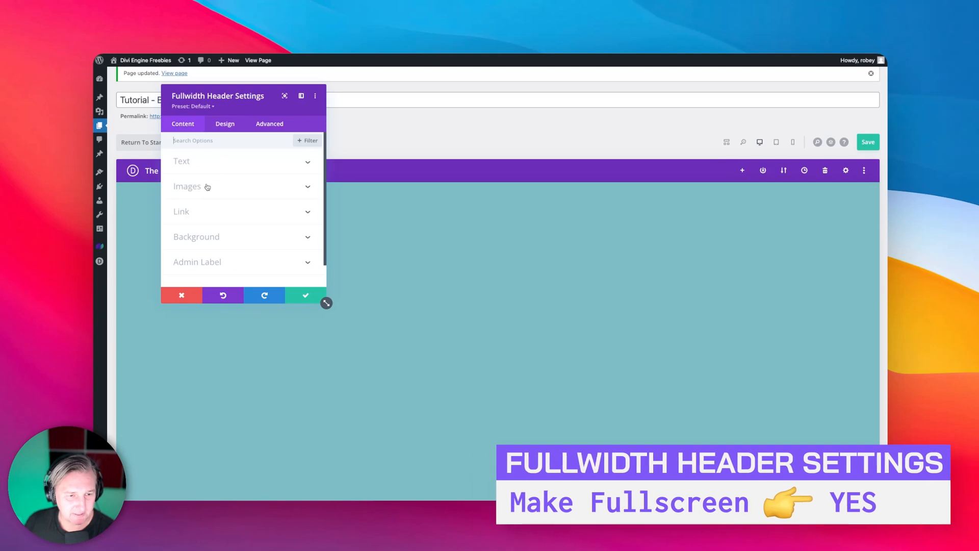
click(182, 161)
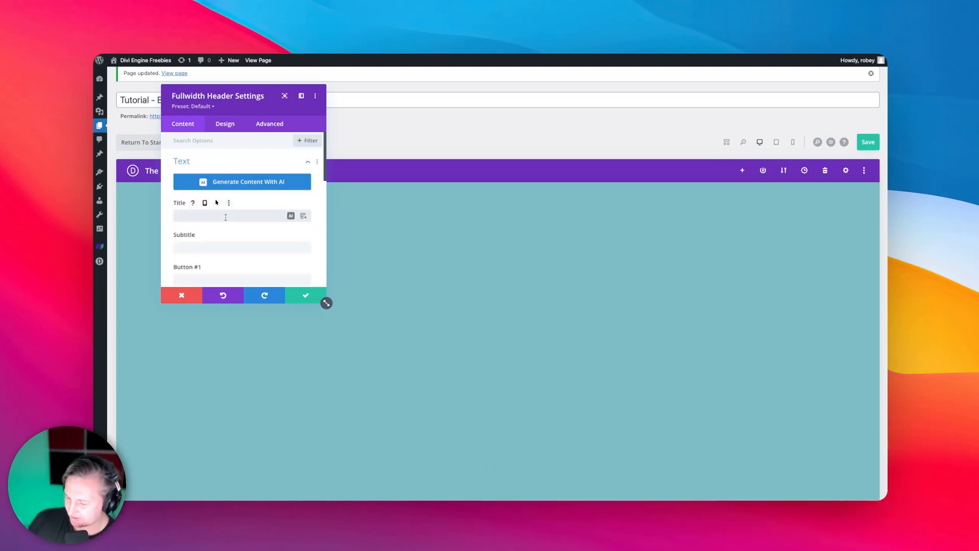
text(SUPER BIG TITLE)
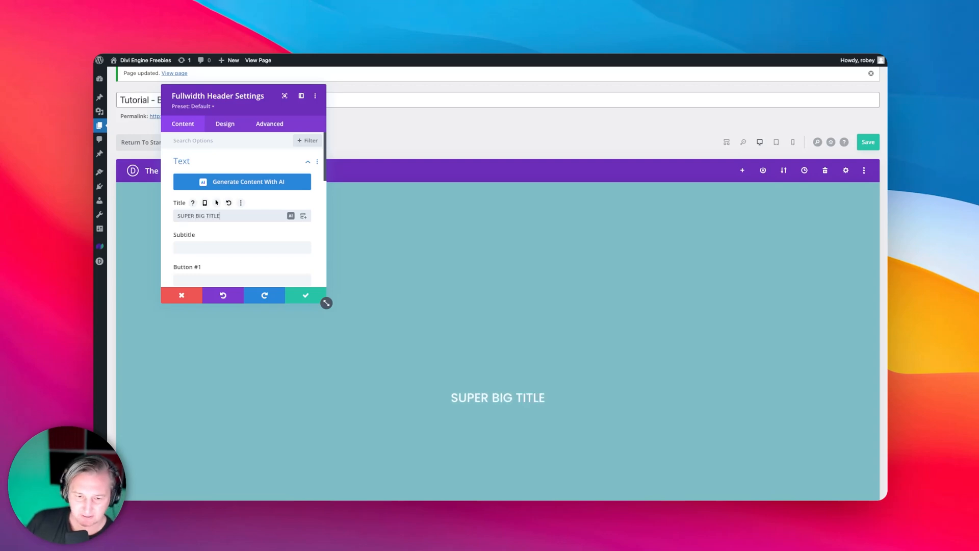
- Set the subtitle to DO IT NOW and the first button's label to MORE STUFF
click(237, 247)
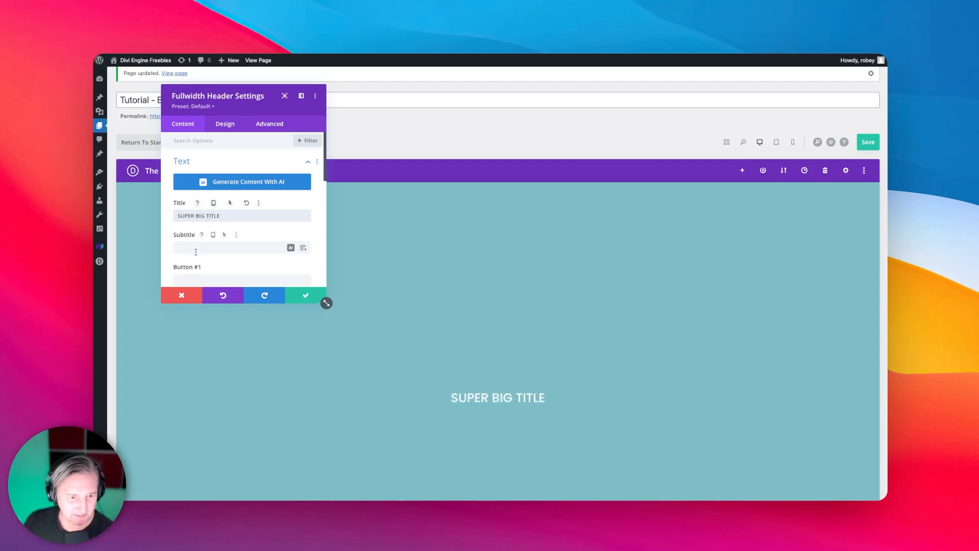
click(232, 248)
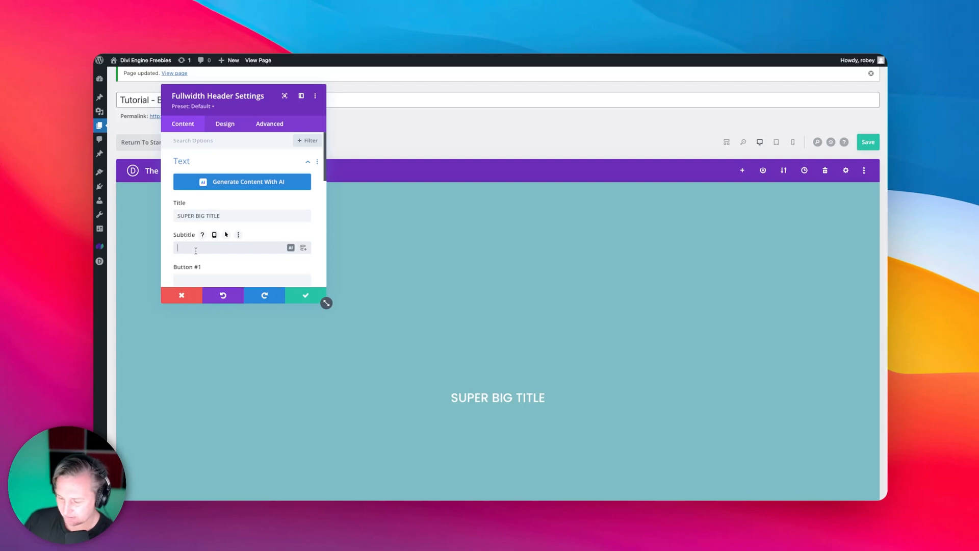
text(DO IT NOW)
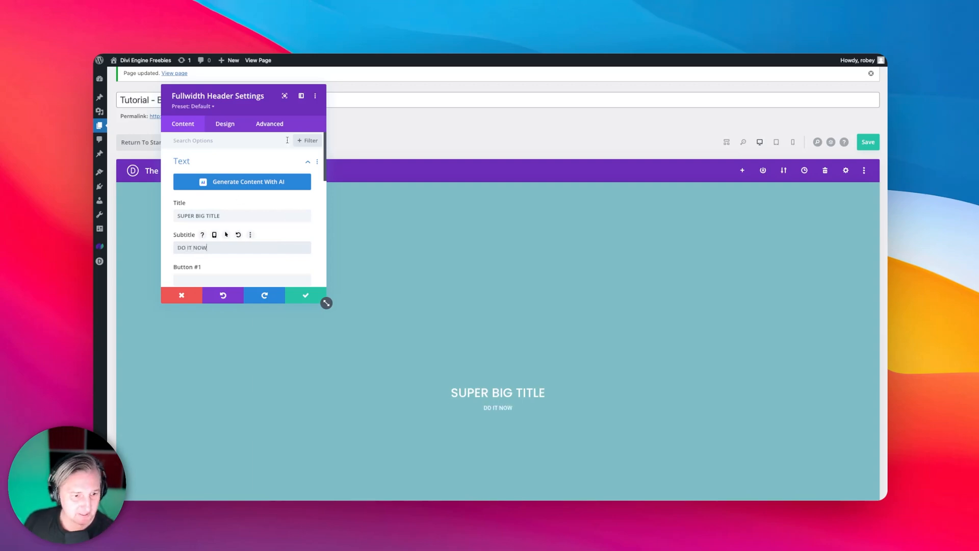
click(230, 279)
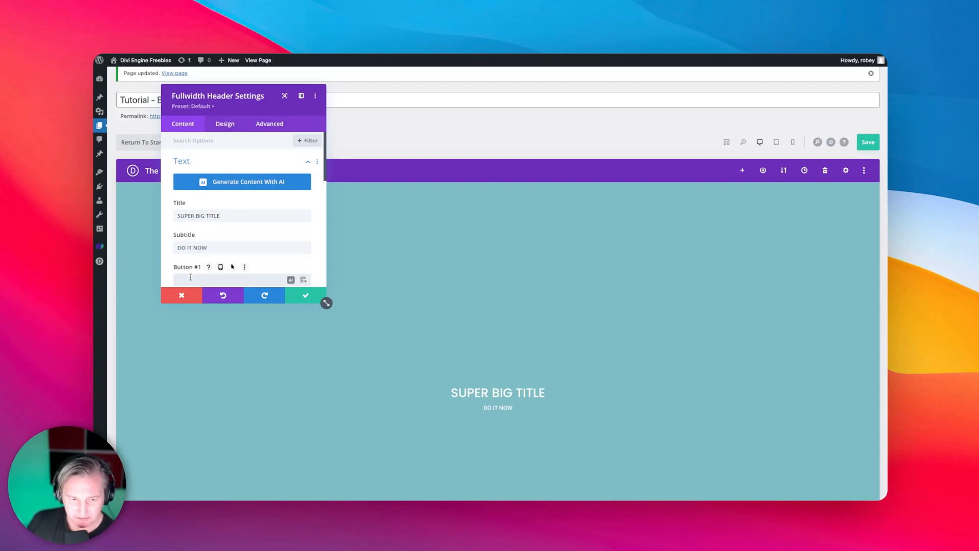
text(MORE)
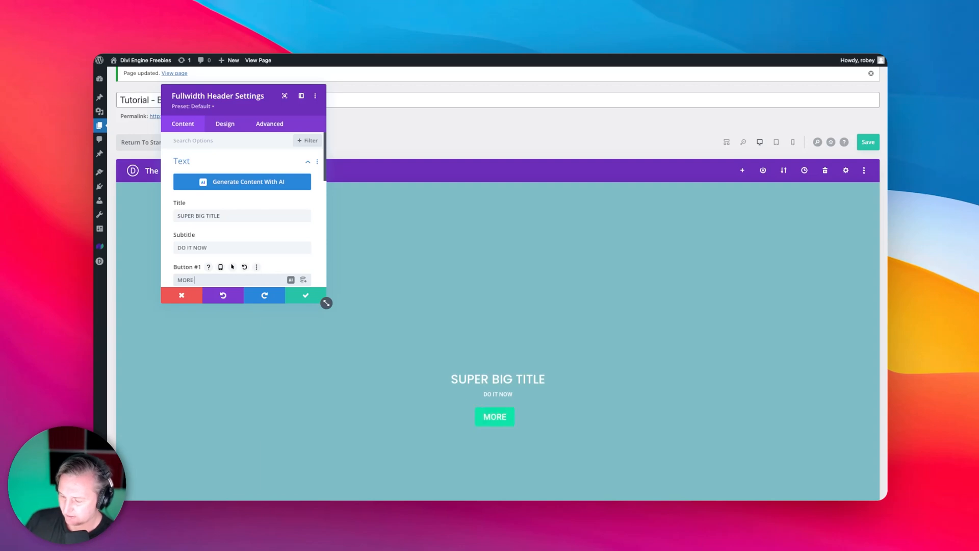
click(224, 124)
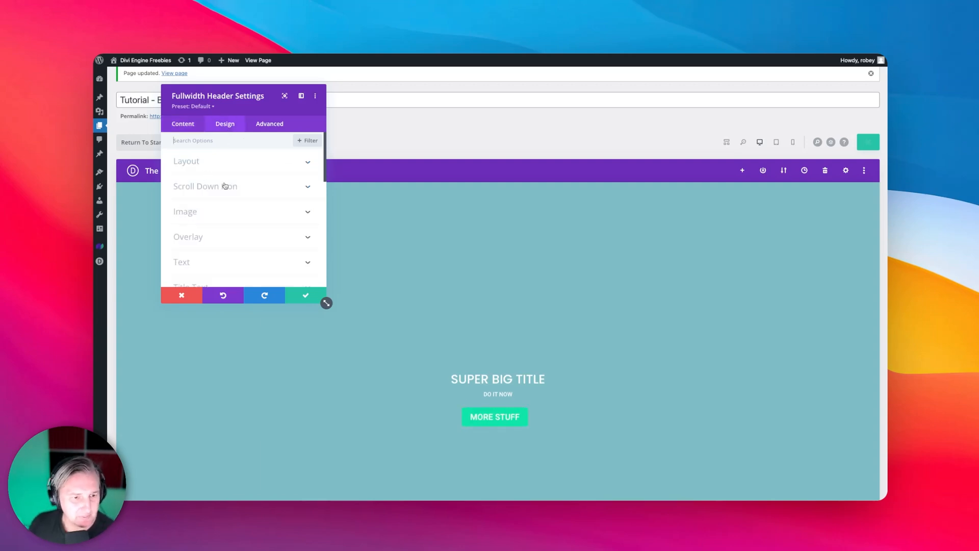
- Give the title text a heavy font weight and a size of 108px
scroll(down, 3)
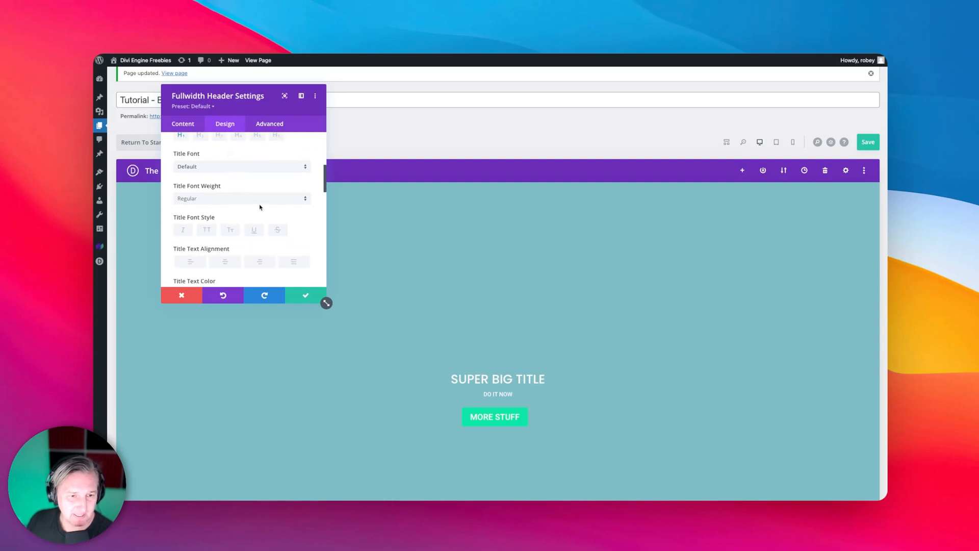
click(241, 198)
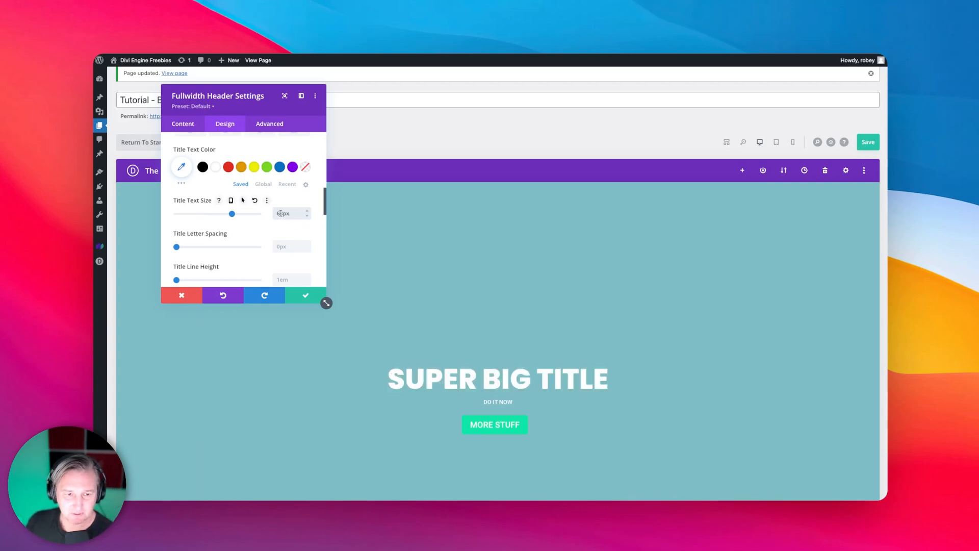
drag(231, 213, 182, 213)
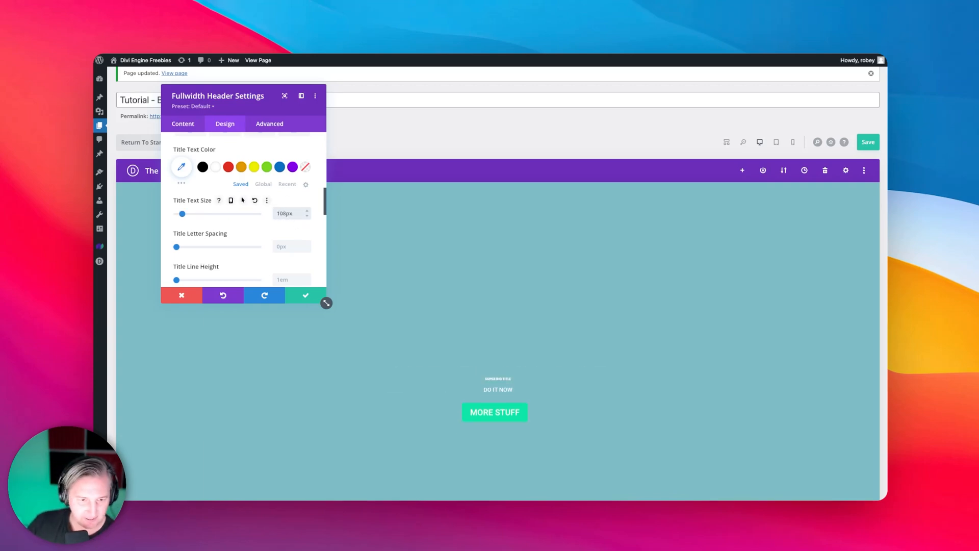
drag(181, 213, 258, 213)
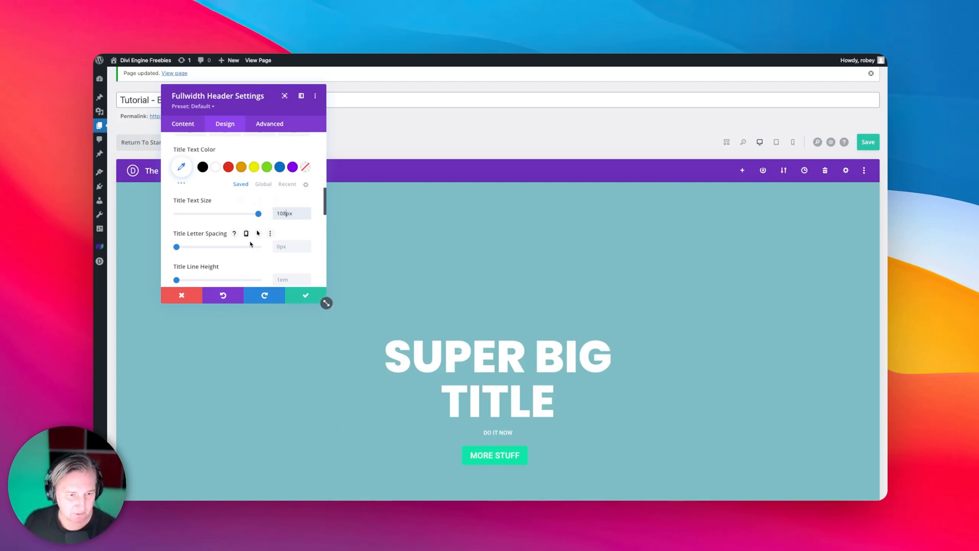
- Enlarge the subtitle text to 88px and save the header settings
scroll(down, 3)
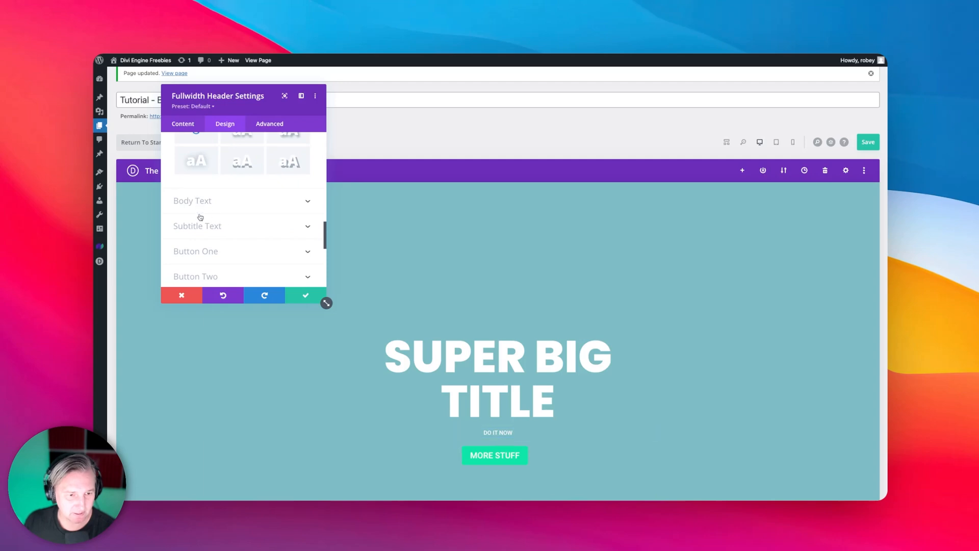
click(196, 225)
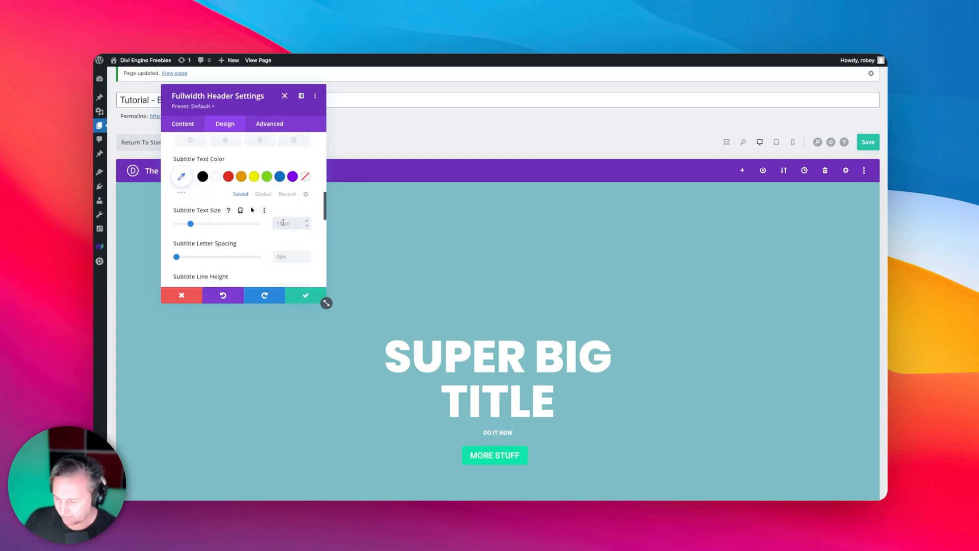
drag(191, 223, 249, 223)
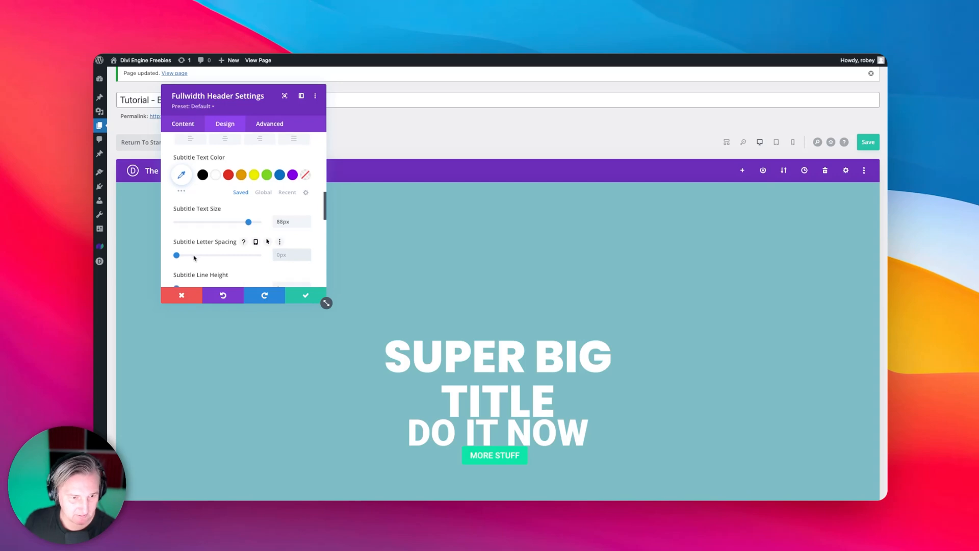
scroll(down, 3)
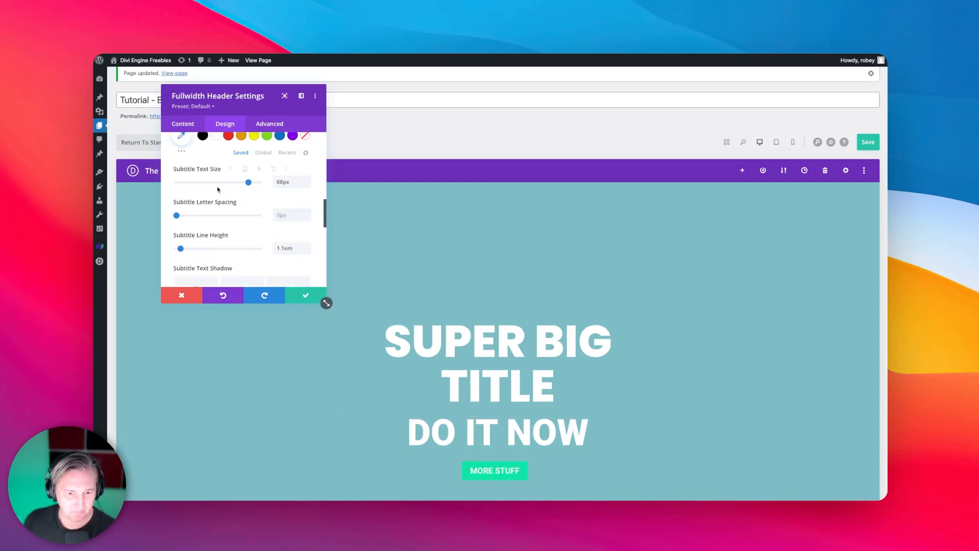
click(305, 295)
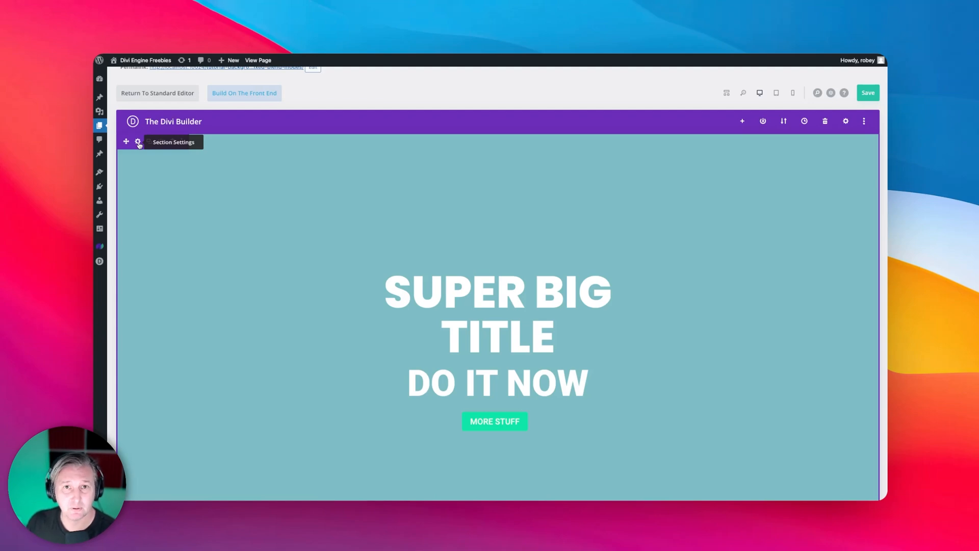
- Set video_dark.mp4 from the media library as the section's background video and save the section
click(138, 142)
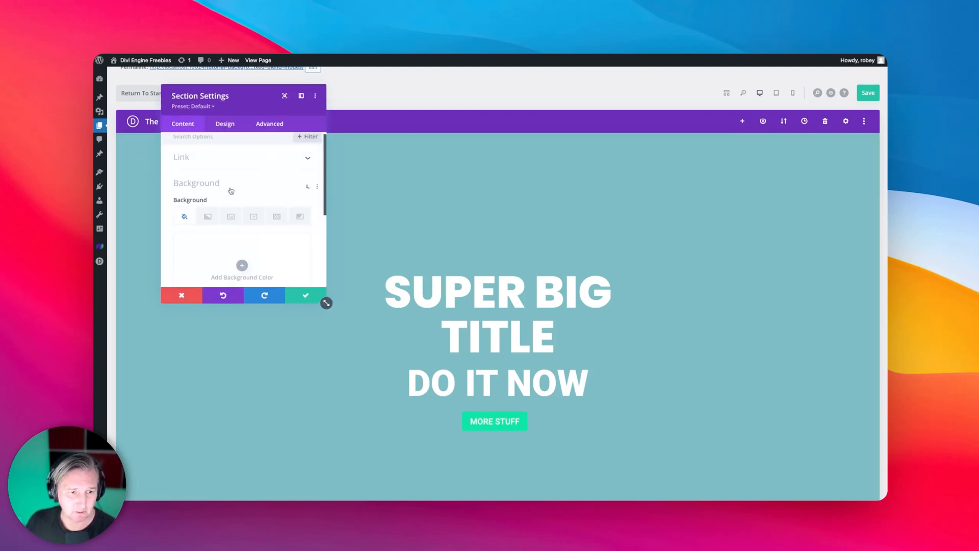
click(253, 177)
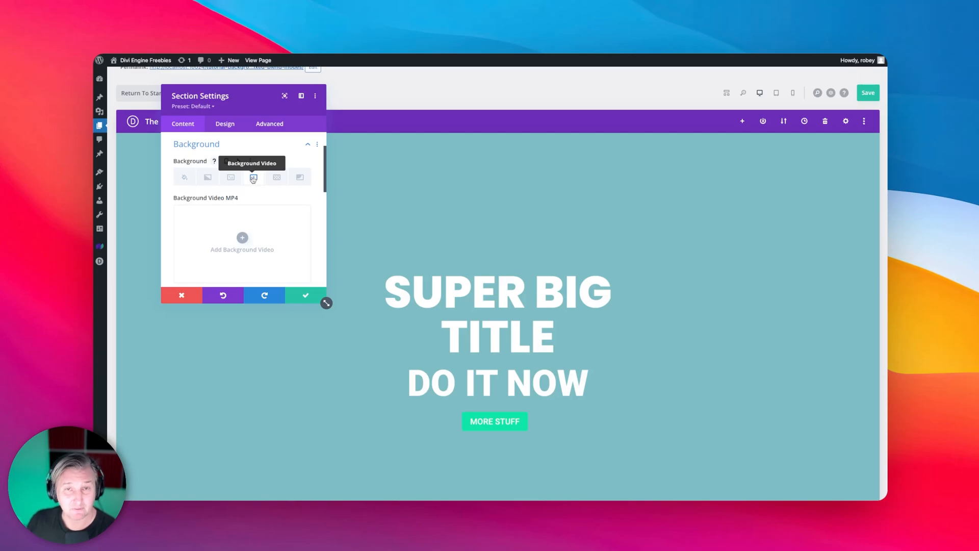
click(242, 238)
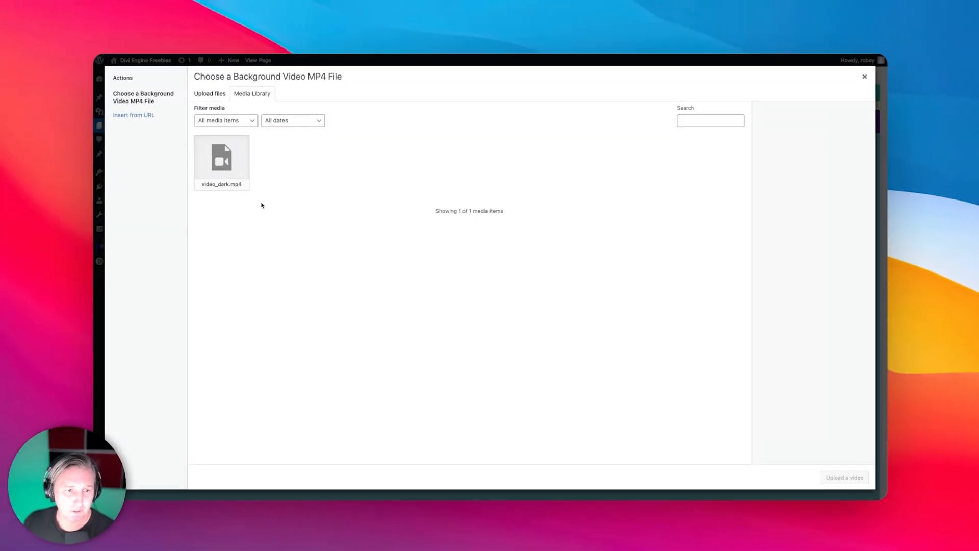
mouse_move(197, 170)
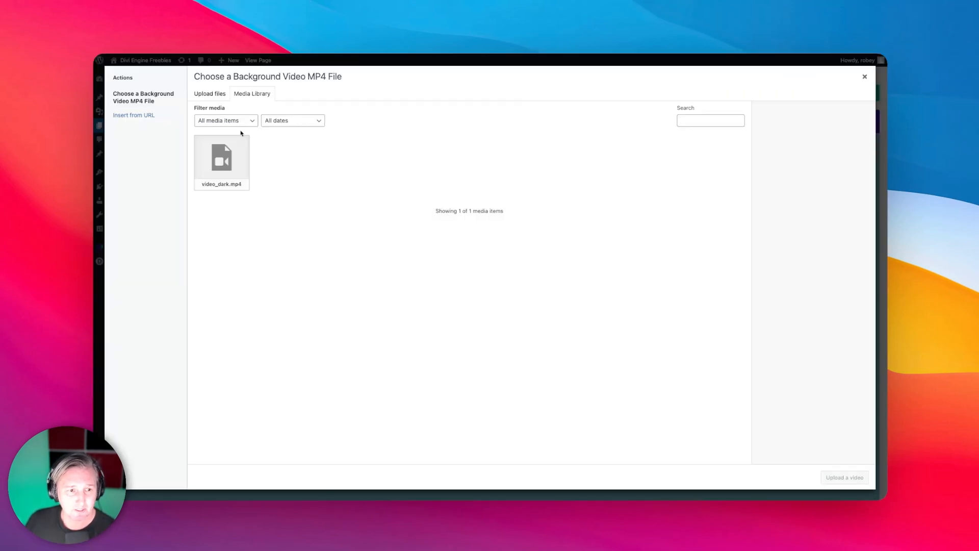
click(221, 162)
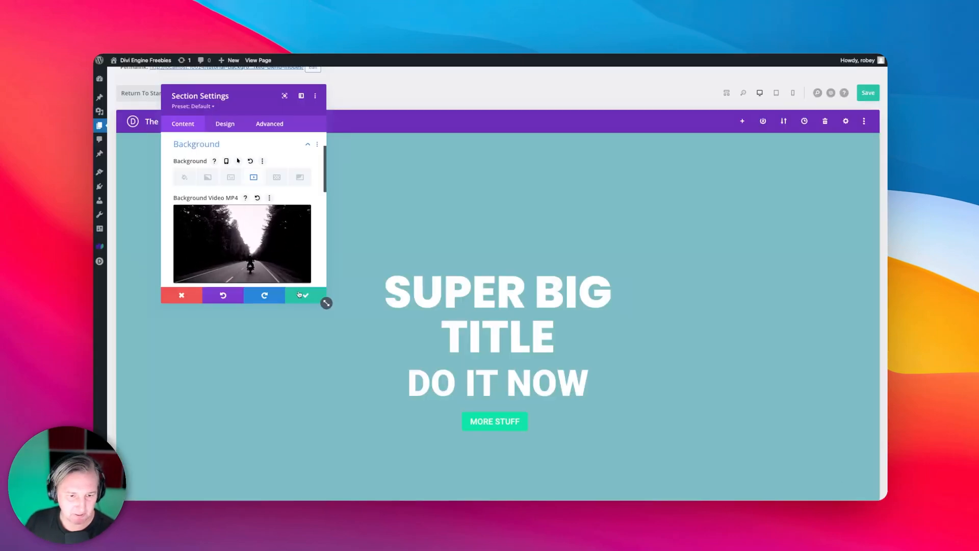
click(301, 295)
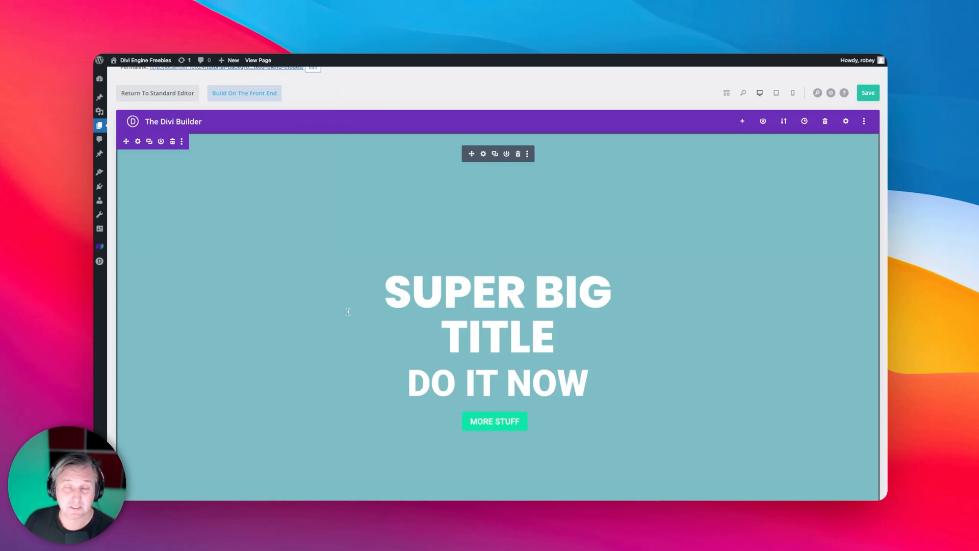
click(483, 153)
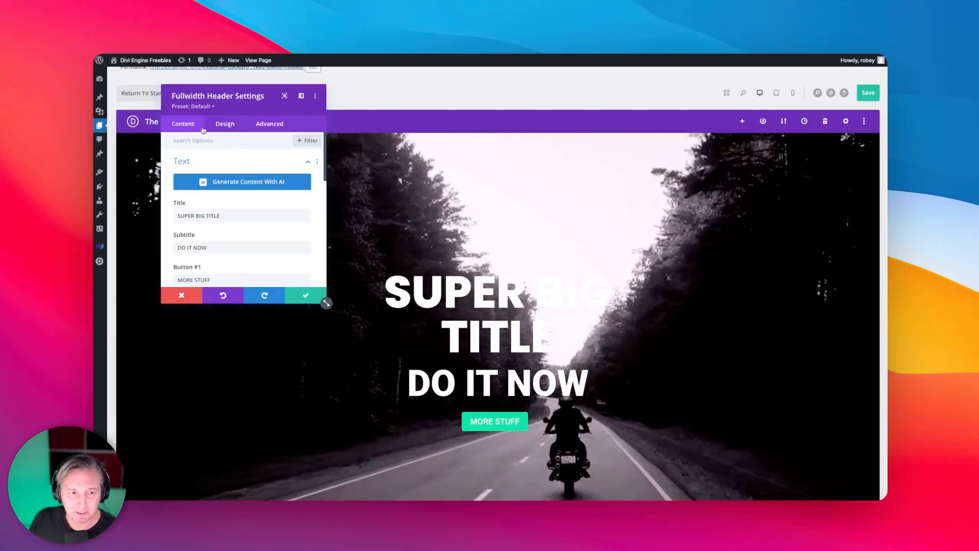
- Under Design > Filters, set the header's Blend Mode to Difference
click(224, 123)
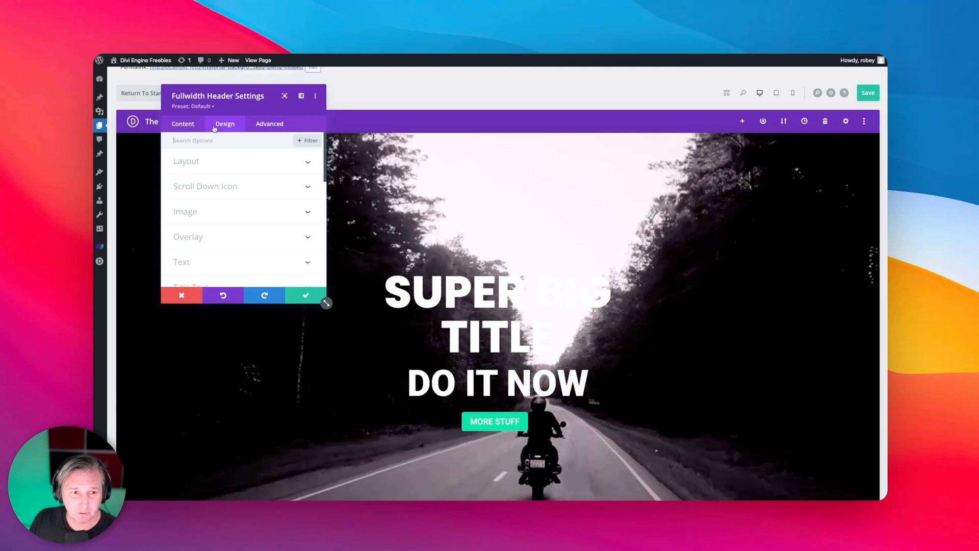
scroll(down, 3)
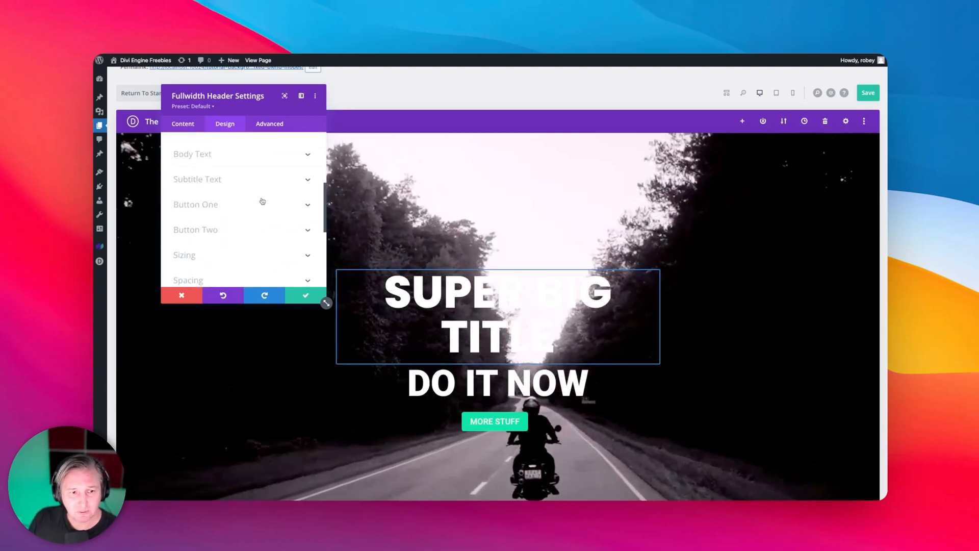
scroll(down, 3)
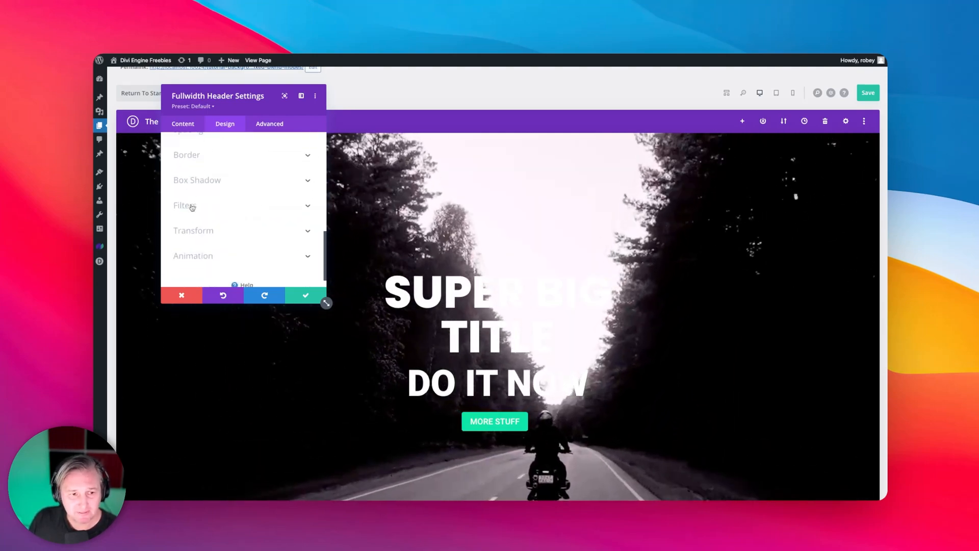
click(185, 206)
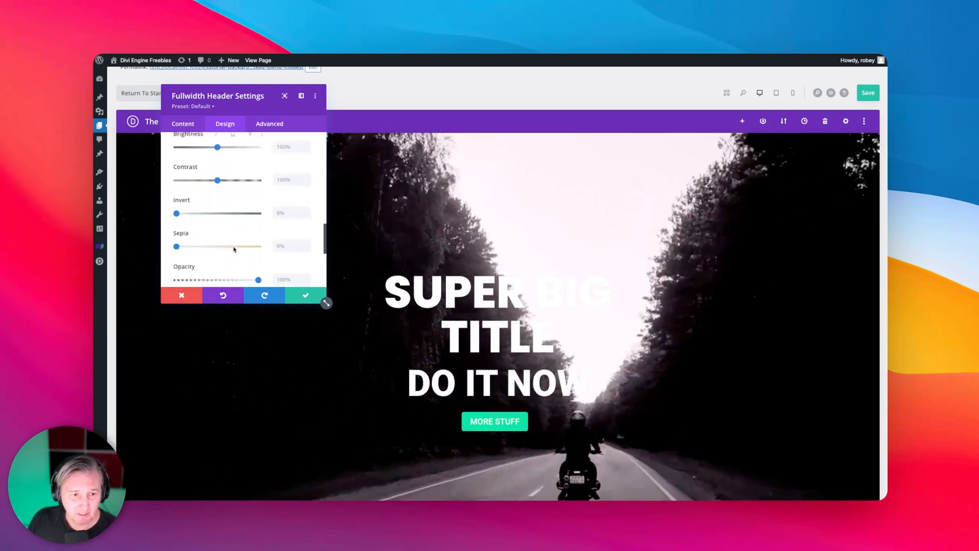
scroll(down, 3)
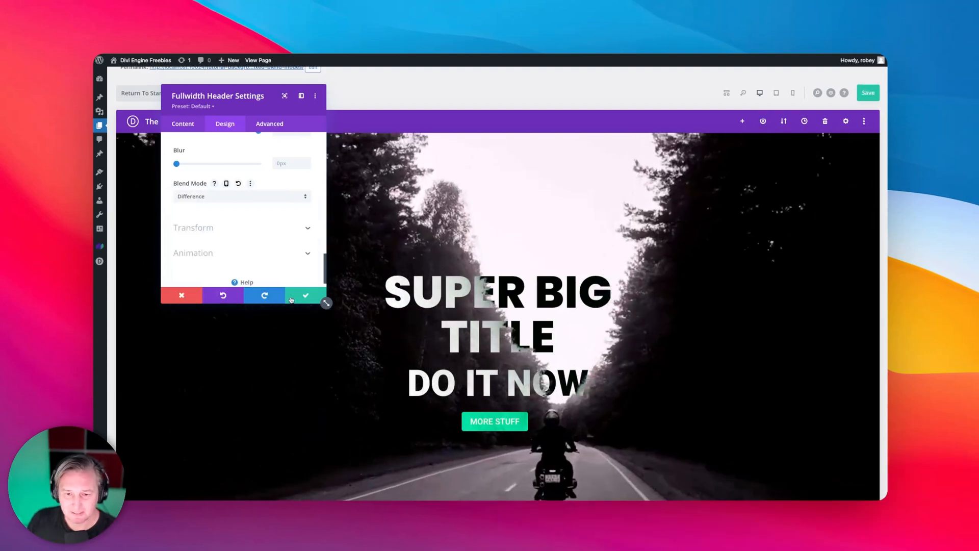
mouse_move(305, 296)
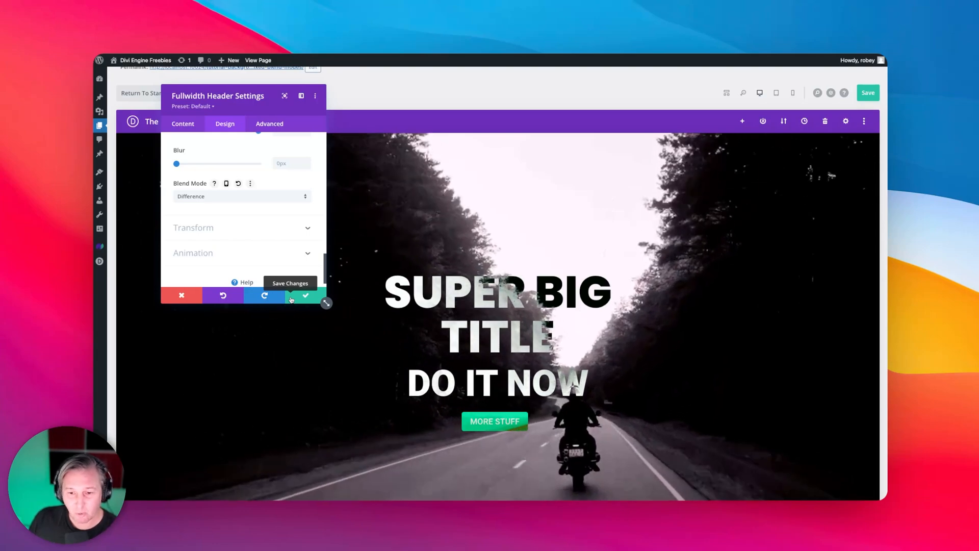
- Save the header module changes, save the page and start a new blank page
click(305, 296)
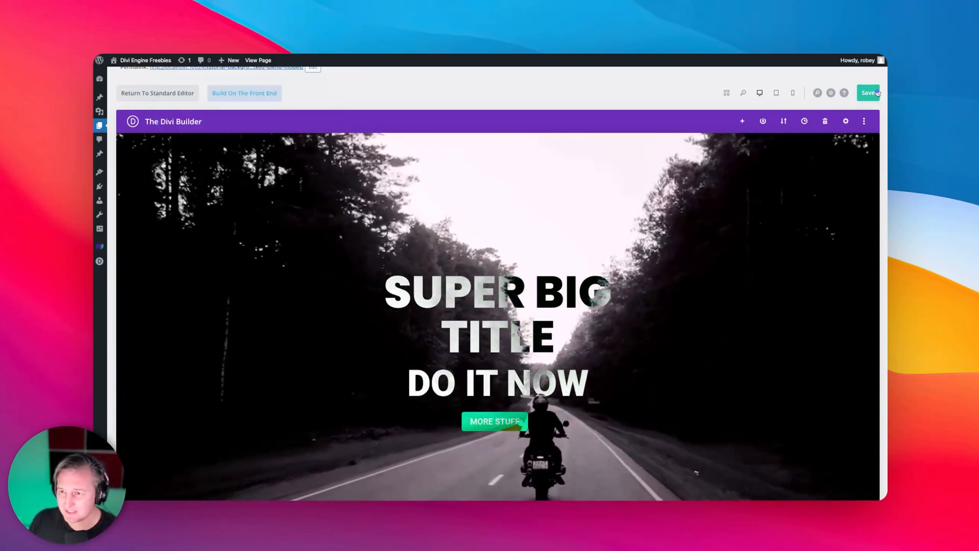
click(869, 92)
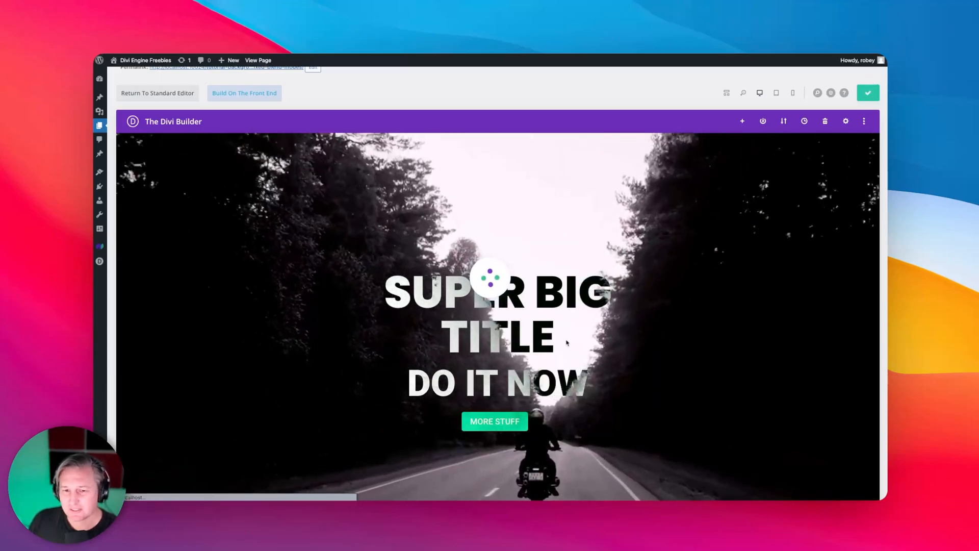
click(157, 93)
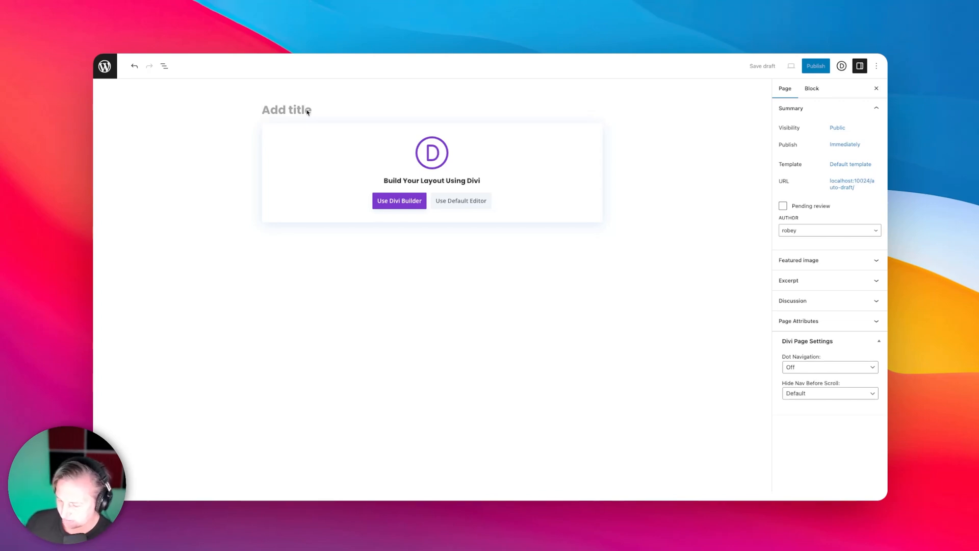
- Title the page Difference Background, use the default editor and start an empty block
text(Difference Background)
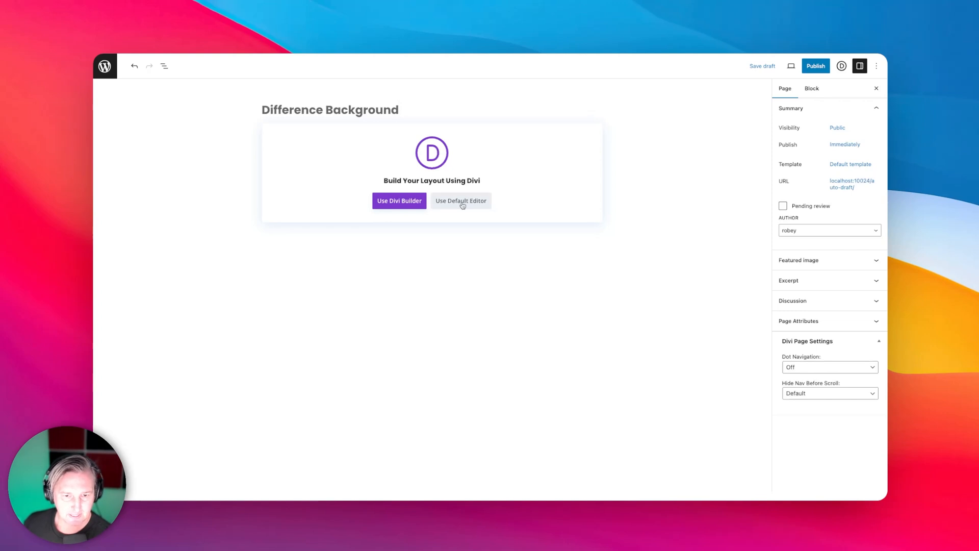
click(460, 201)
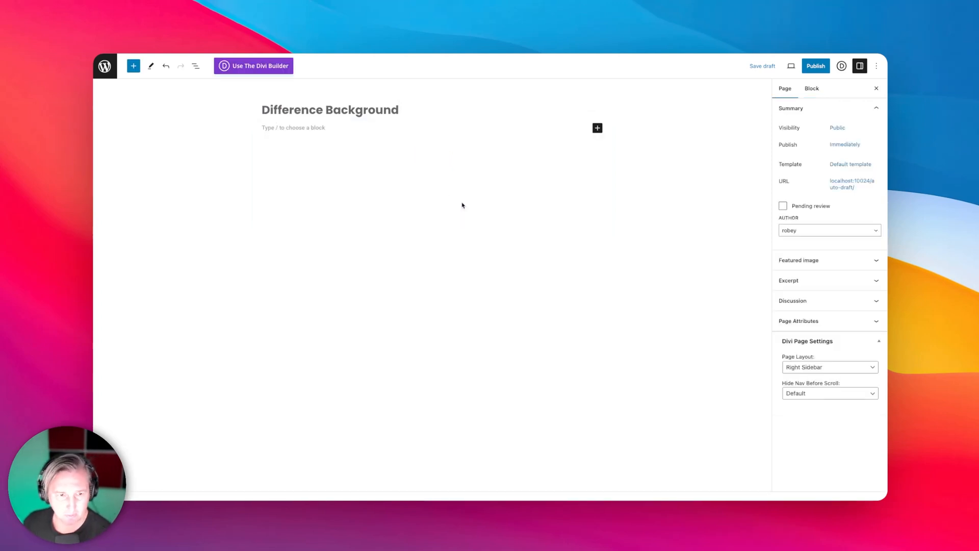
click(292, 127)
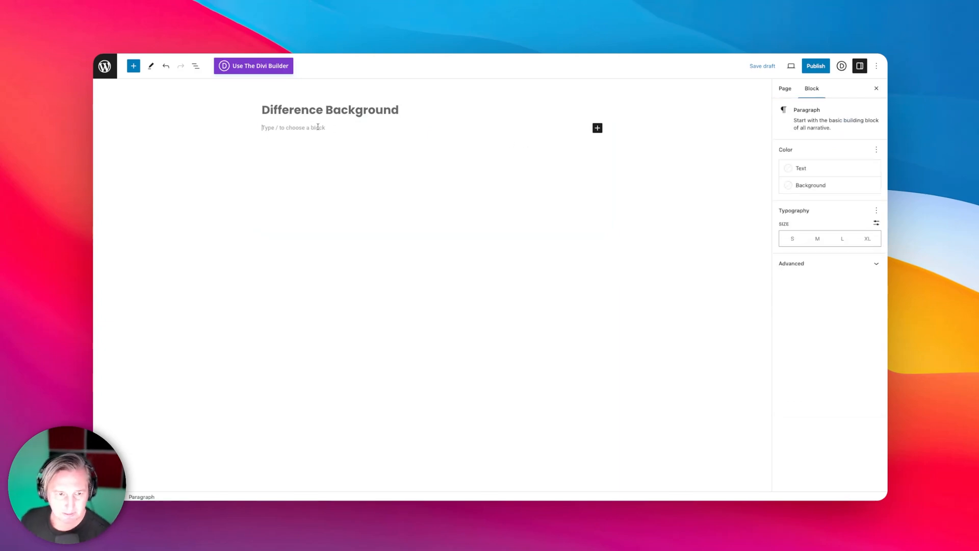
mouse_move(548, 145)
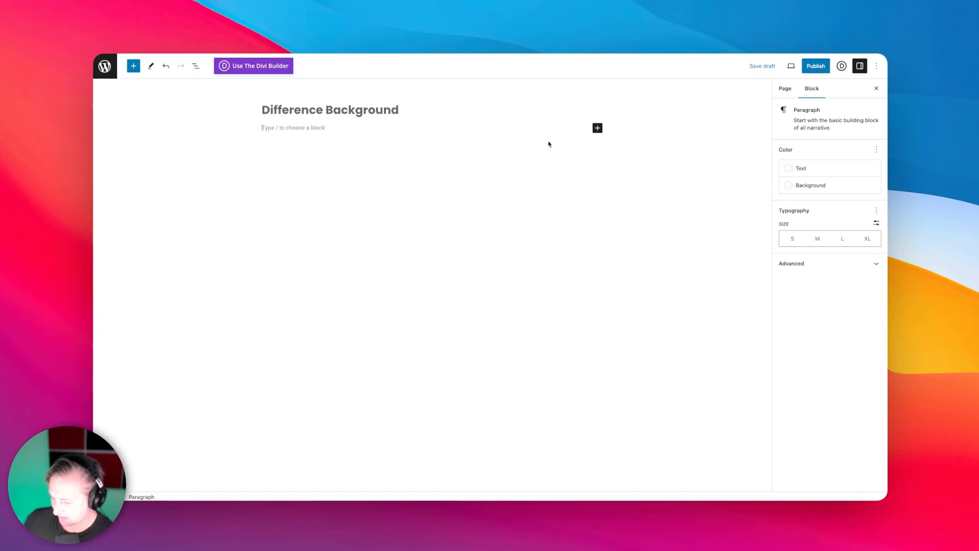
- Insert a Columns block, set the page template to Blank Page and change the Divi Page Layout
text(/colum)
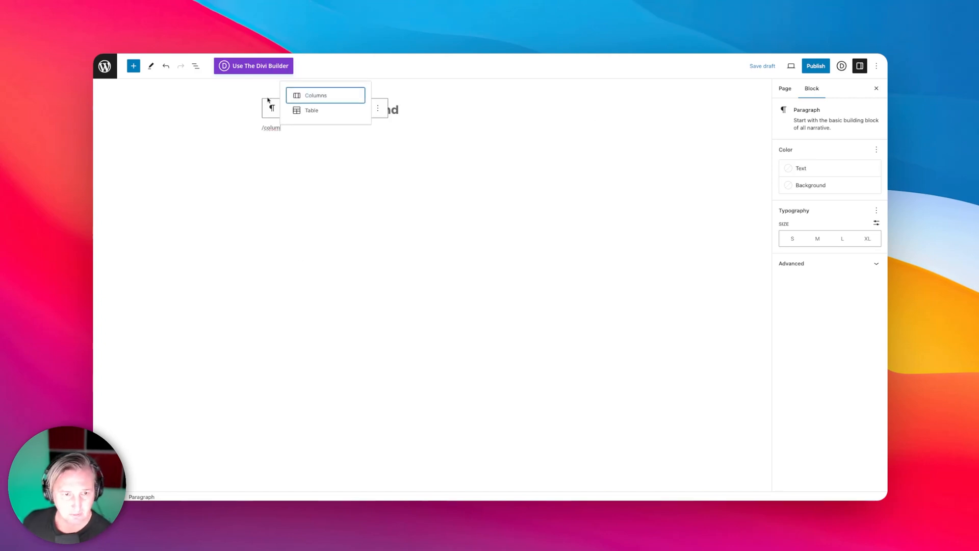
click(317, 96)
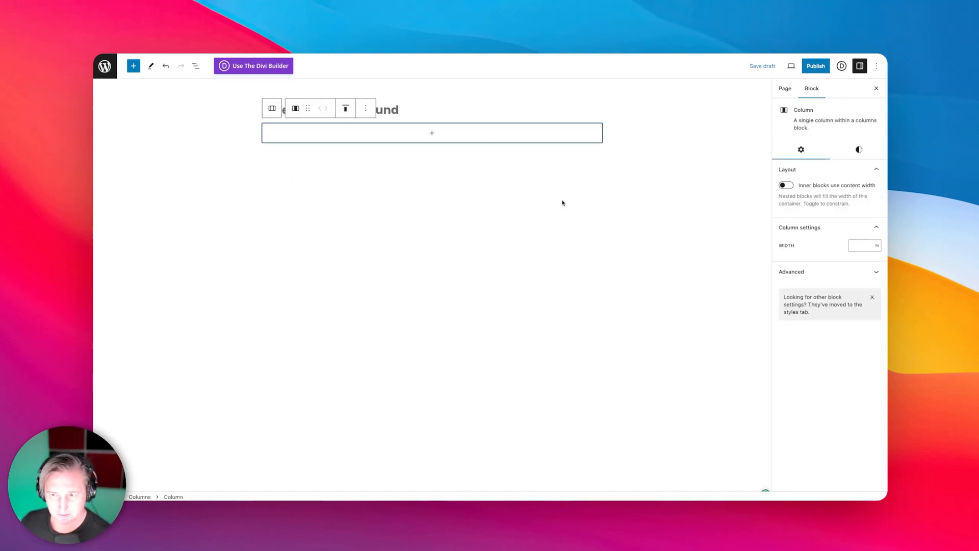
click(785, 88)
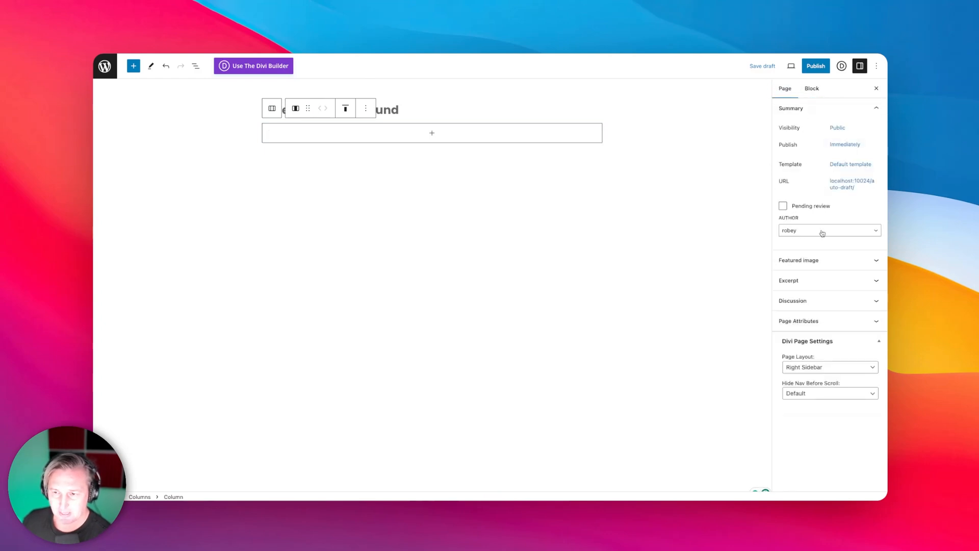
click(850, 163)
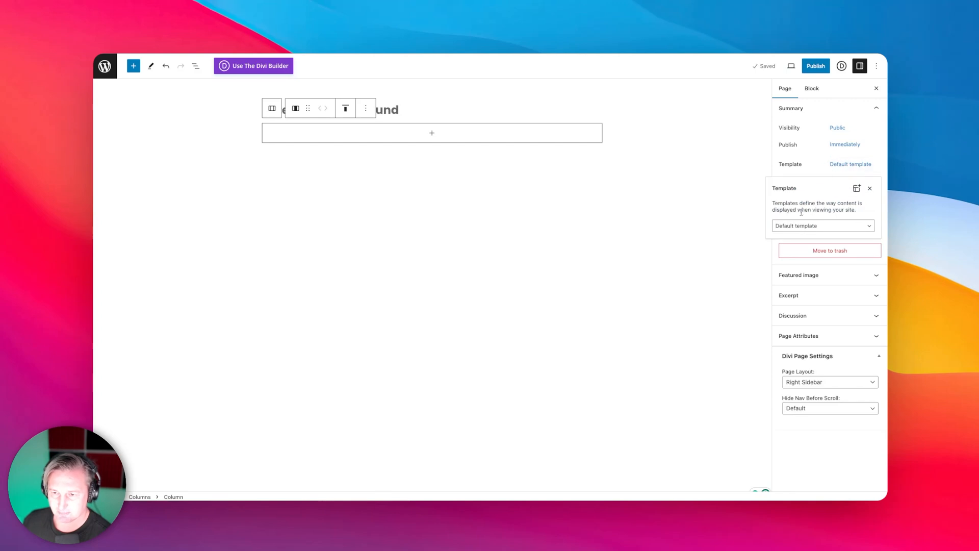
click(822, 225)
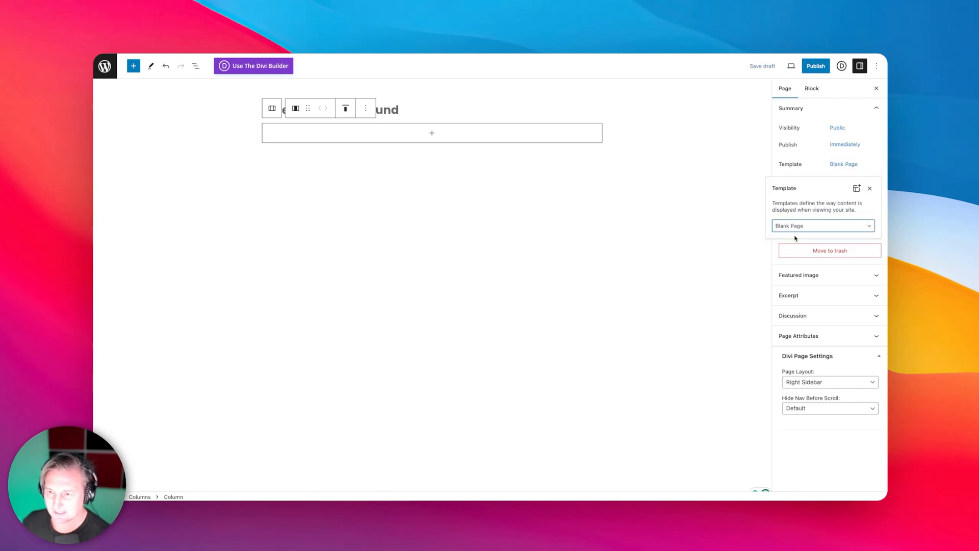
click(870, 188)
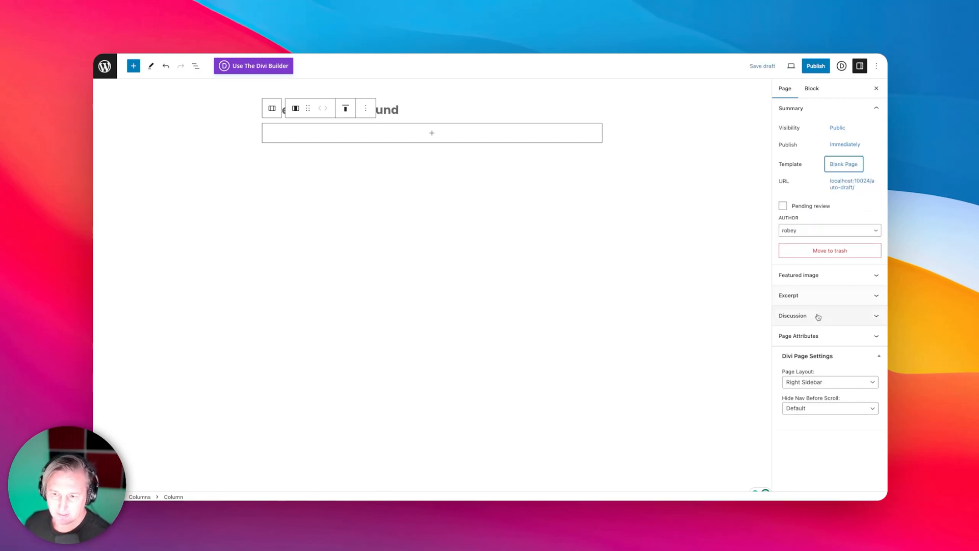
click(829, 381)
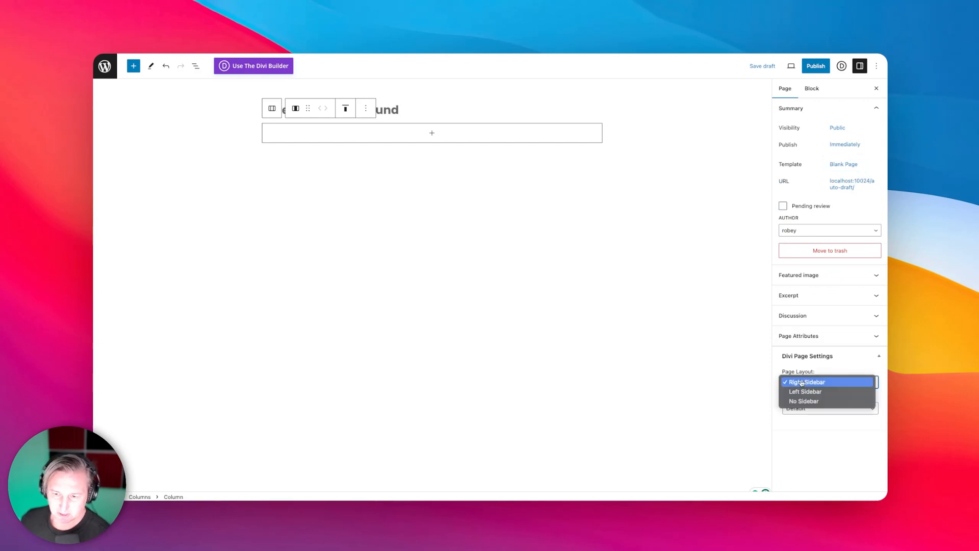
click(804, 401)
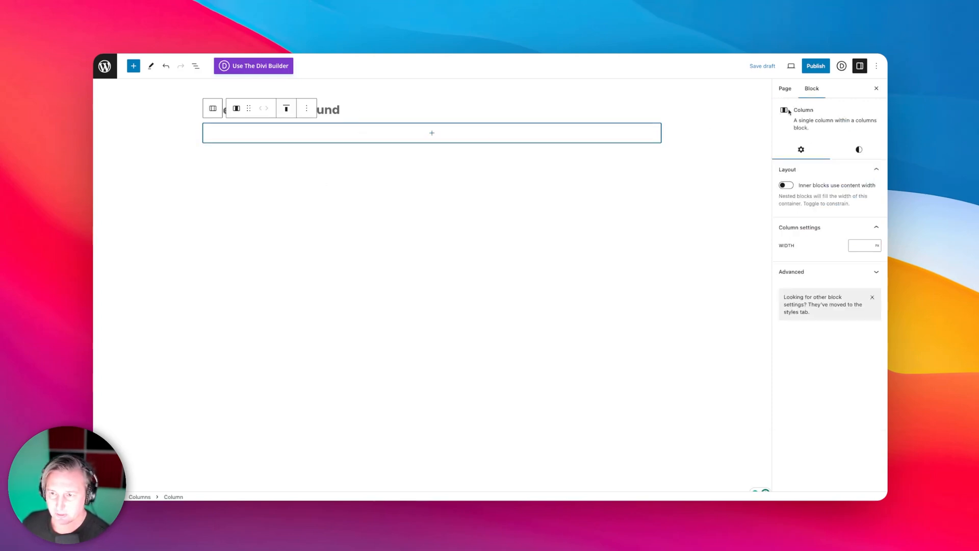
- Review the Columns block's style, general and advanced settings
click(431, 132)
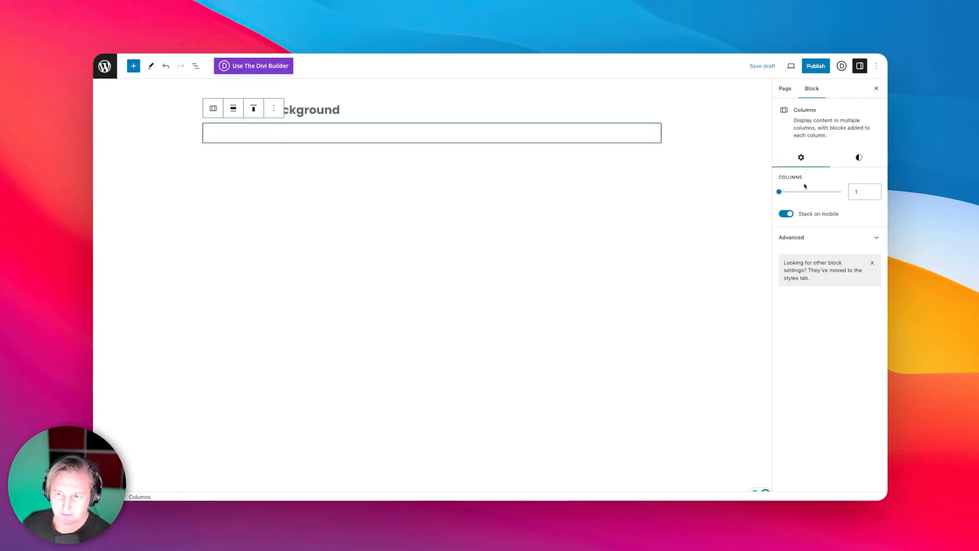
click(859, 157)
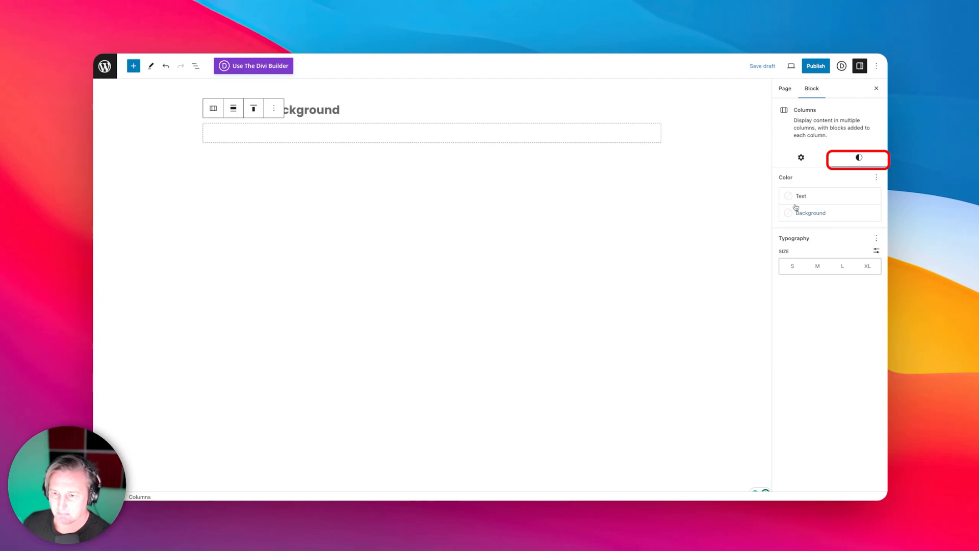
click(800, 157)
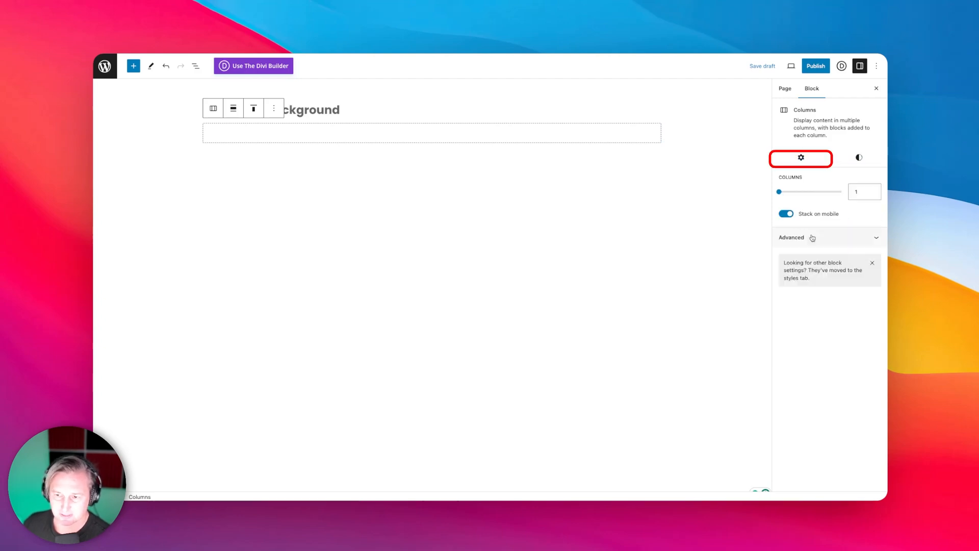
click(790, 236)
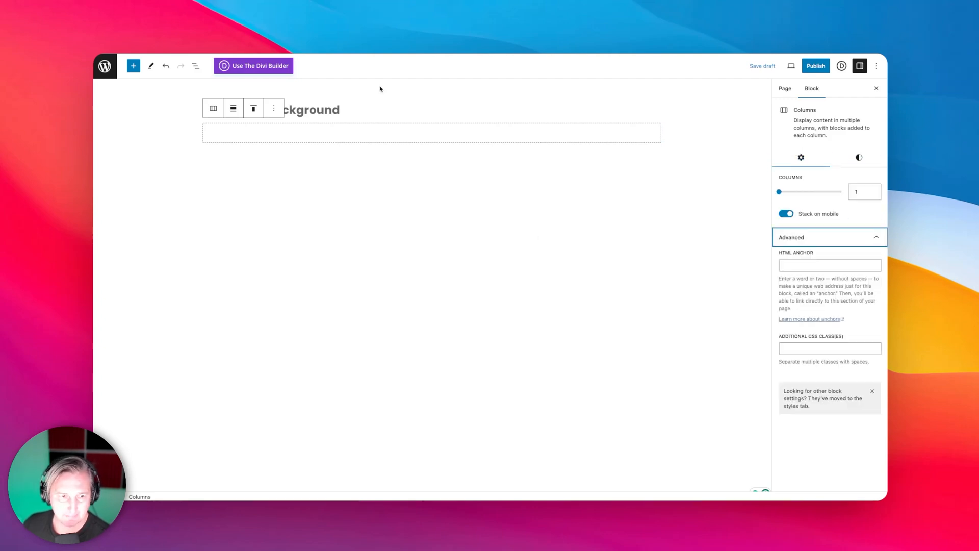
- Add a Heading block inside the column reading FANCY TEXT BACKGROUND
click(431, 133)
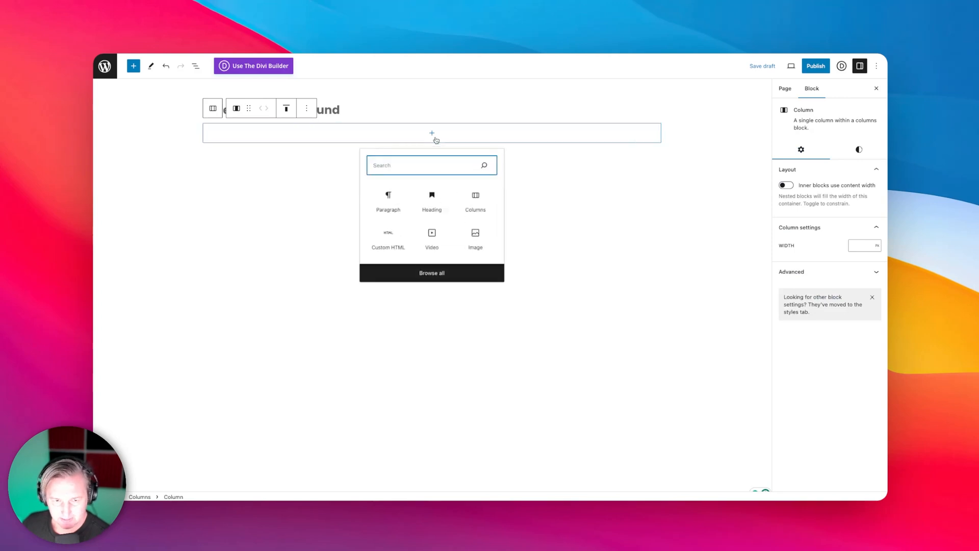
text(text)
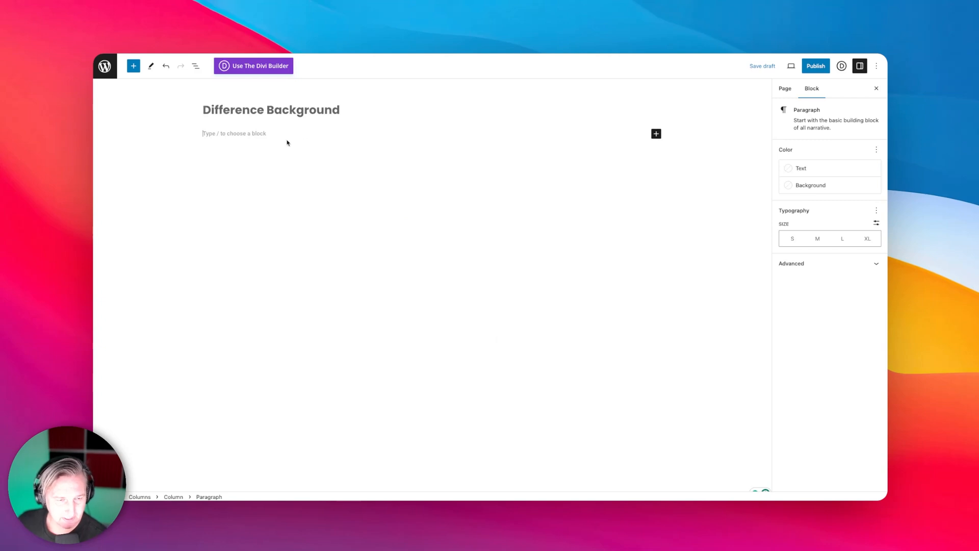
text(/head)
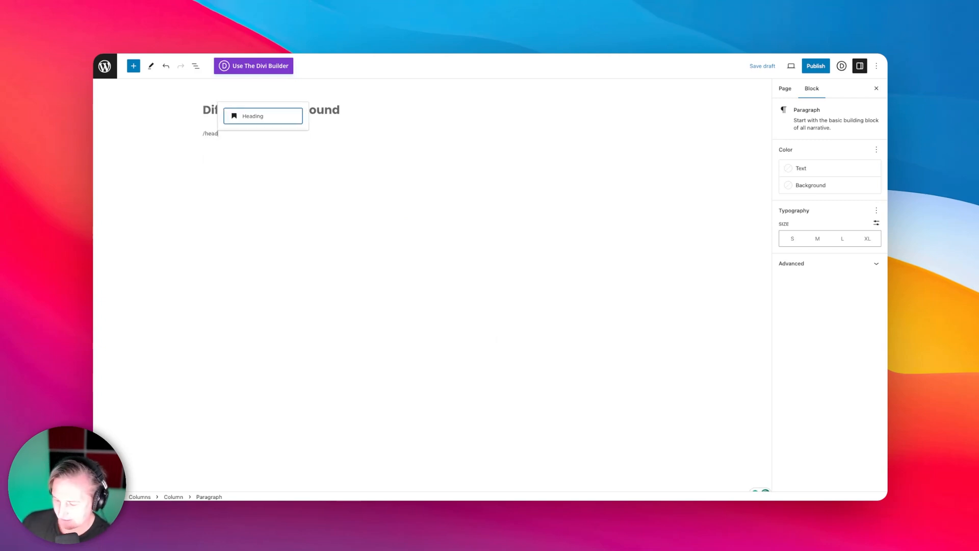
click(262, 115)
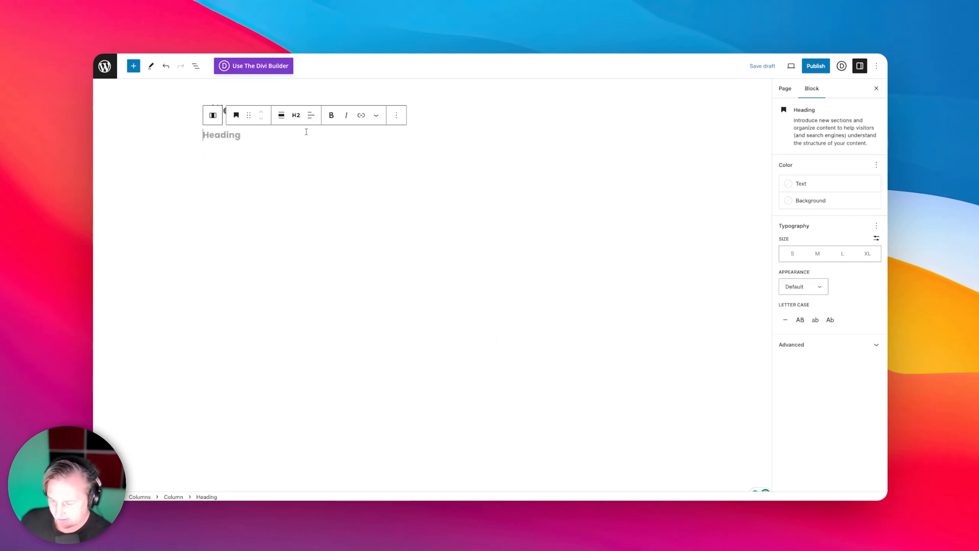
text(FANCY TEXT)
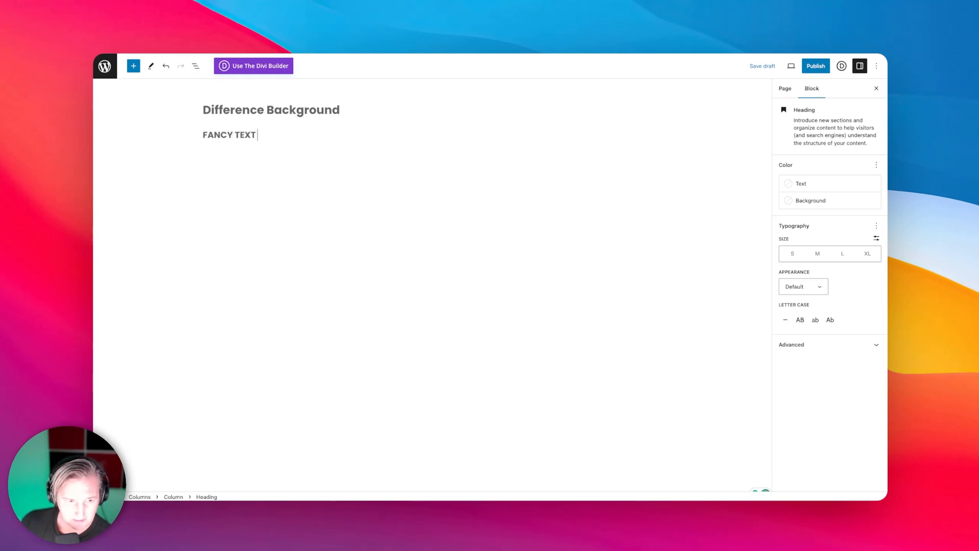
text(BACKGRYU)
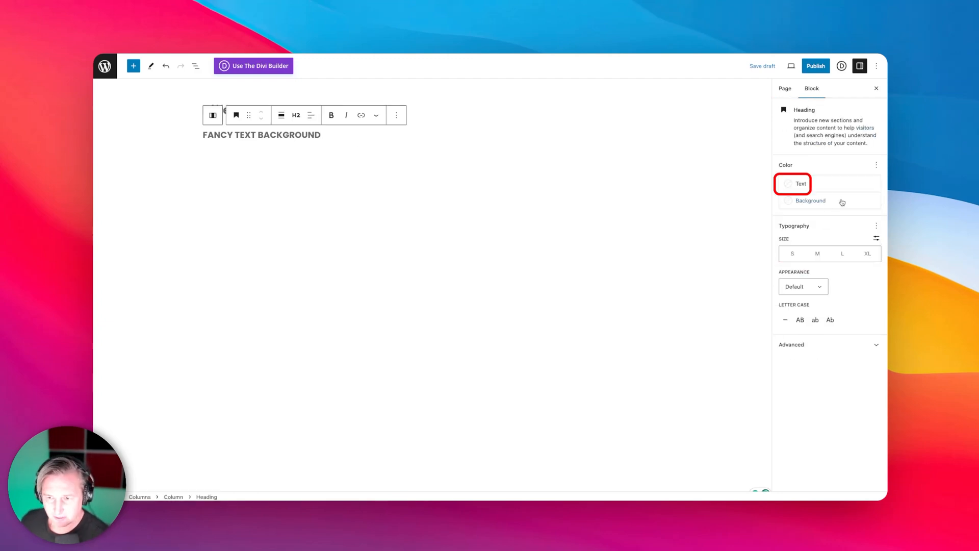
- Make the heading black, 70 px and centre-aligned
click(795, 183)
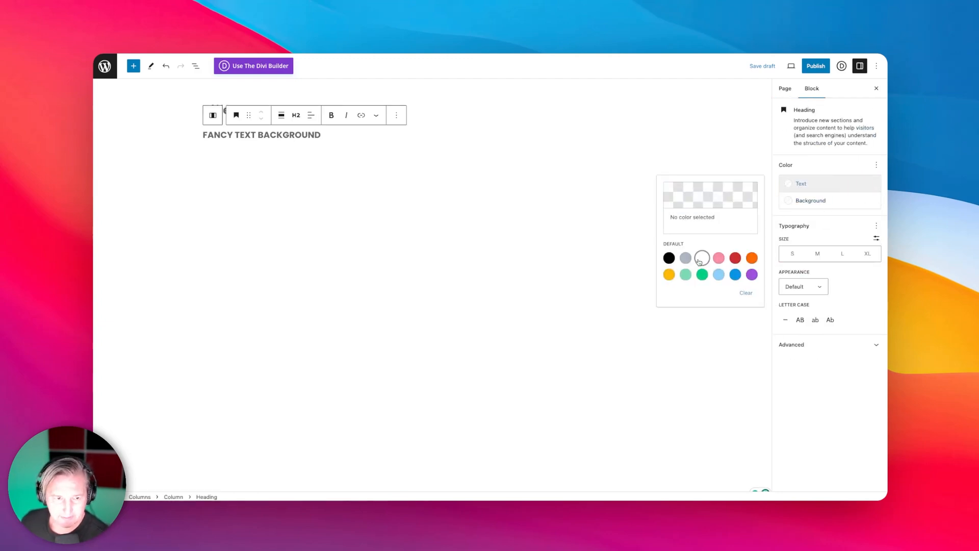
click(701, 257)
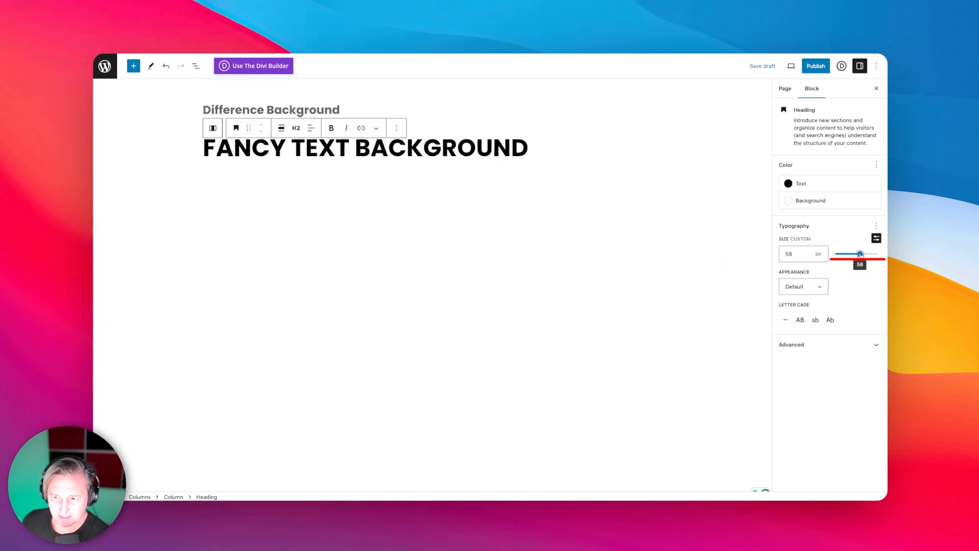
drag(856, 254, 864, 254)
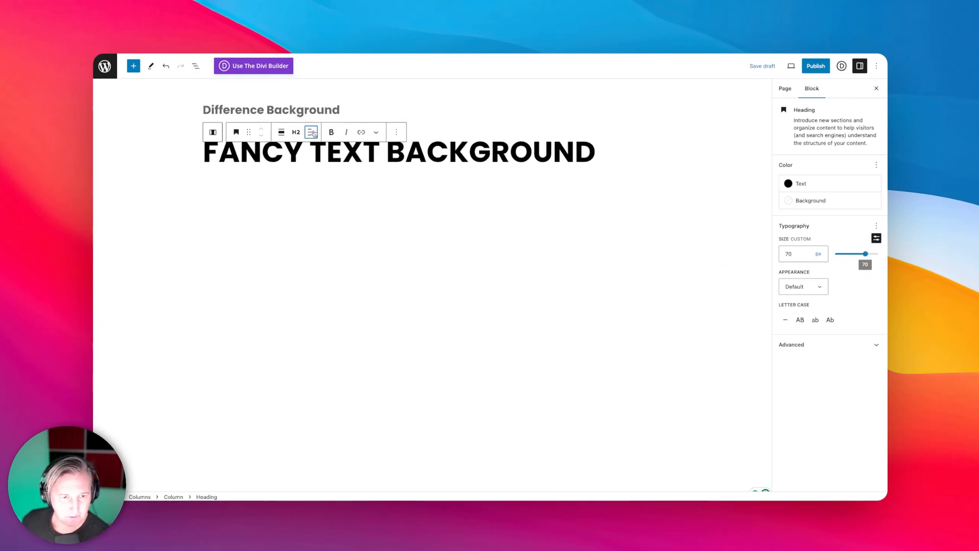
click(312, 131)
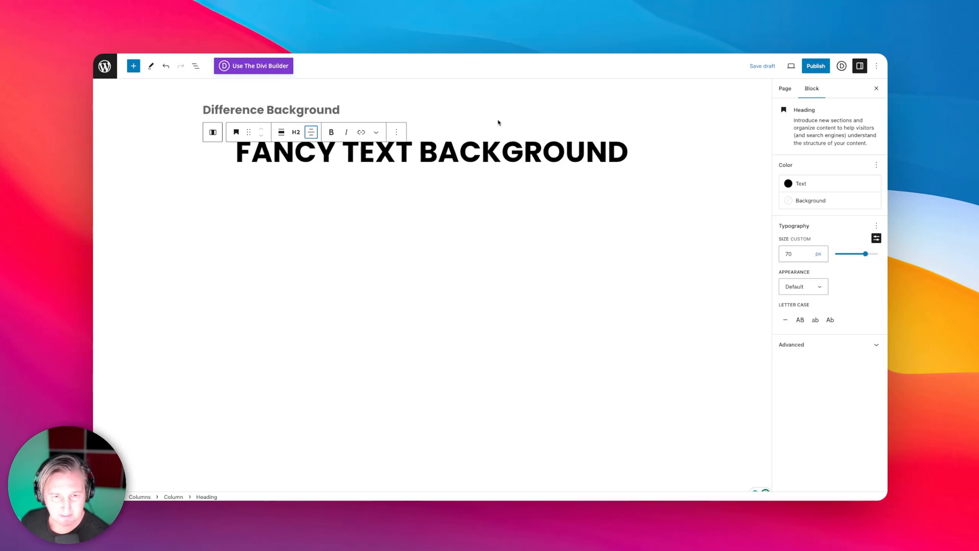
mouse_move(426, 117)
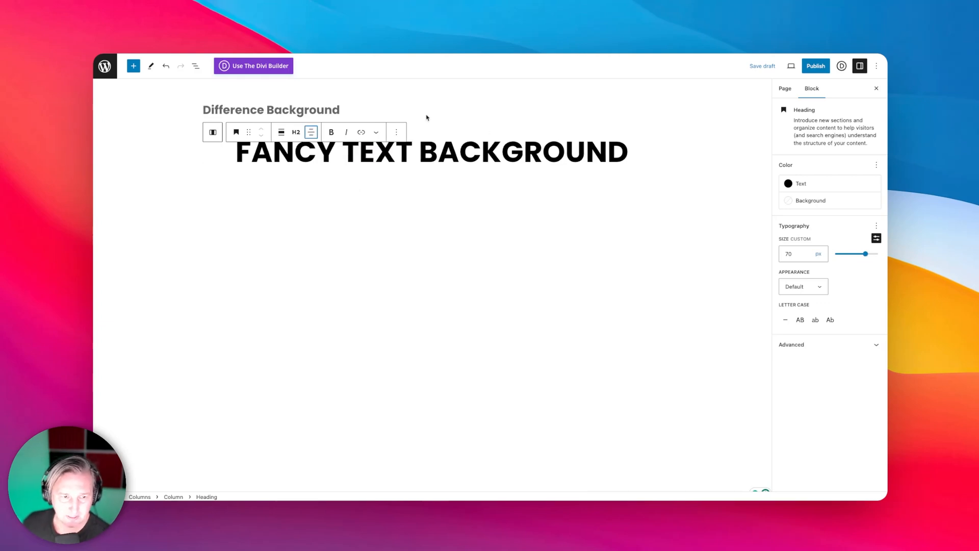
mouse_move(204, 148)
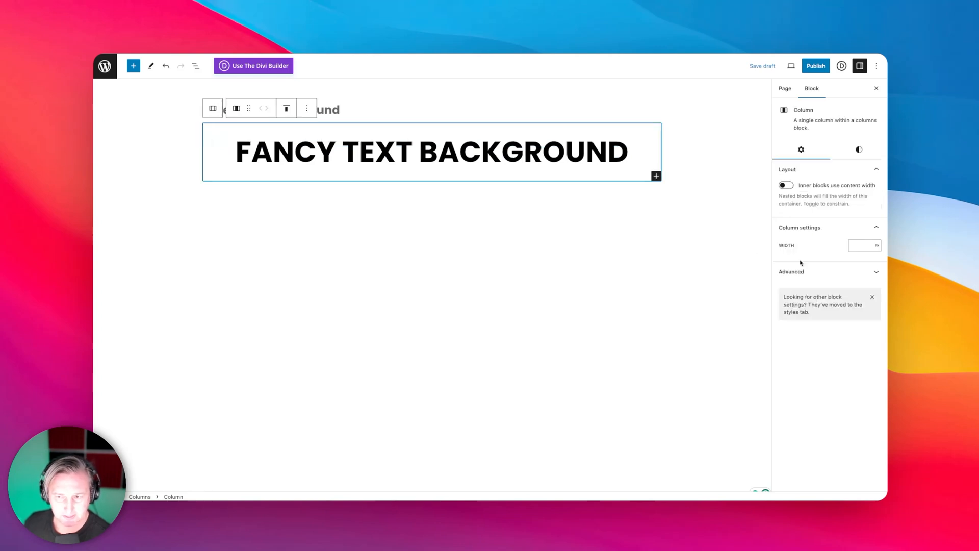
- Give the column a grey background and add a Video block using video_dark.mp4 from the media library
click(859, 149)
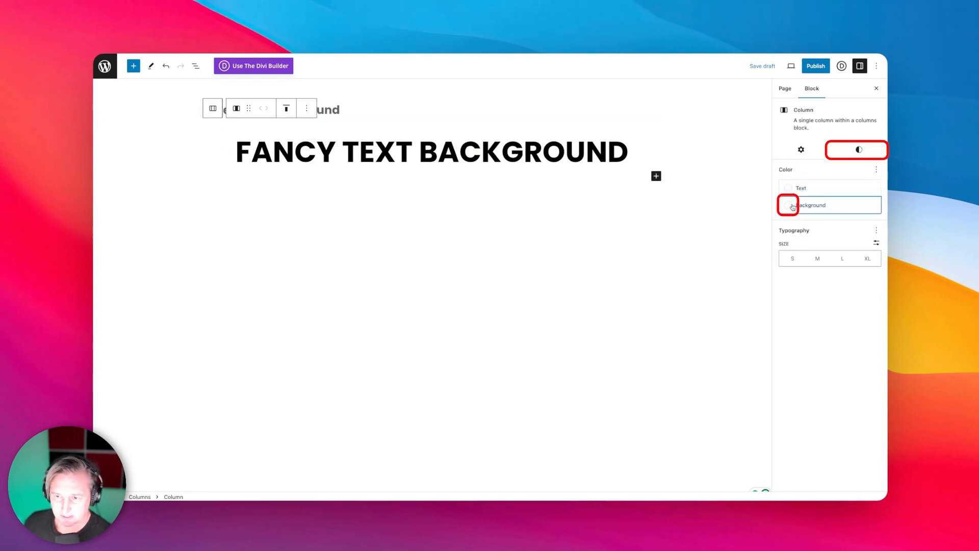
click(788, 205)
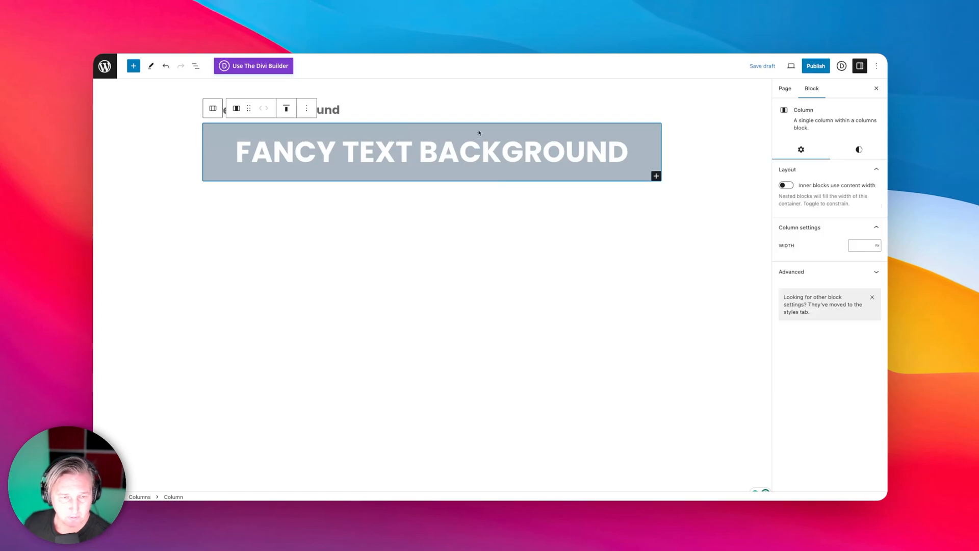
mouse_move(667, 153)
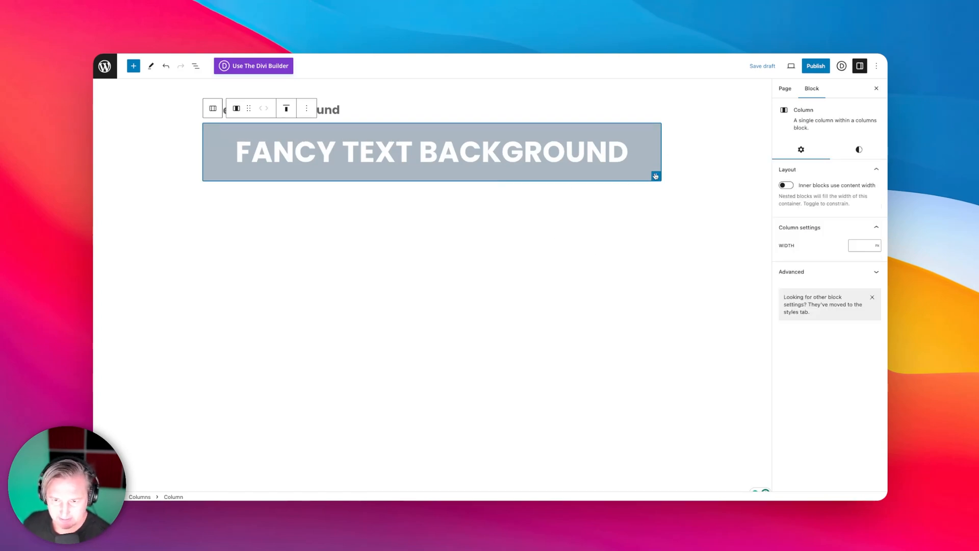
click(655, 176)
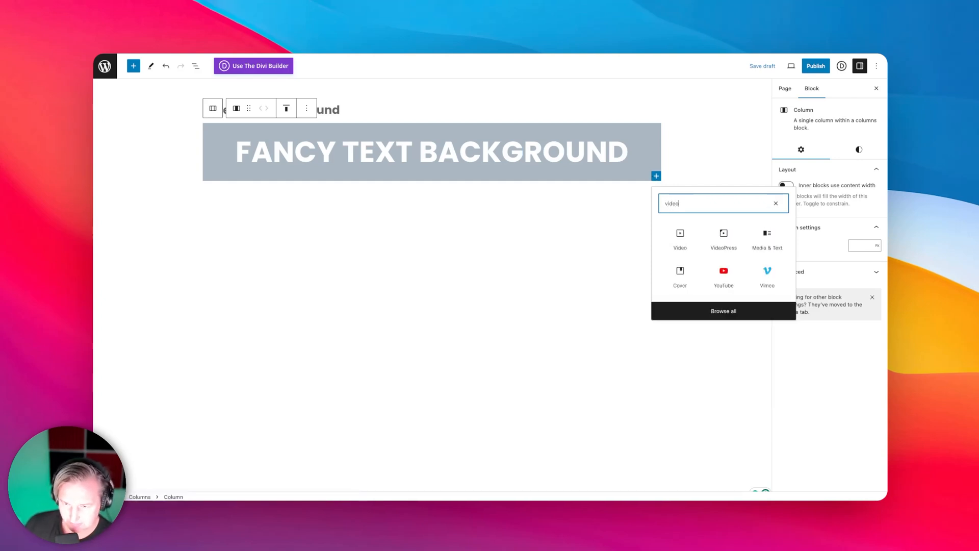
click(679, 237)
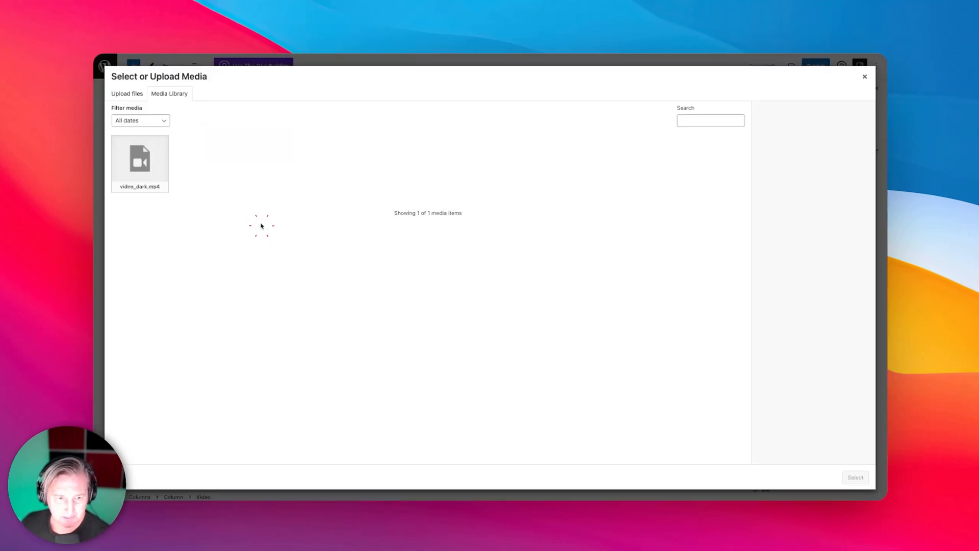
click(139, 163)
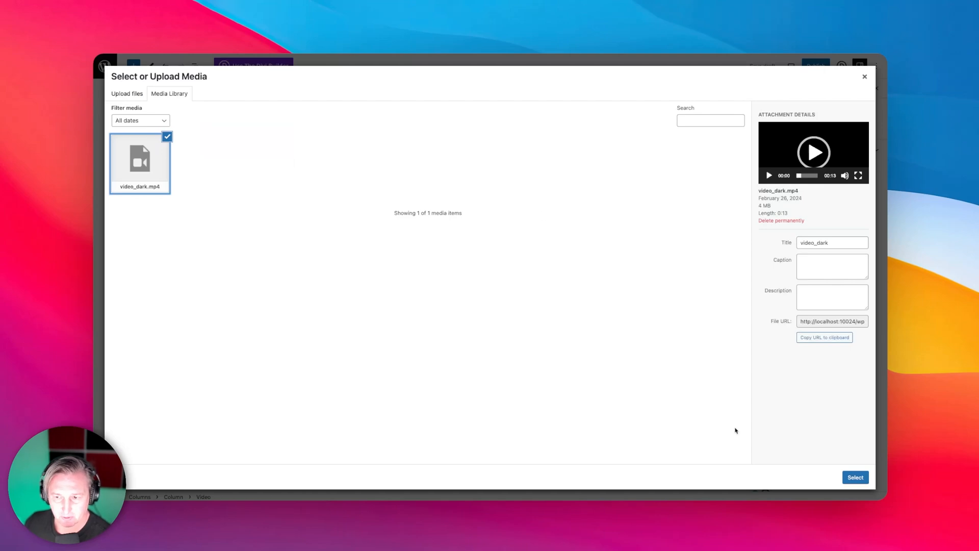
click(854, 477)
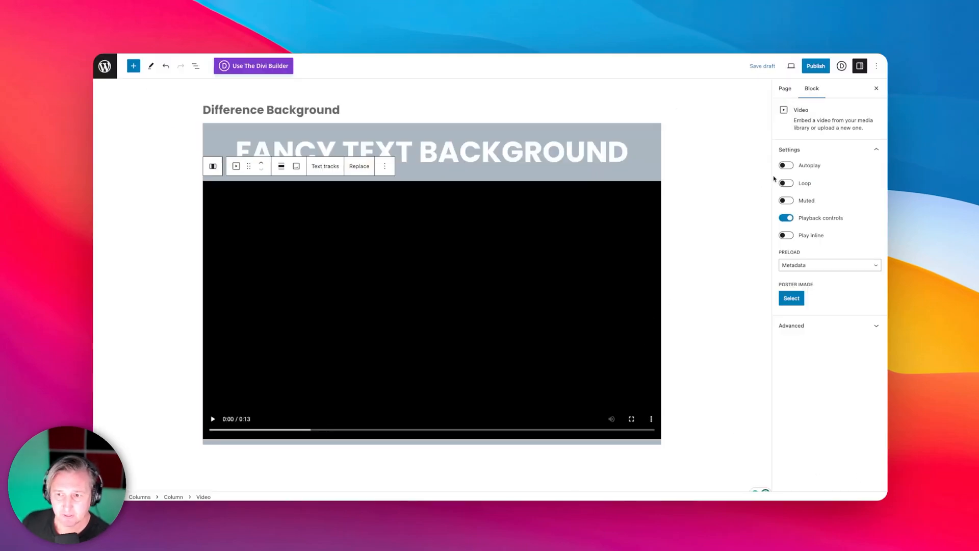
- Turn on Autoplay and Loop for the Video block
click(785, 165)
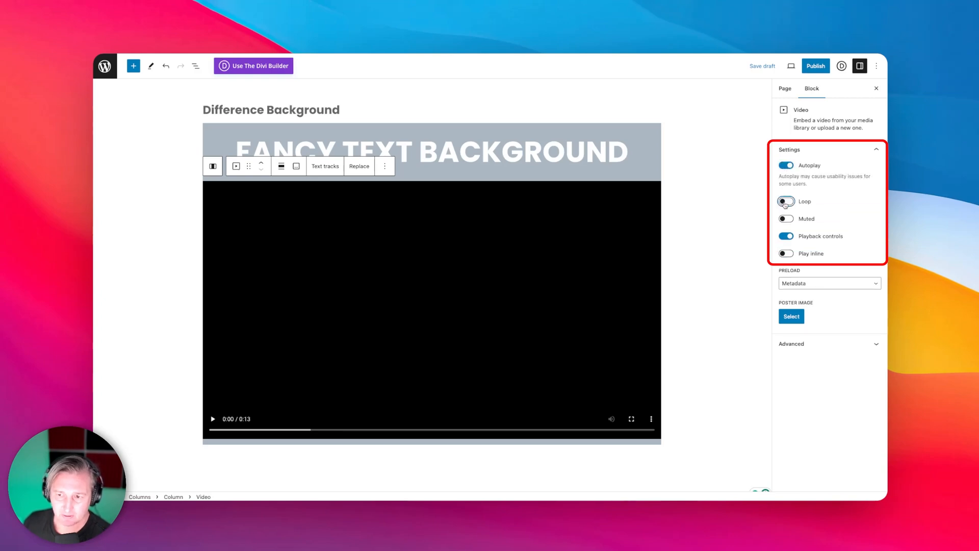
click(785, 236)
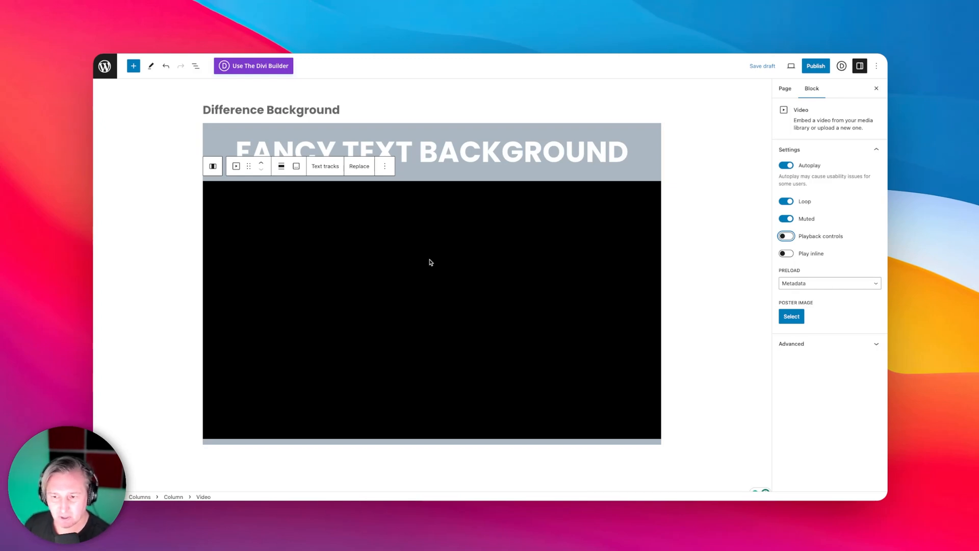
mouse_move(824, 330)
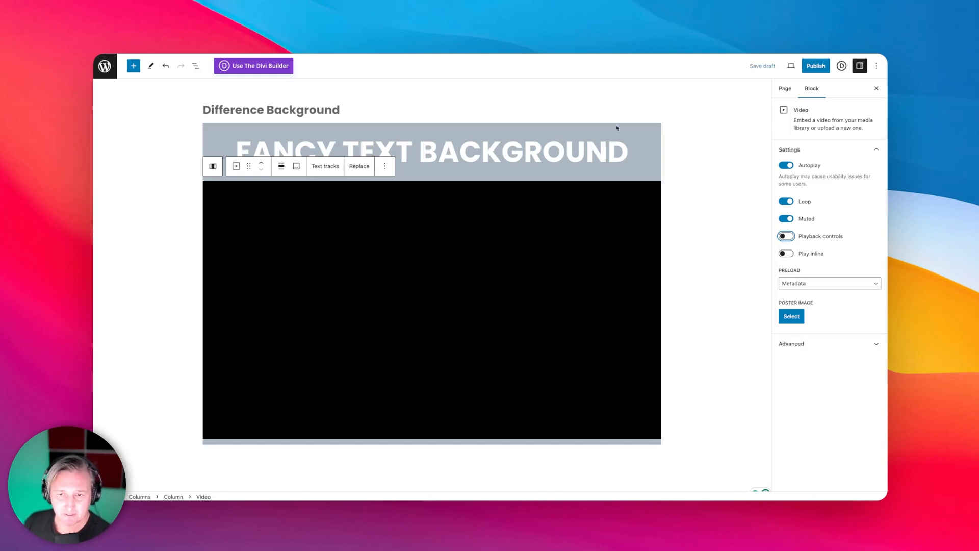
- Publish the Difference Background page and reselect the FANCY TEXT BACKGROUND heading
click(816, 65)
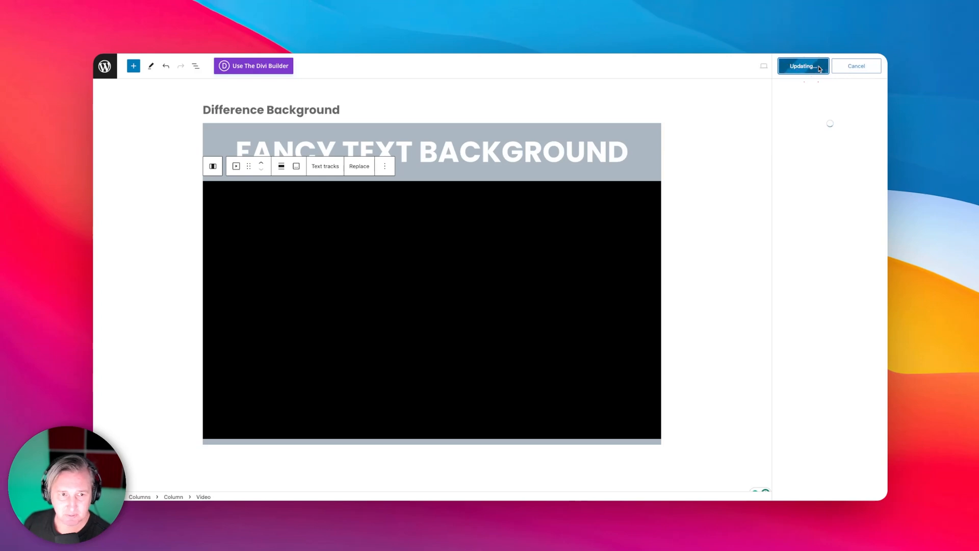
click(803, 65)
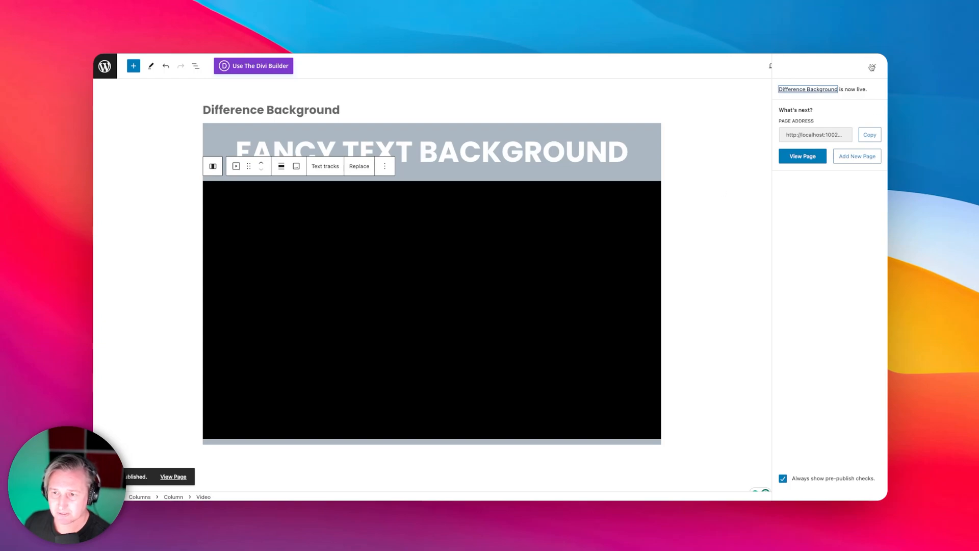
click(801, 156)
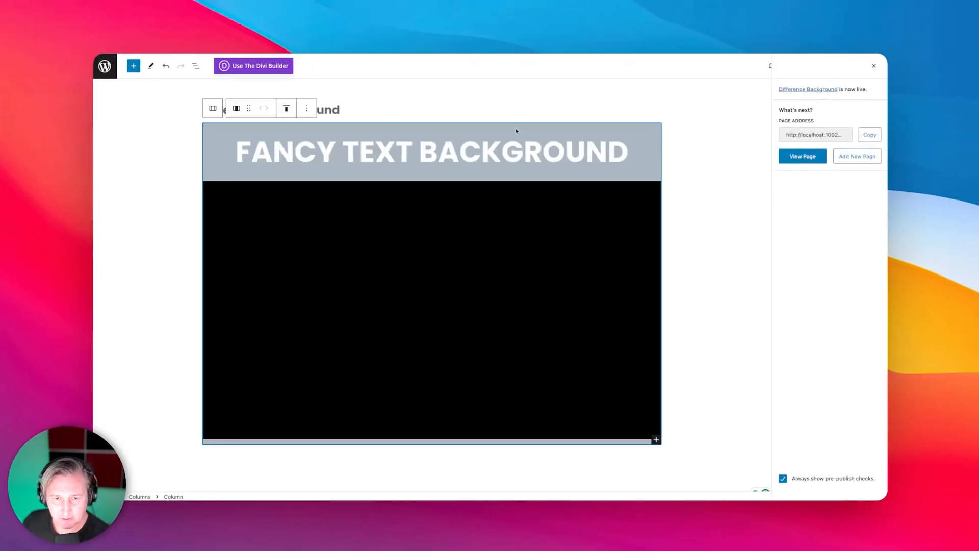
click(459, 152)
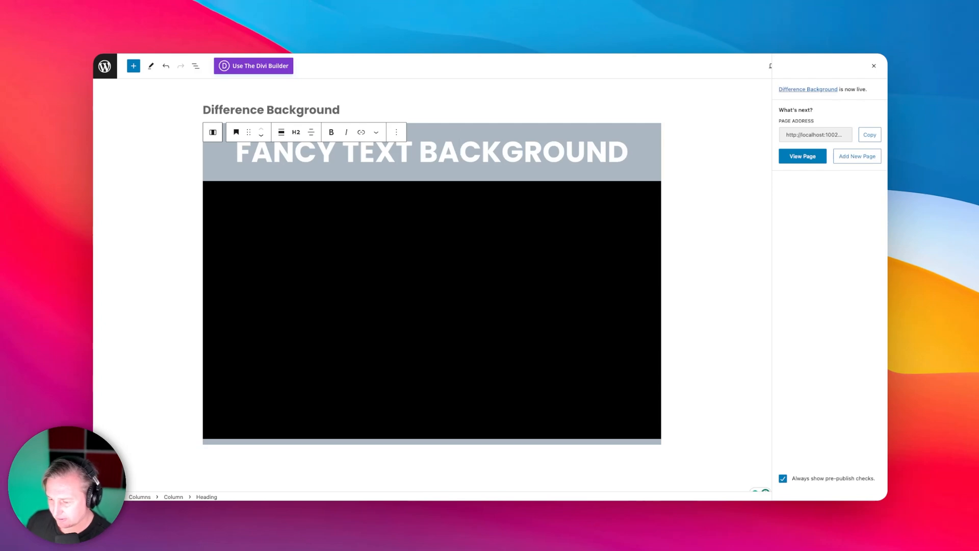
- Give the heading the Additional CSS class text-blend and add an empty block below it
click(459, 152)
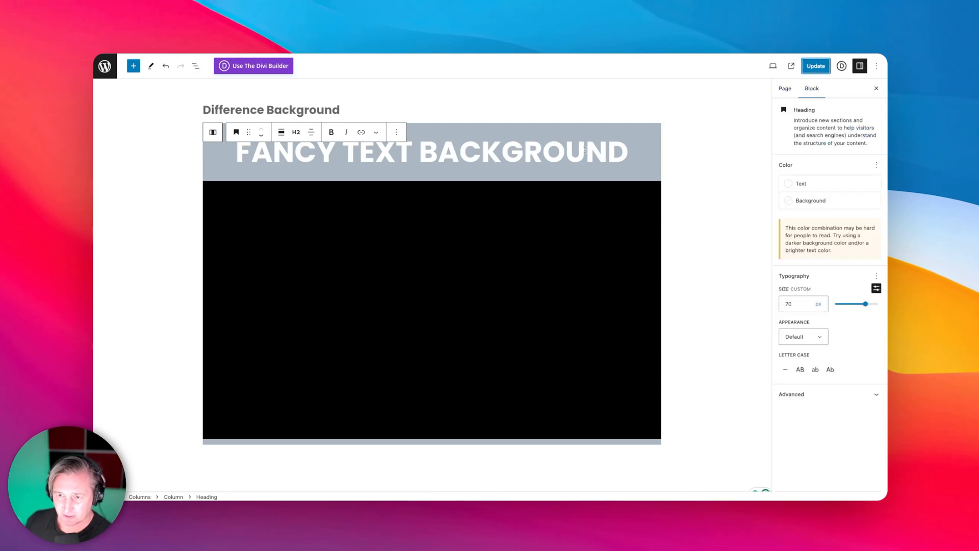
click(818, 393)
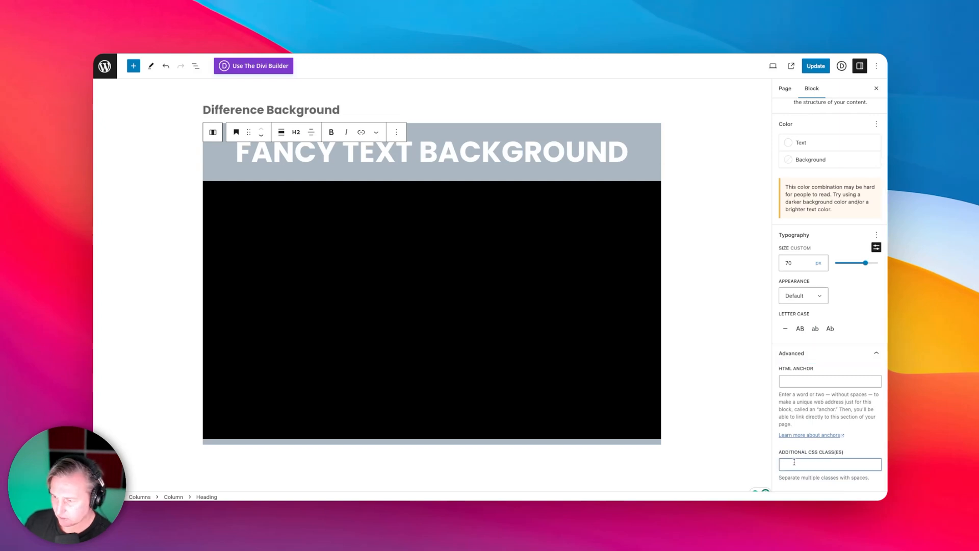
text(text-blend)
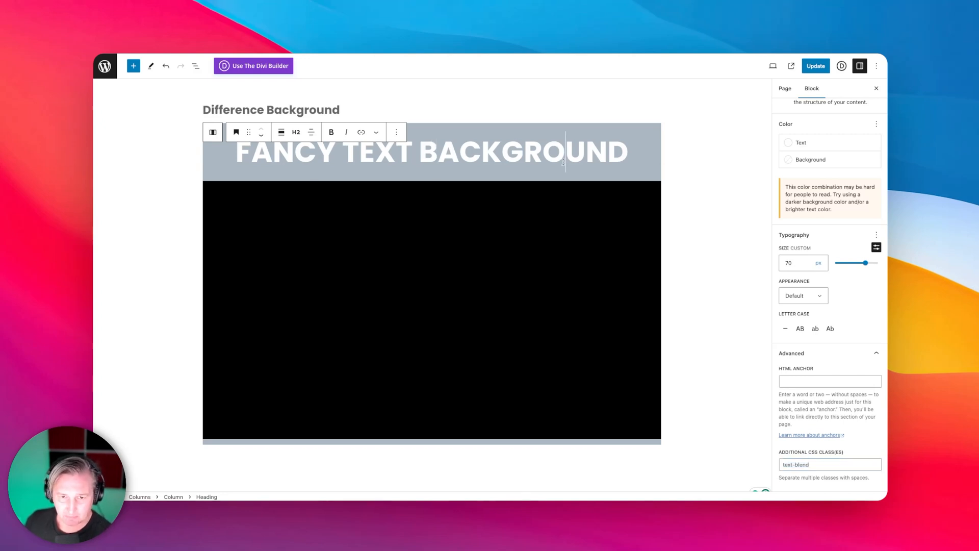
click(430, 301)
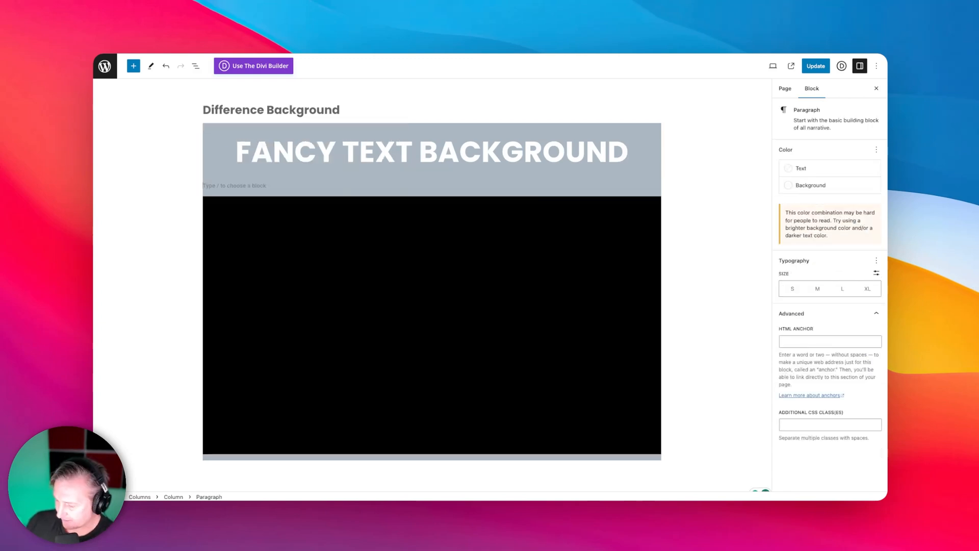
- Insert a Custom HTML block containing a style tag with an empty .text-blend rule
text(/ht)
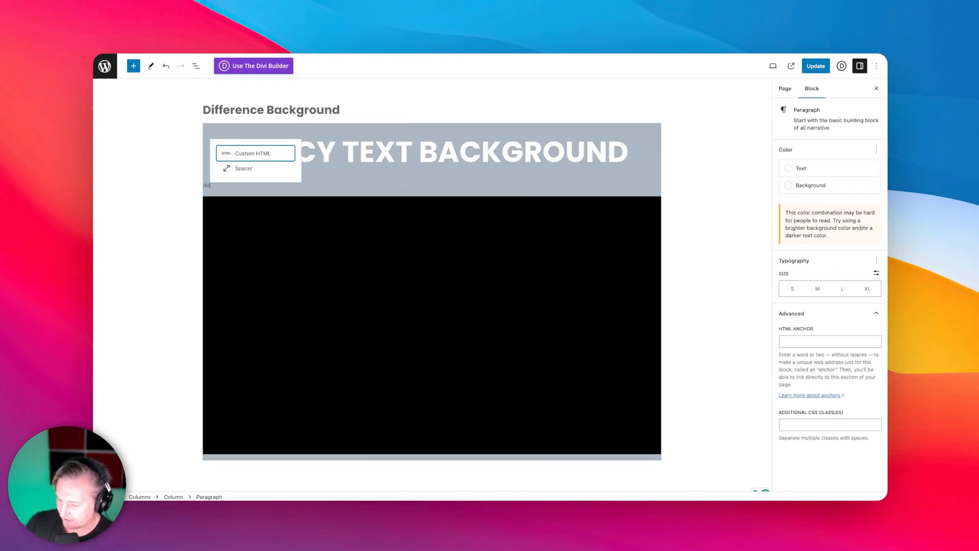
click(256, 153)
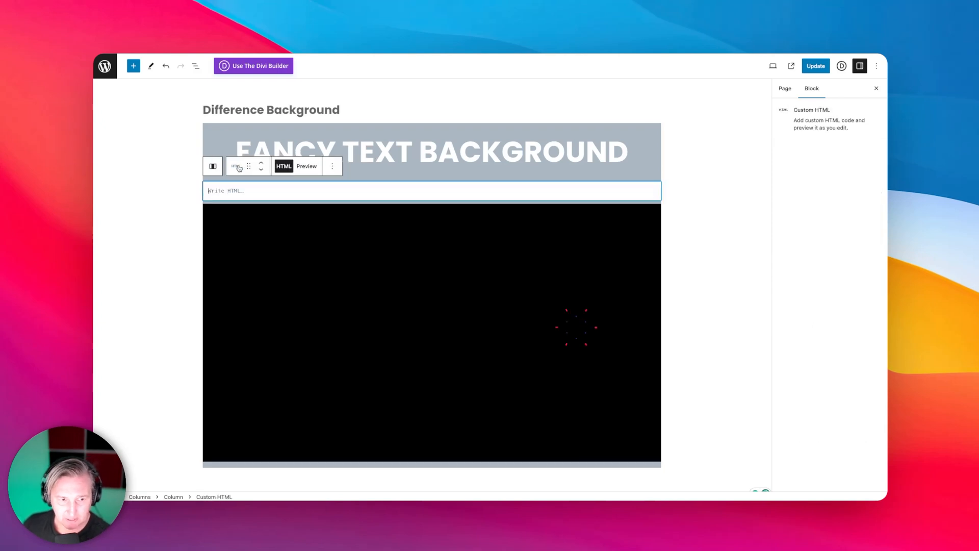
text(<style>)
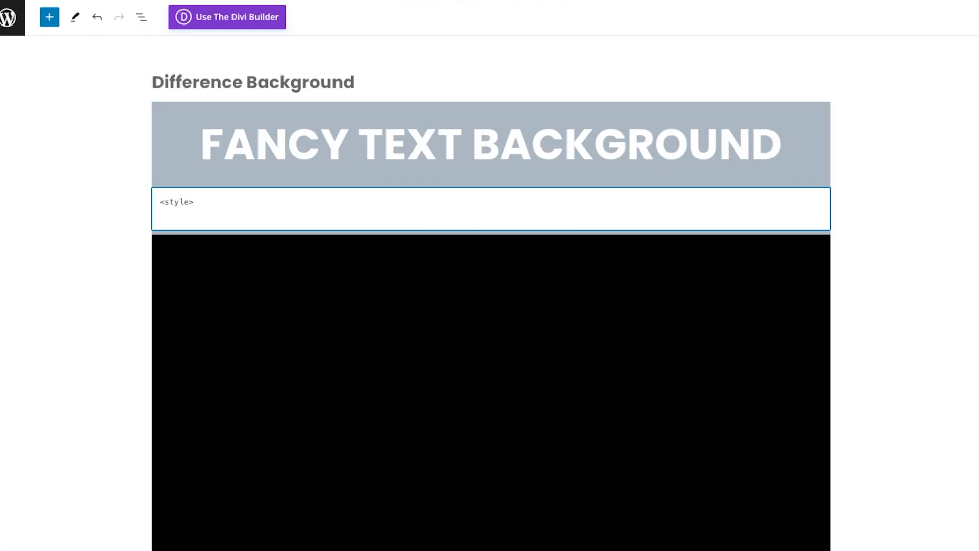
text(</style>)
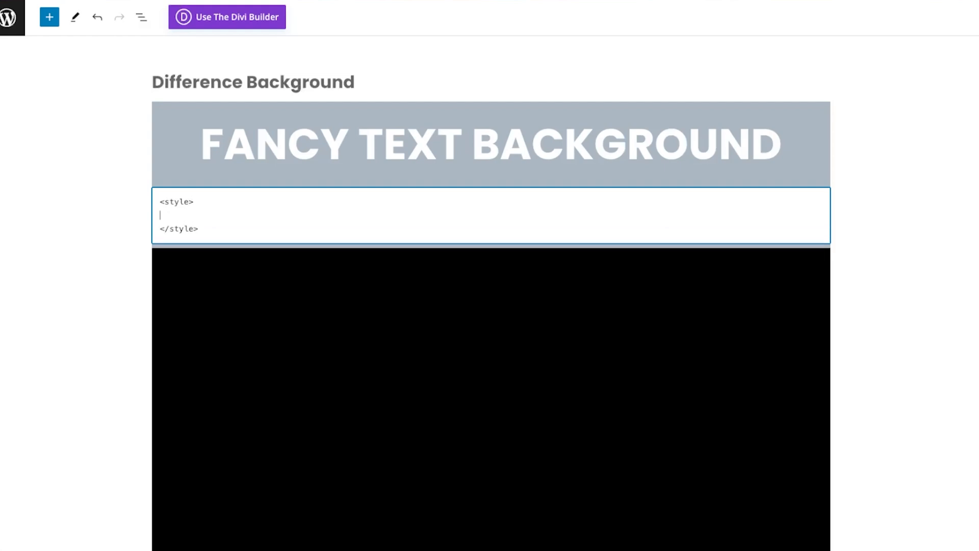
text(.)
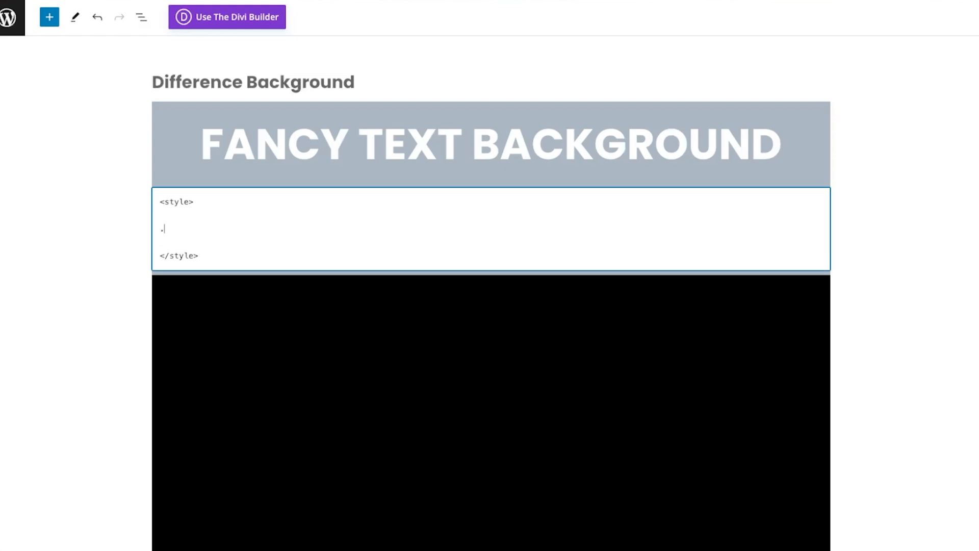
text(text-blend)
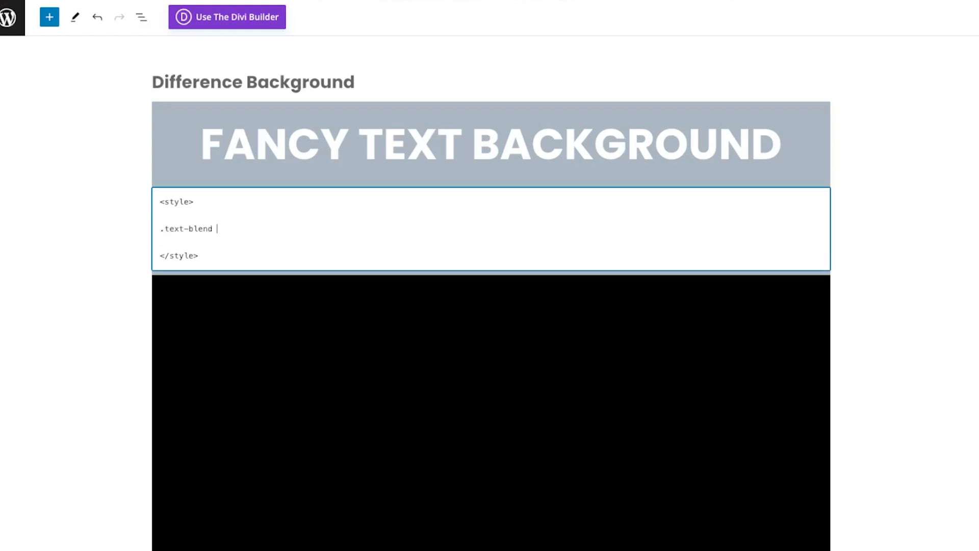
text({)
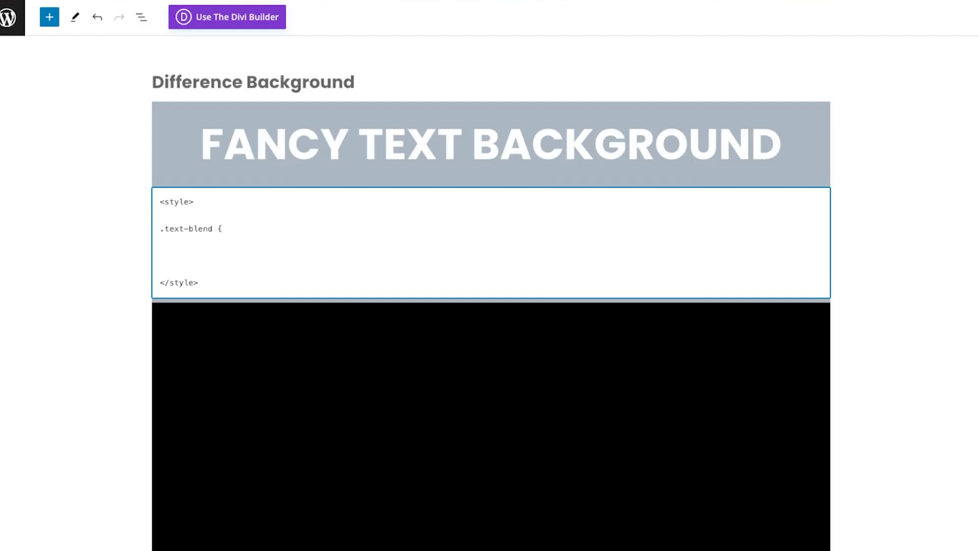
text(})
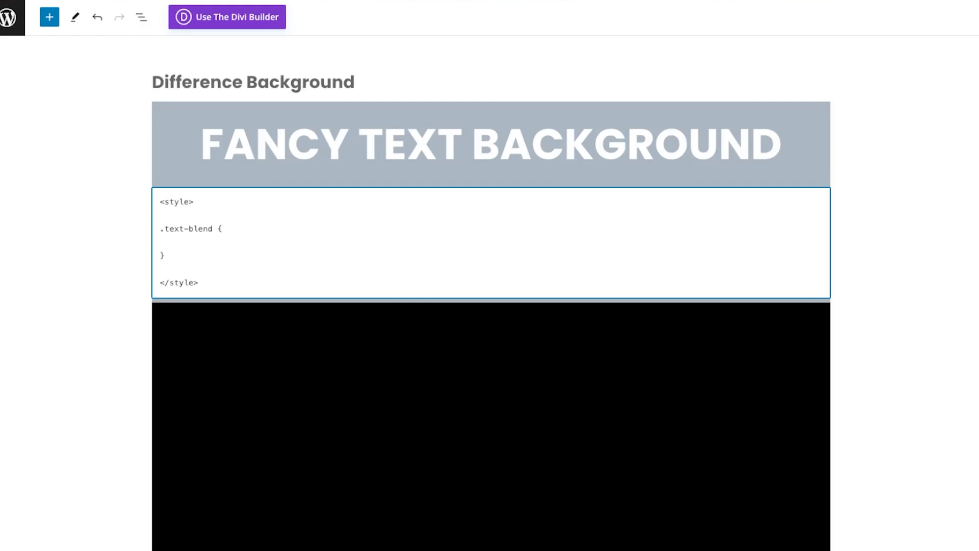
- Fill the .text-blend rule with position: absolute; and top: 400px;
click(168, 243)
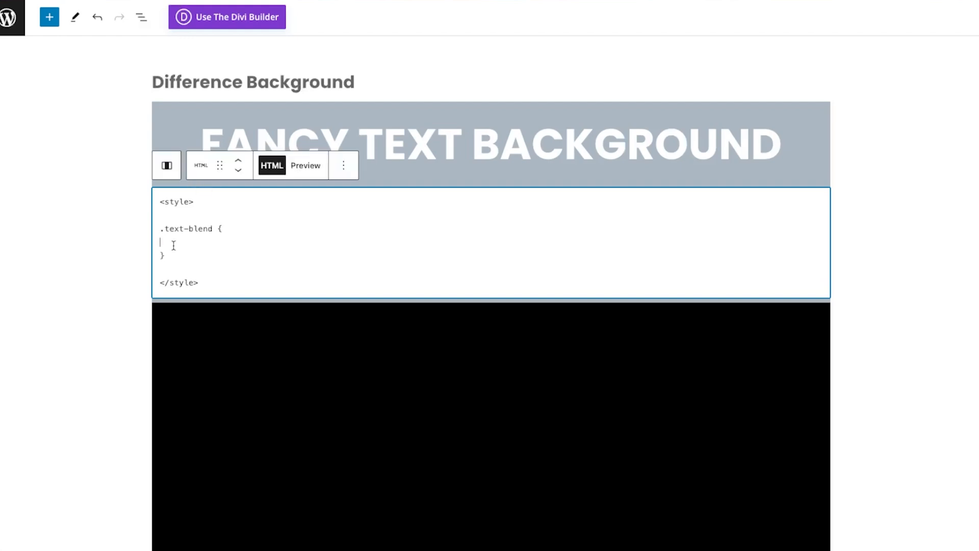
mouse_move(286, 266)
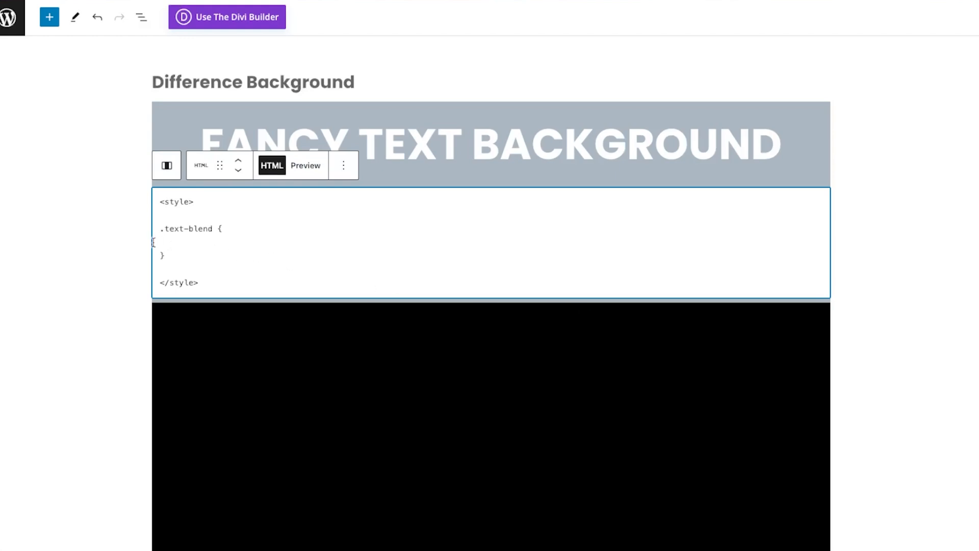
text(position)
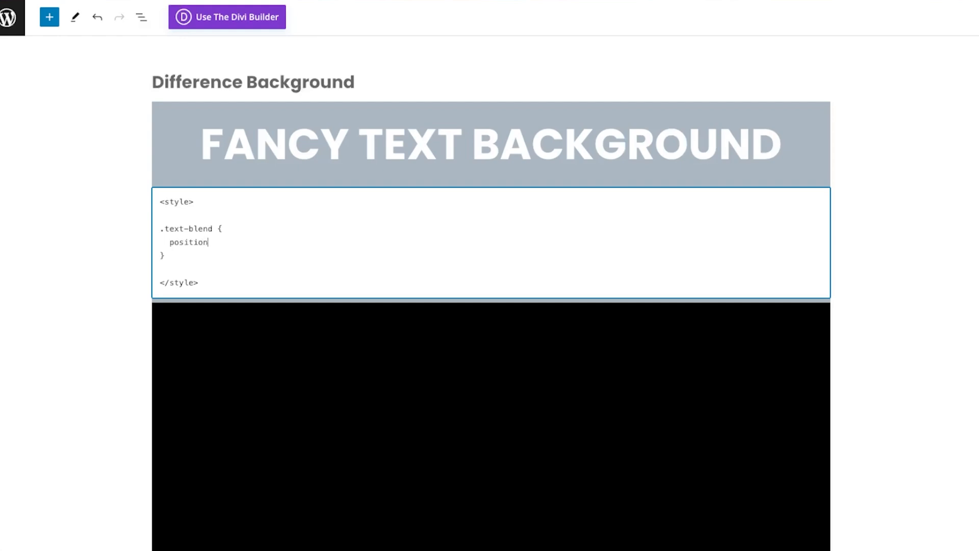
text(: absolute)
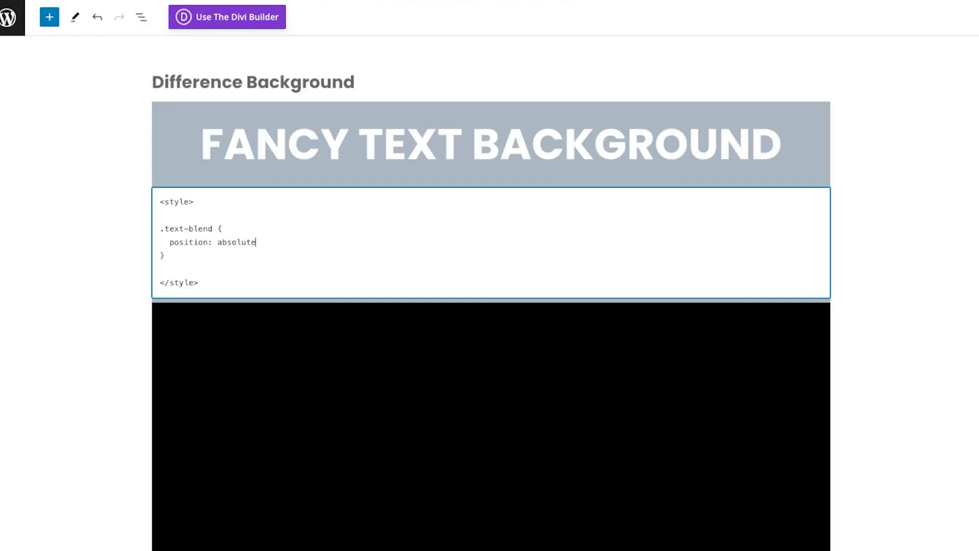
text(:)
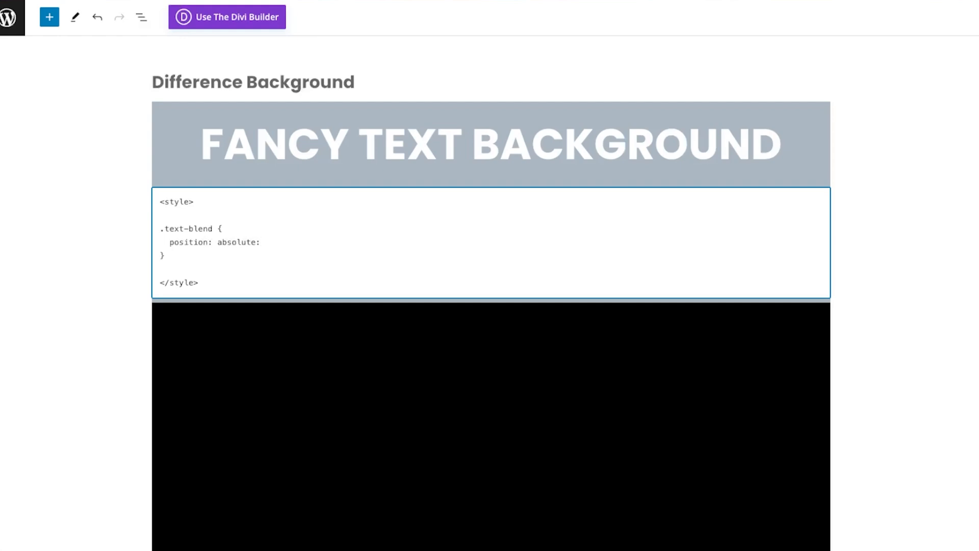
text(;)
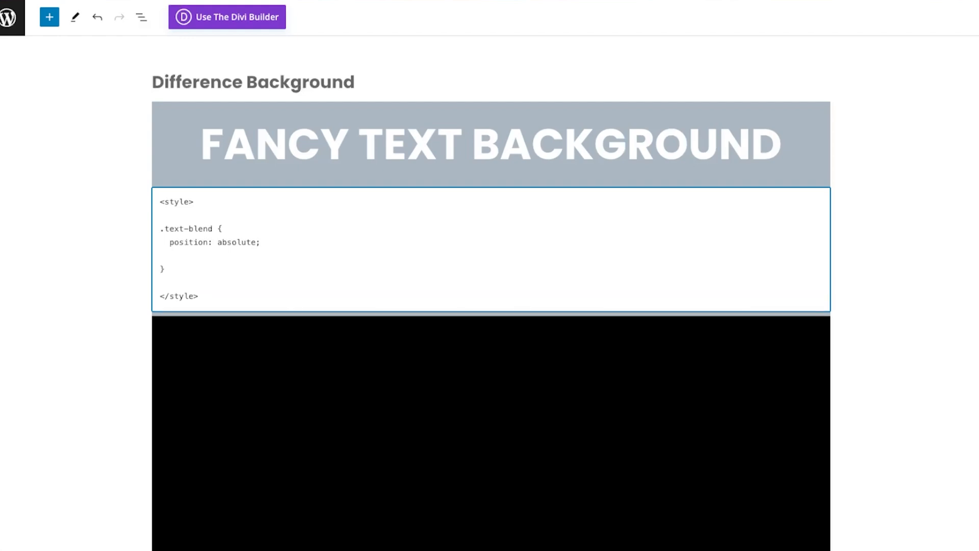
text(top: 4)
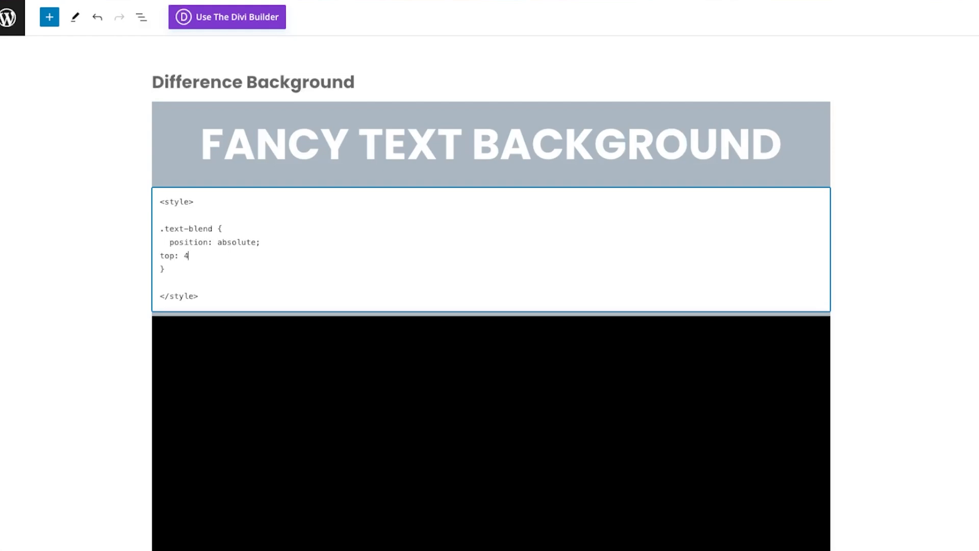
text(00px)
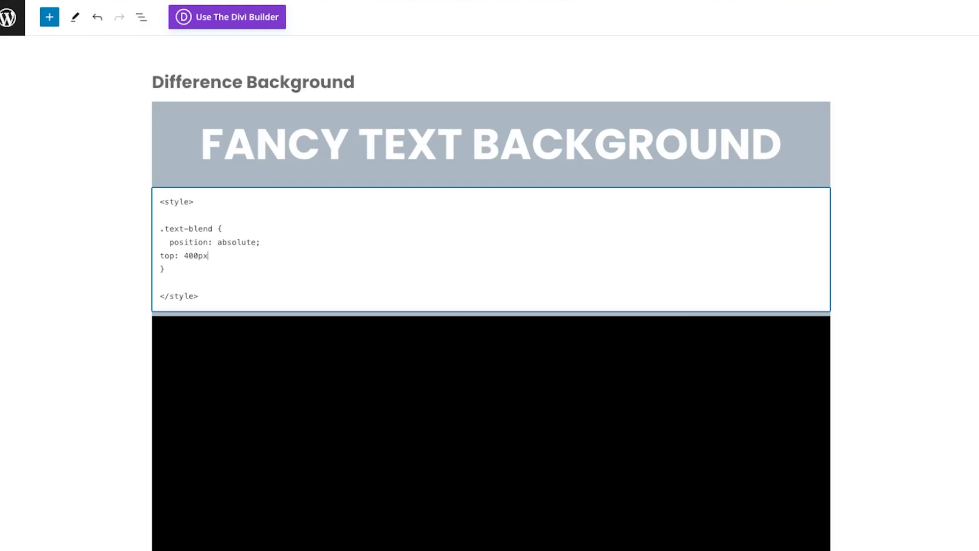
text(;)
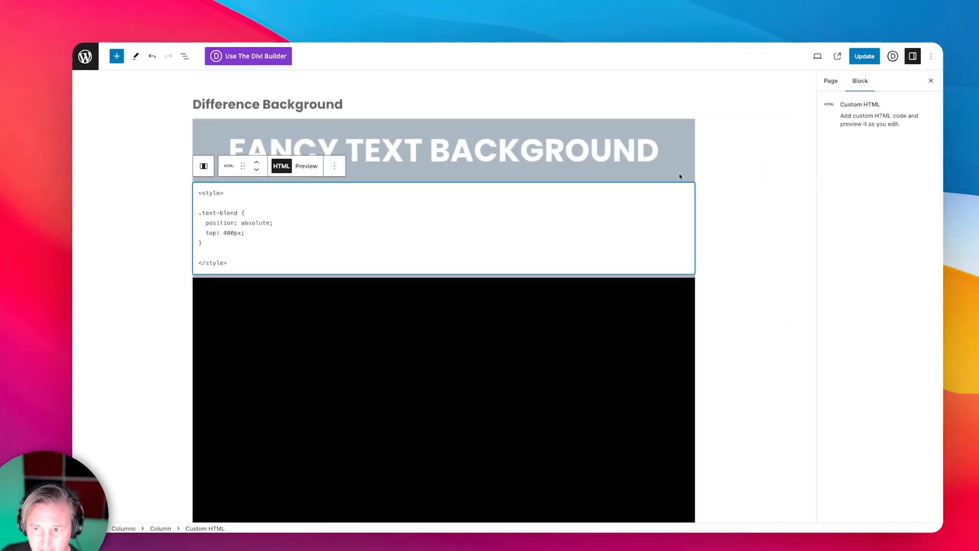
- Update the page, view the live heading over the video, then return to the editor
click(865, 55)
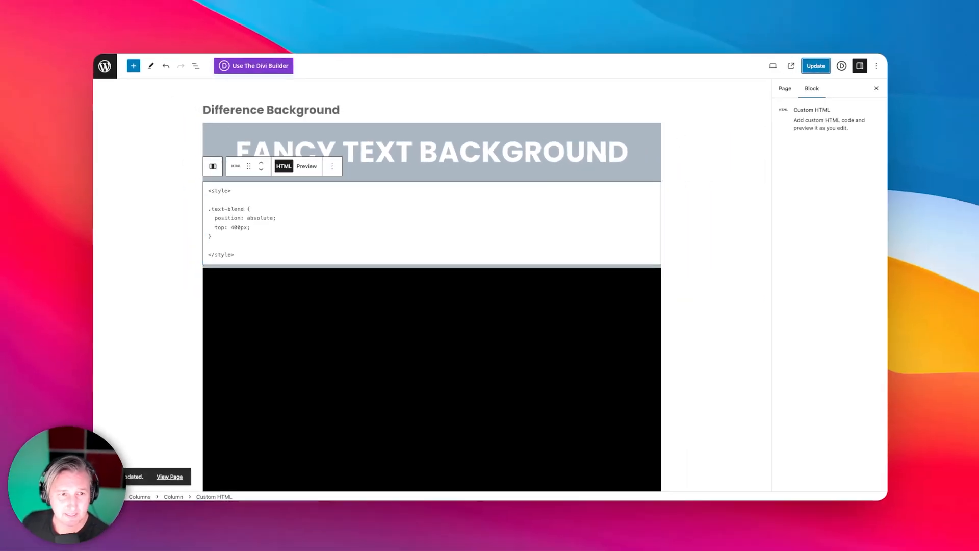
click(169, 476)
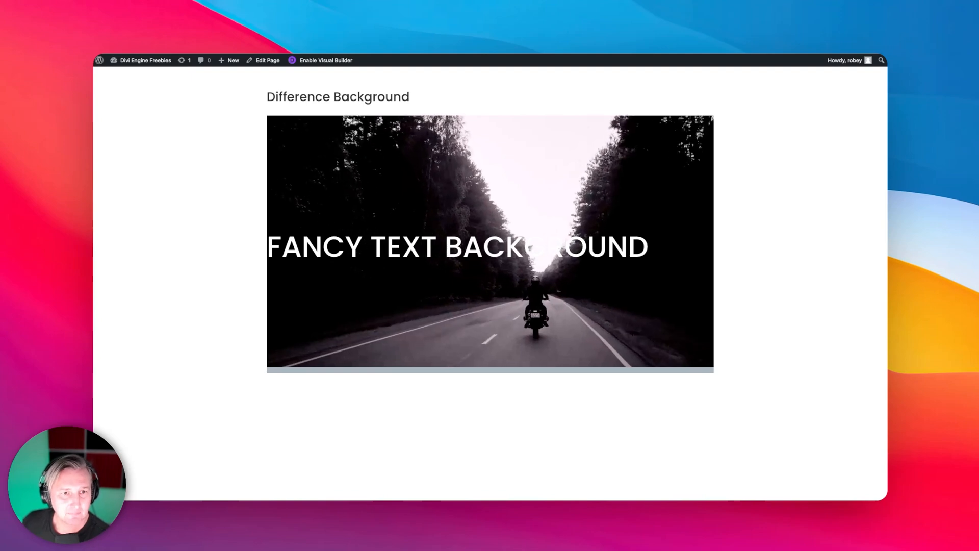
click(264, 61)
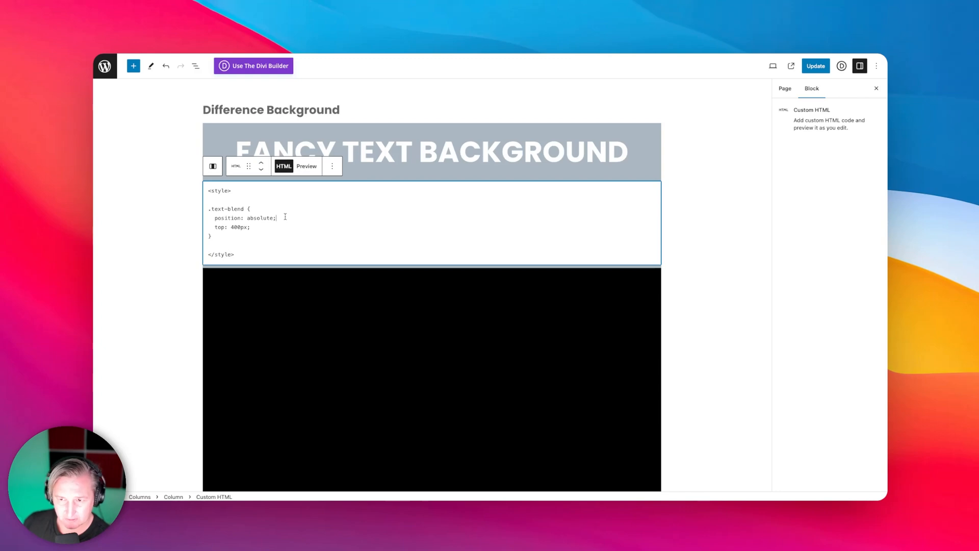
- Set the heading's Appearance to Extra Bold and update the page
click(431, 153)
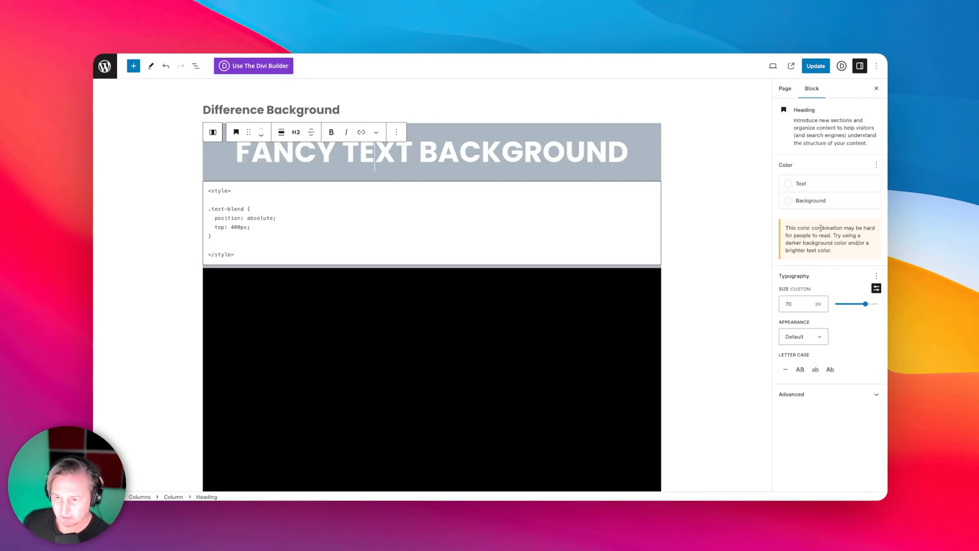
click(804, 336)
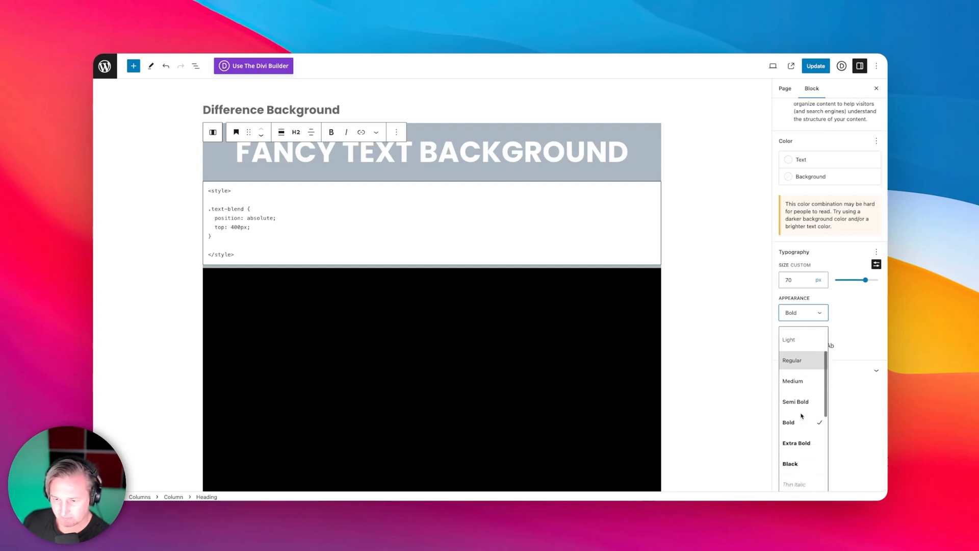
click(795, 442)
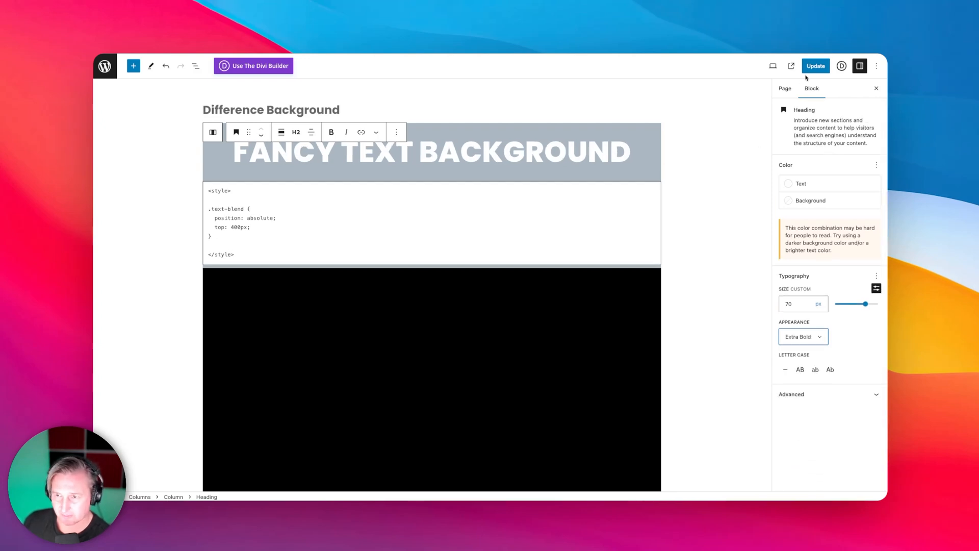
click(816, 66)
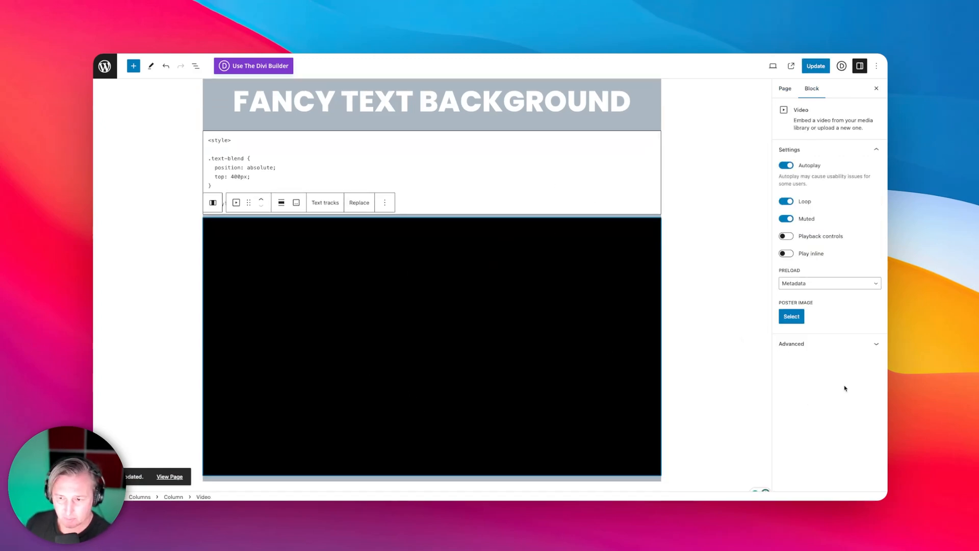
- Give the Video block the CSS class video-bg and add an empty .video-bg rule to the style tag
click(819, 342)
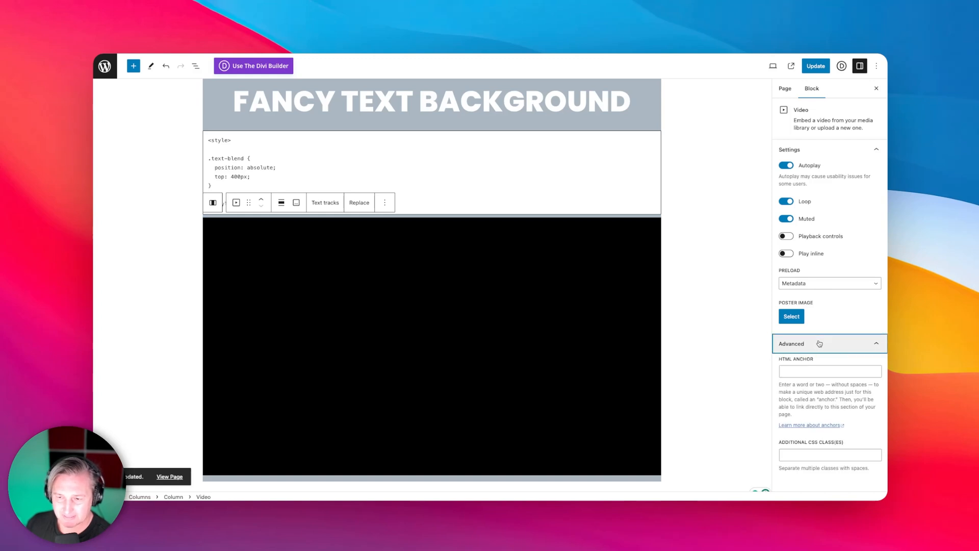
click(830, 454)
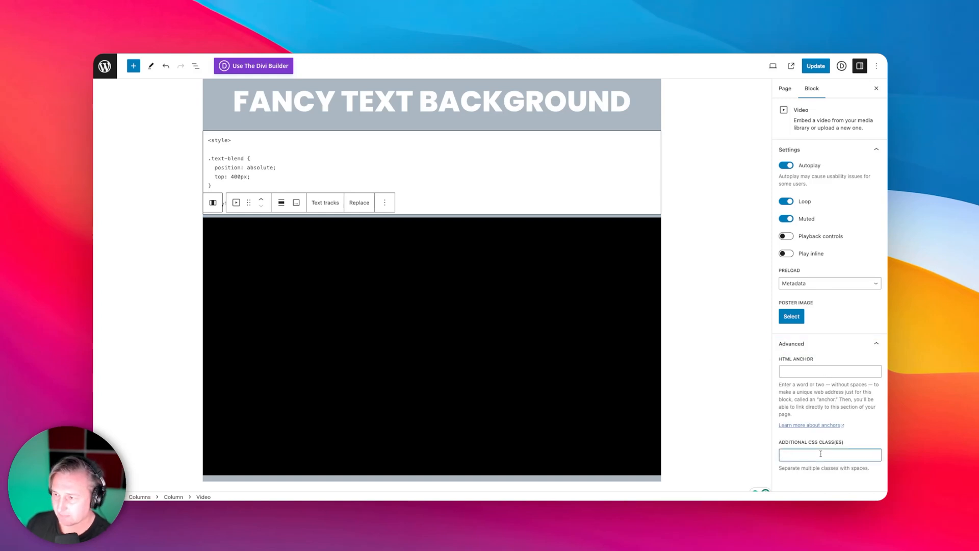
text(v)
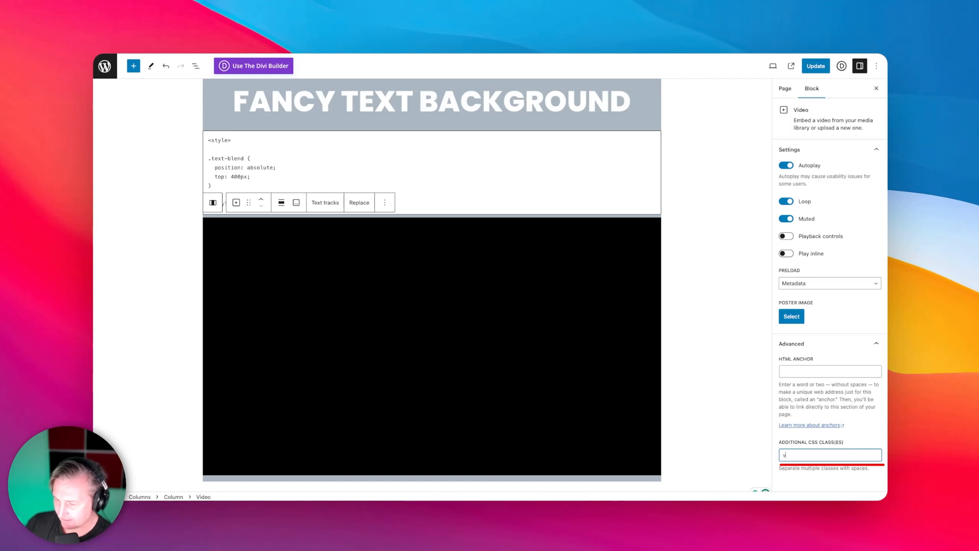
text(video-bg)
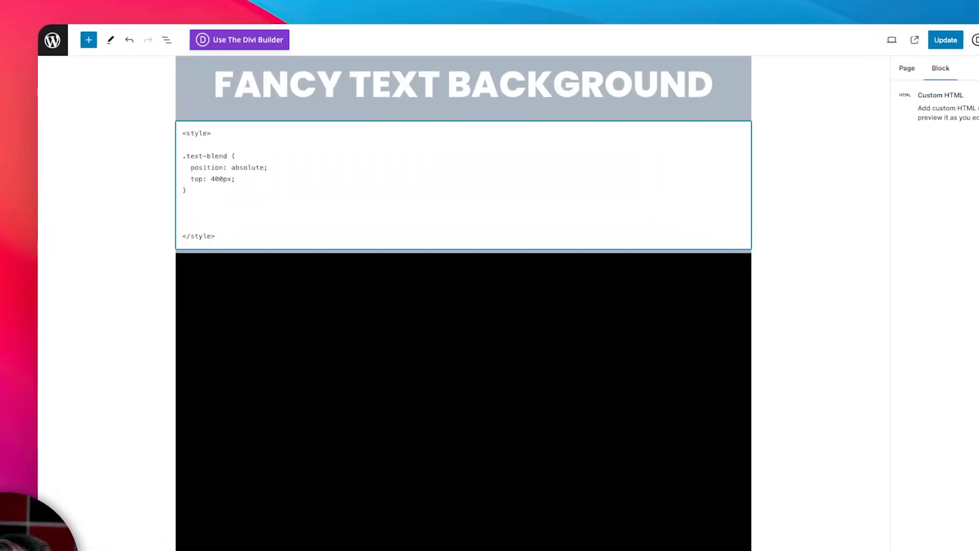
text(.video-b)
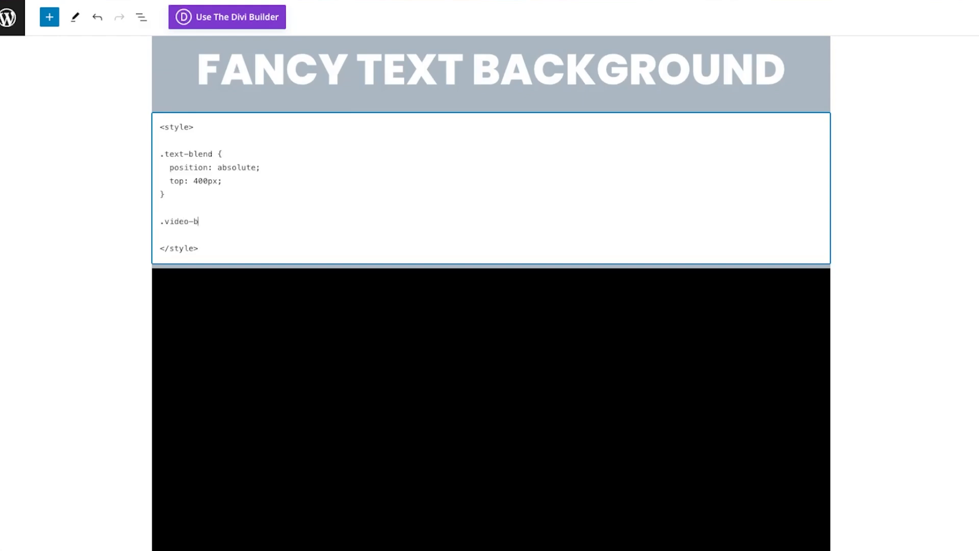
text(g {)
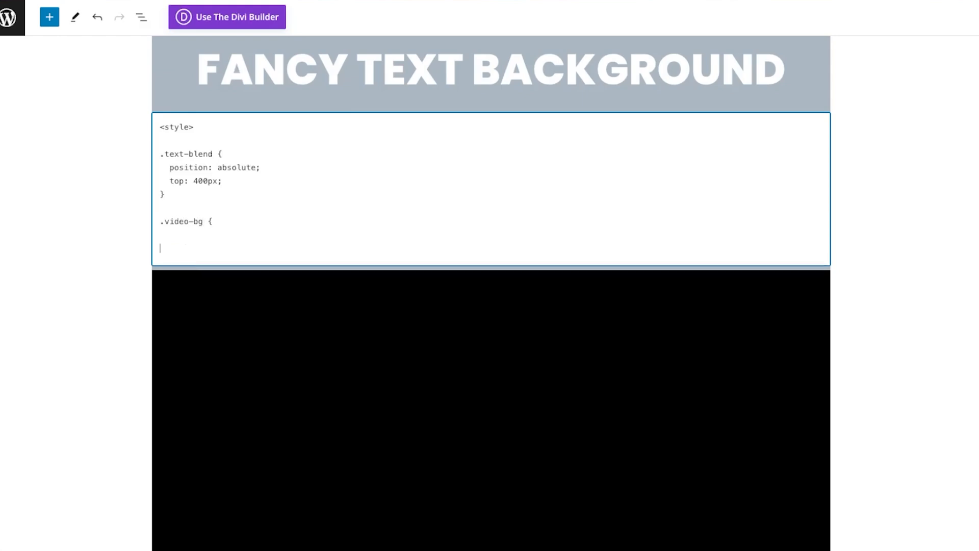
text(})
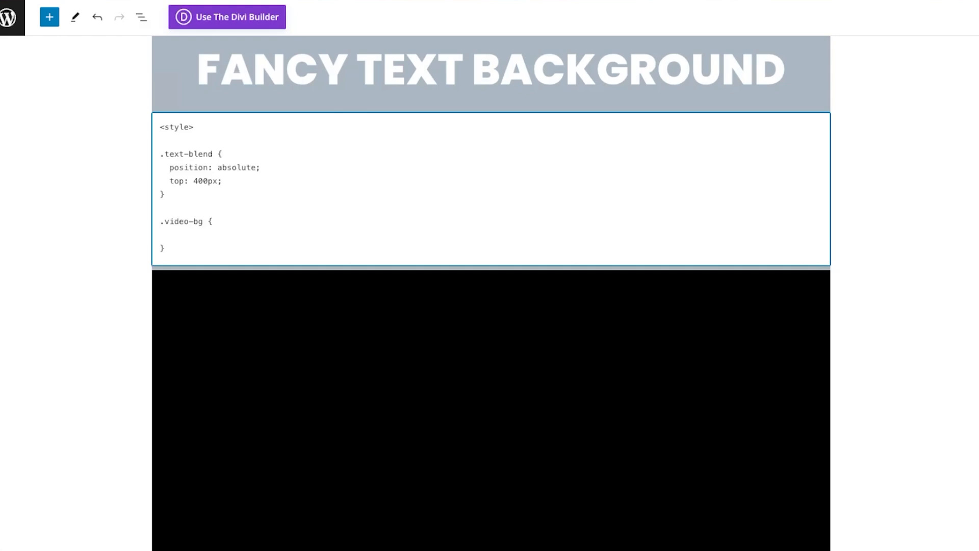
- Fill the .video-bg rule with height: 100vh; and object-fit: cover;
click(171, 234)
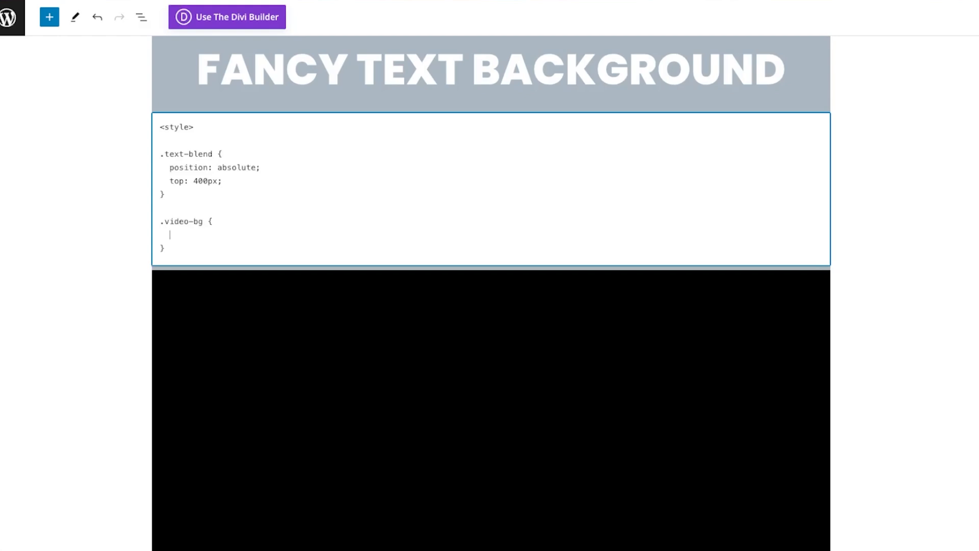
text(height:)
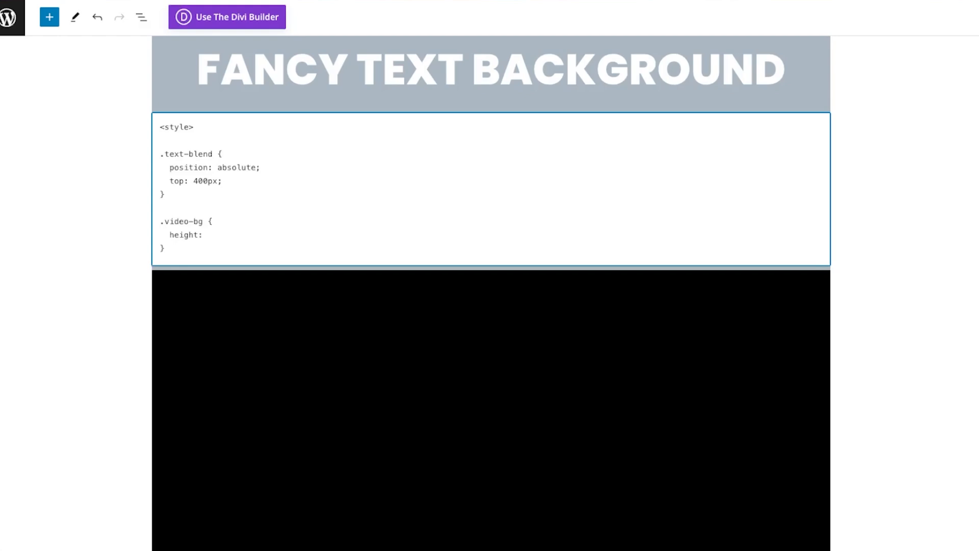
text(100vh)
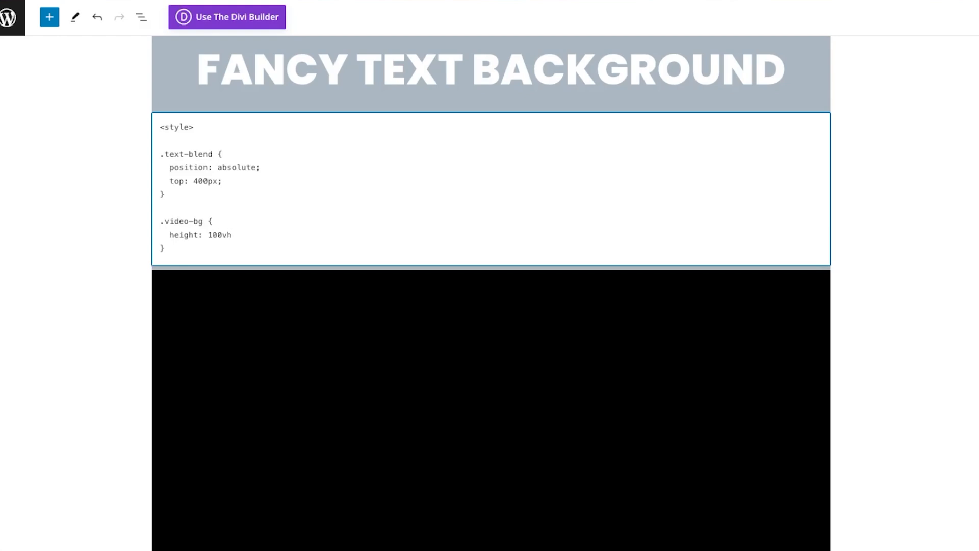
text(;)
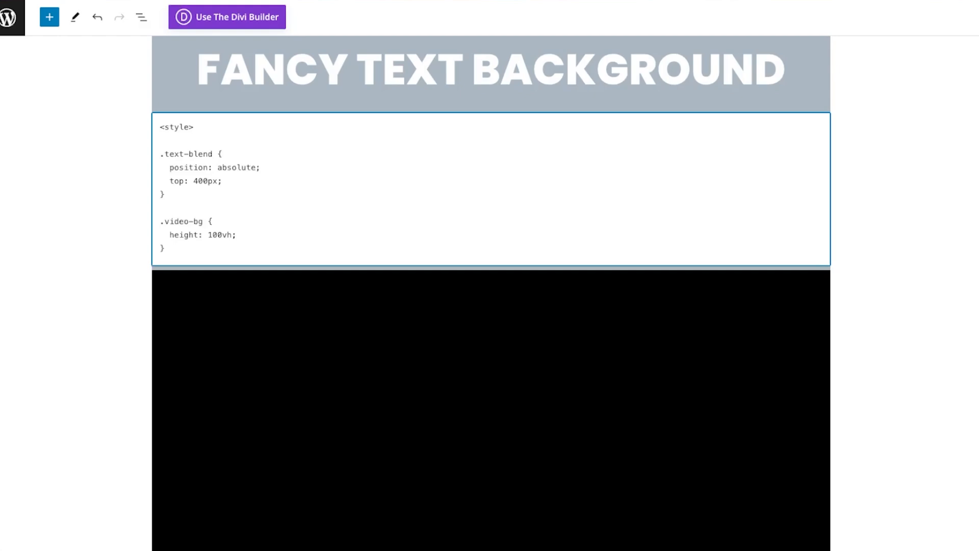
text(object-fit)
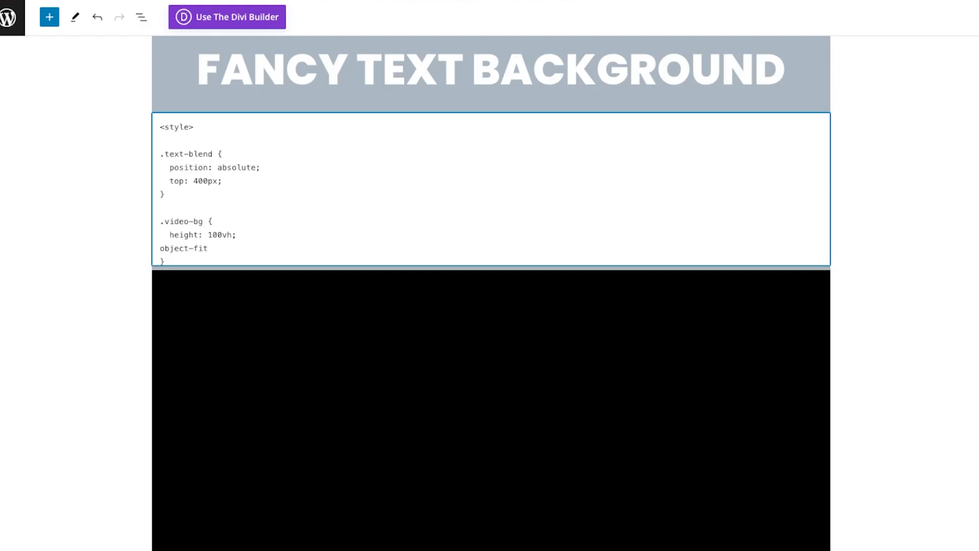
text(: co)
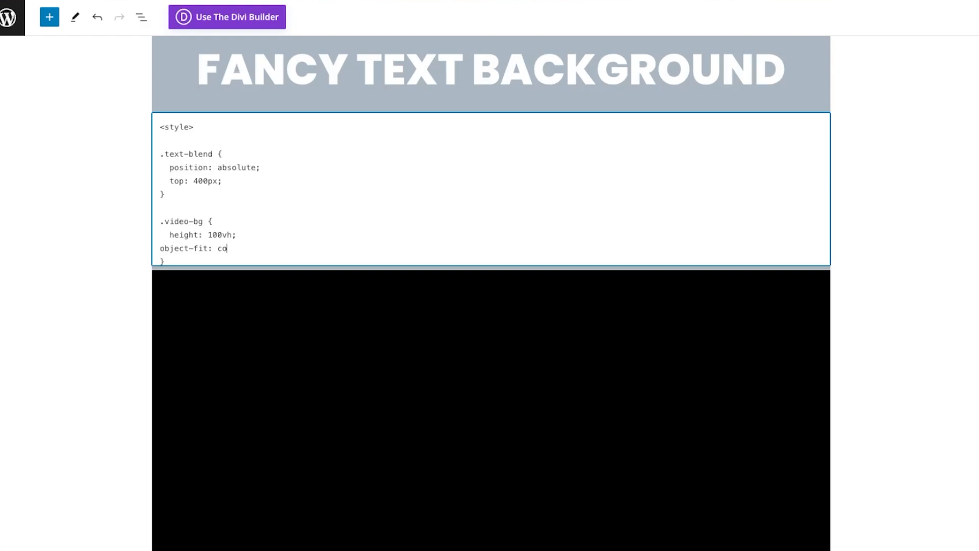
text(ver;)
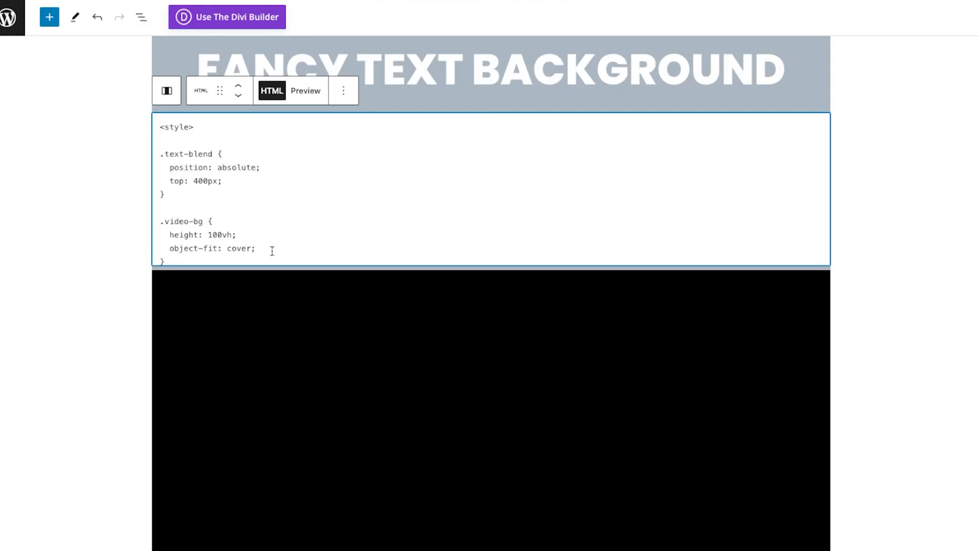
click(256, 248)
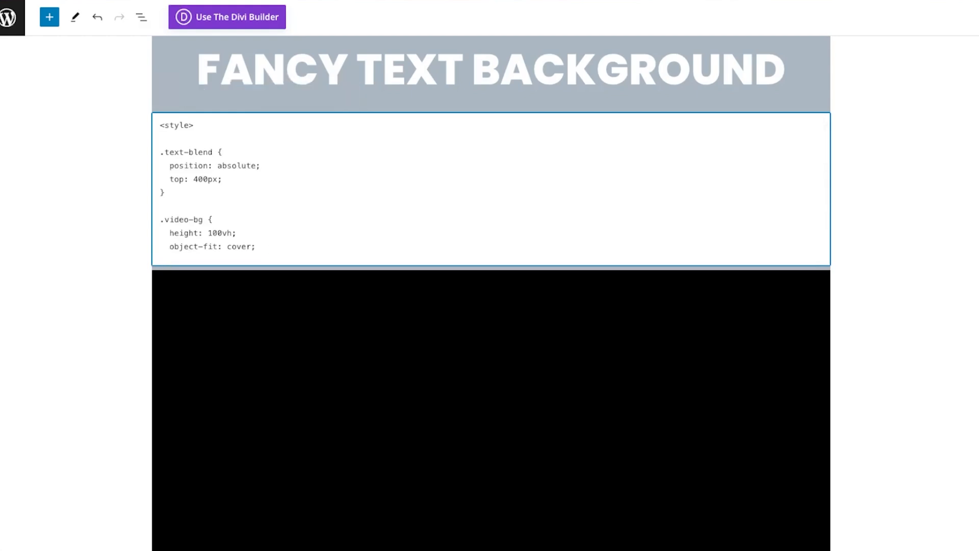
- Add position: fixed; left: 0px; and right: 0px; to the .video-bg rule
text(position)
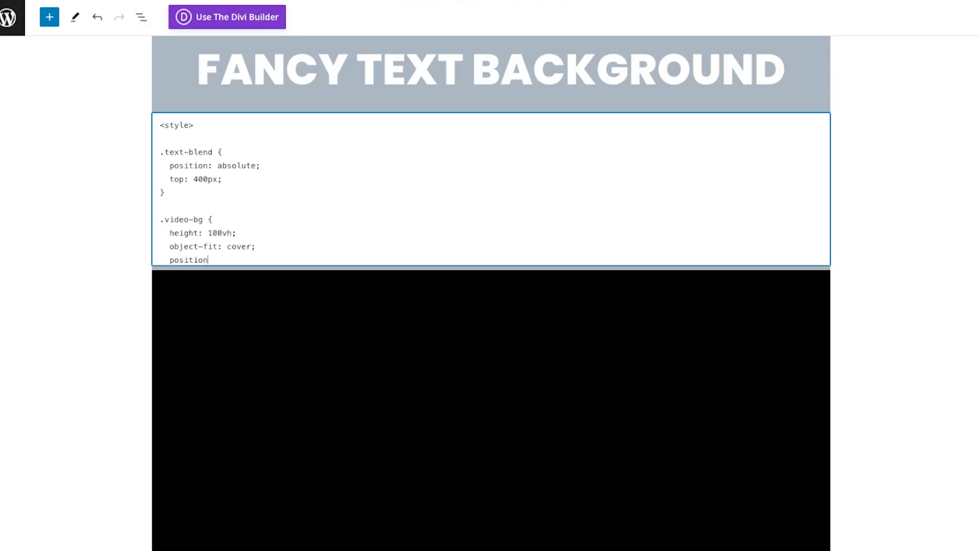
text(: fixed;)
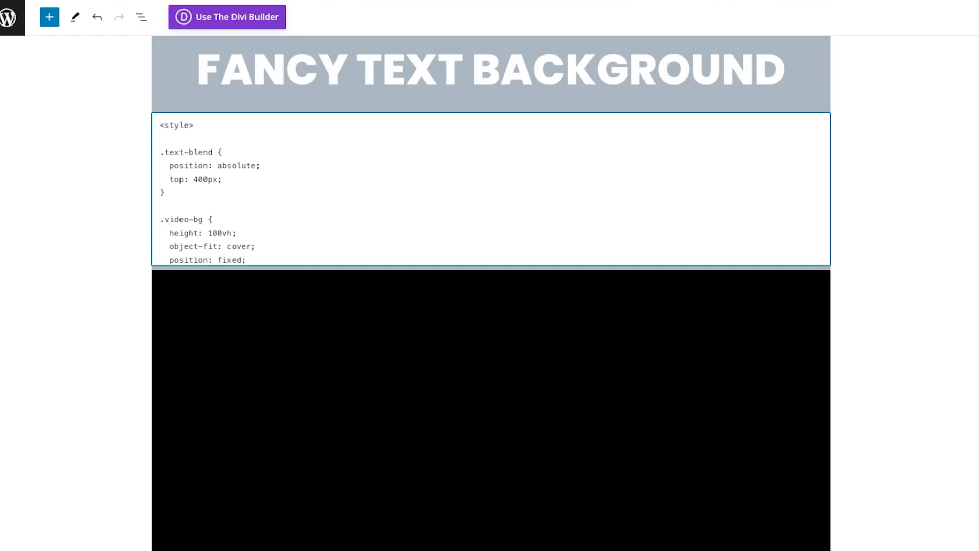
text(left)
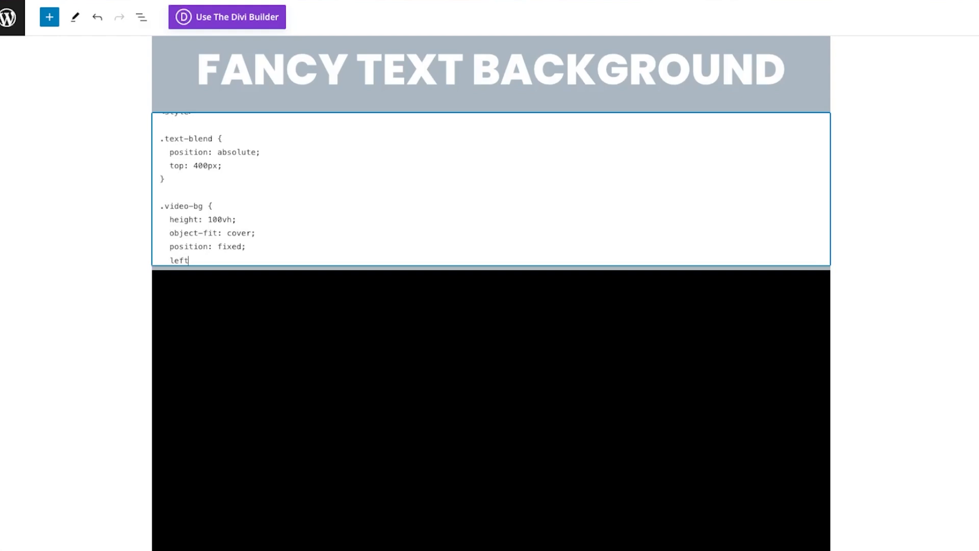
text(: 0px;)
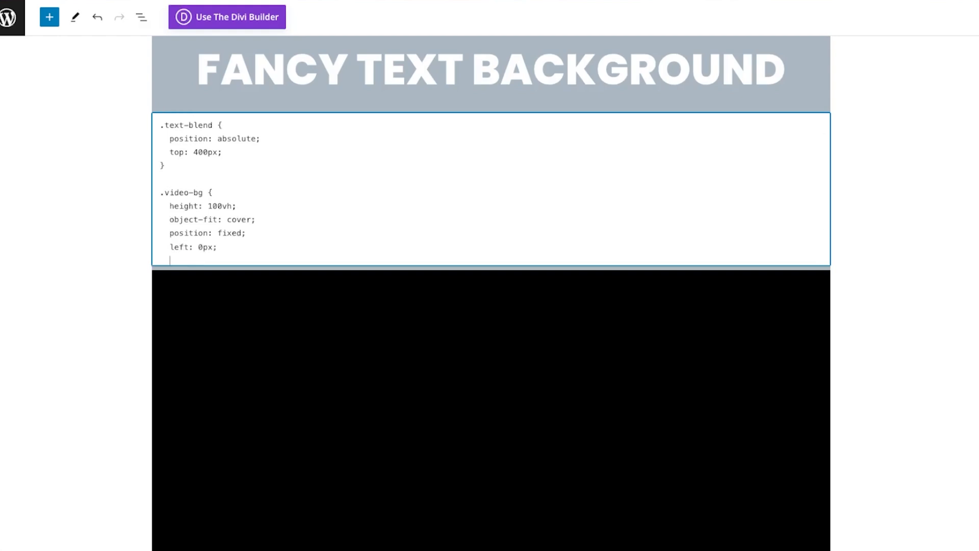
text(right: 0px;)
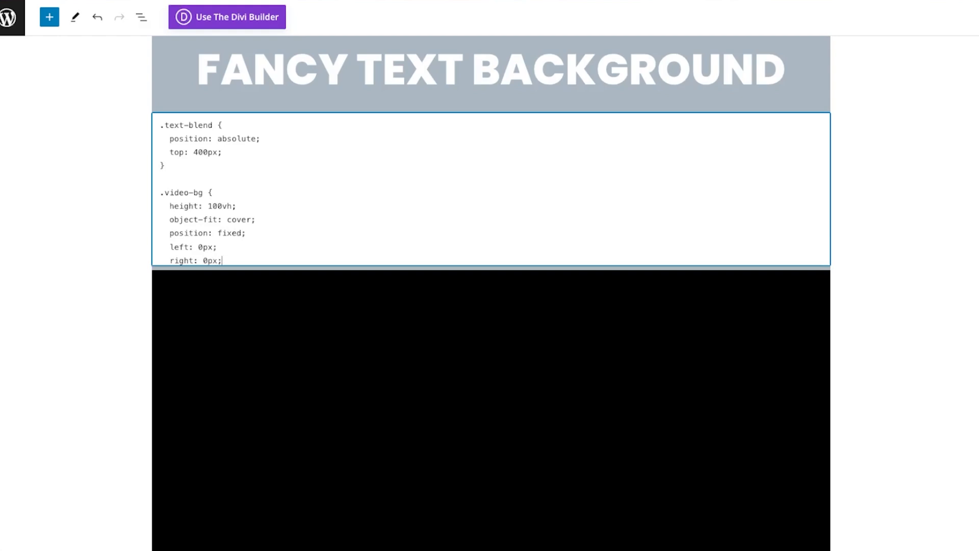
- Add top: 0px; and bottom: 0px; to the .video-bg rule and start a new line
text(m)
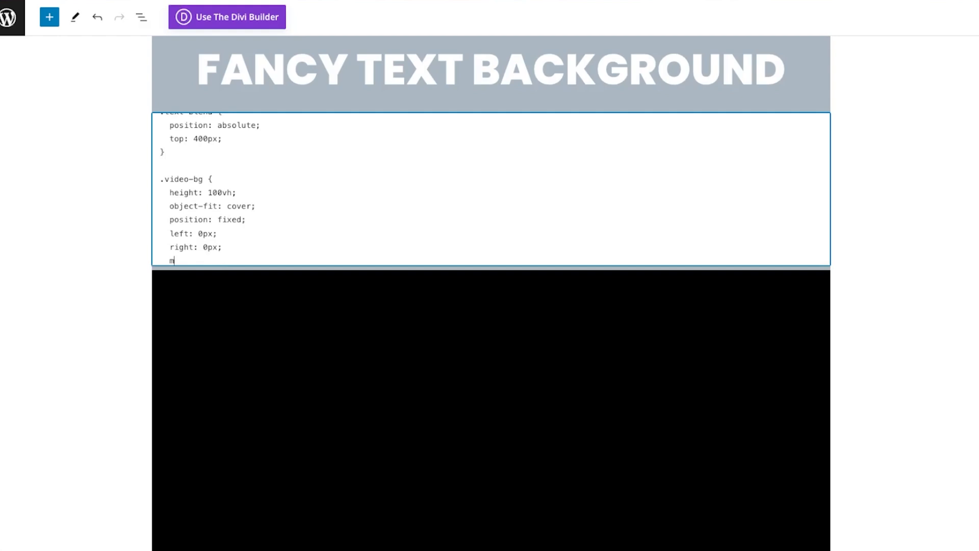
text(op:)
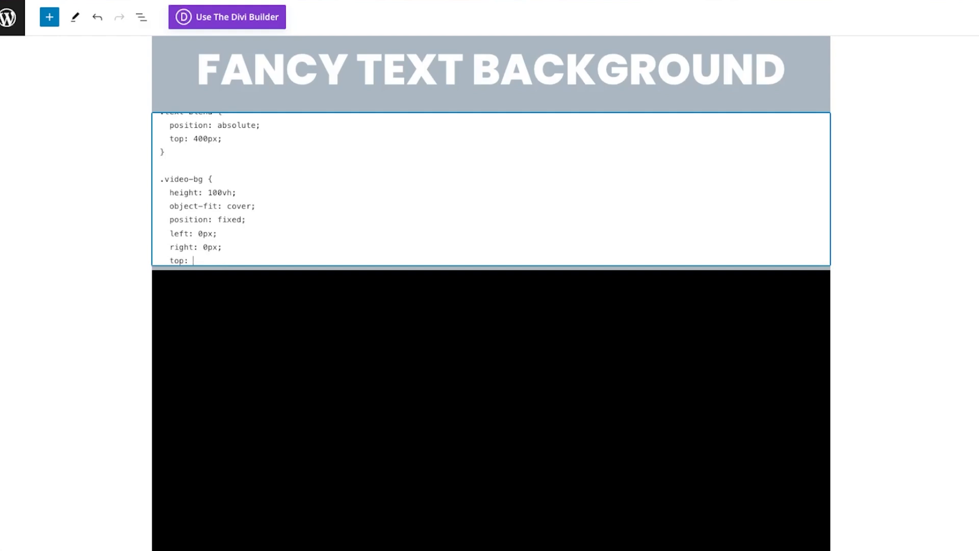
text(0px;)
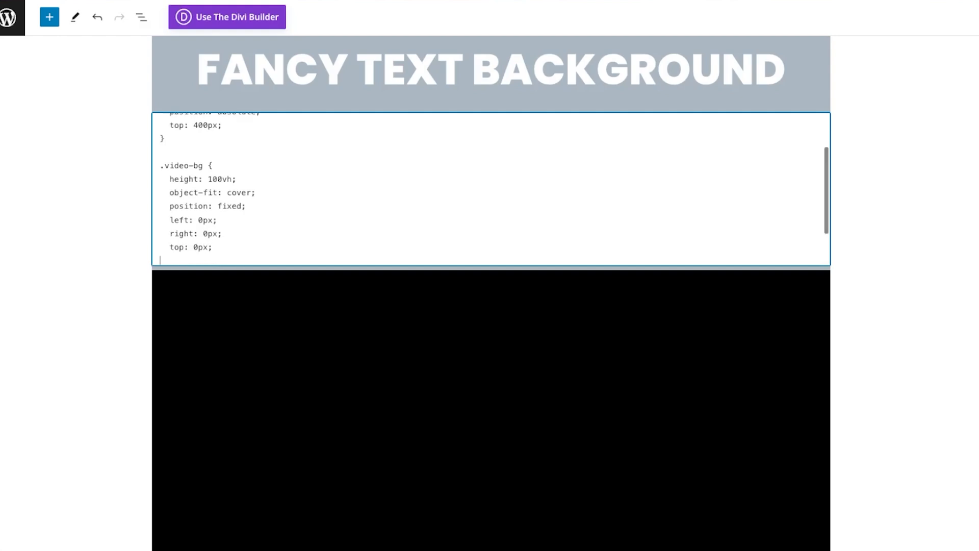
text(bttom)
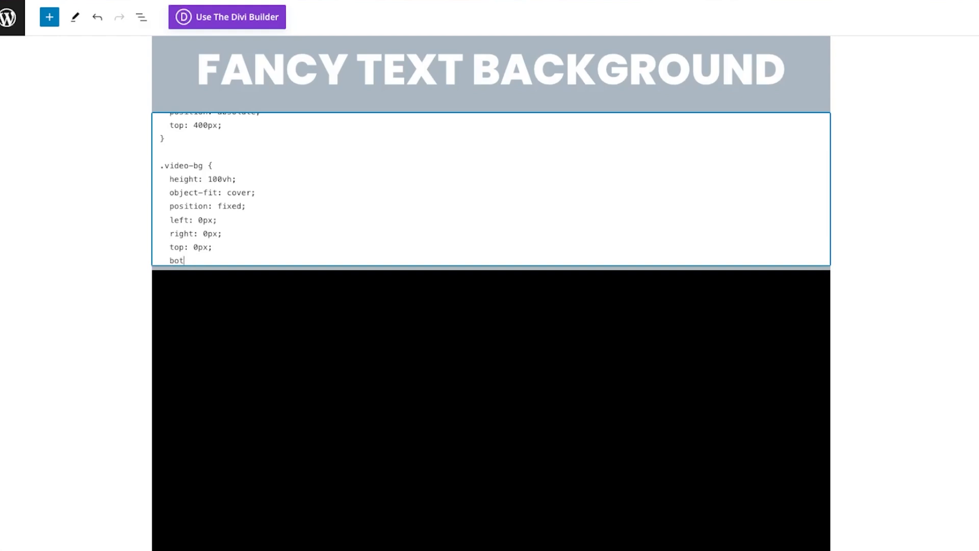
text(tom:)
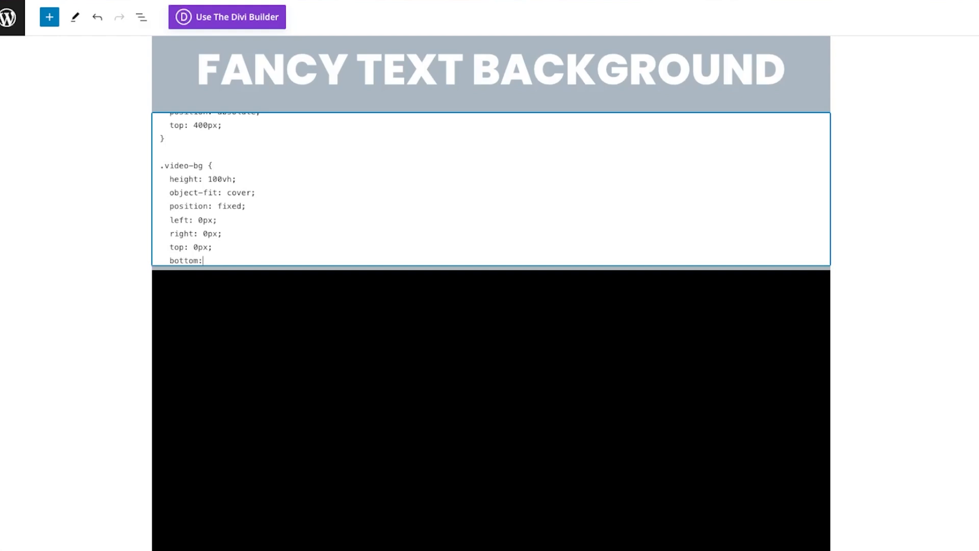
text(0px;)
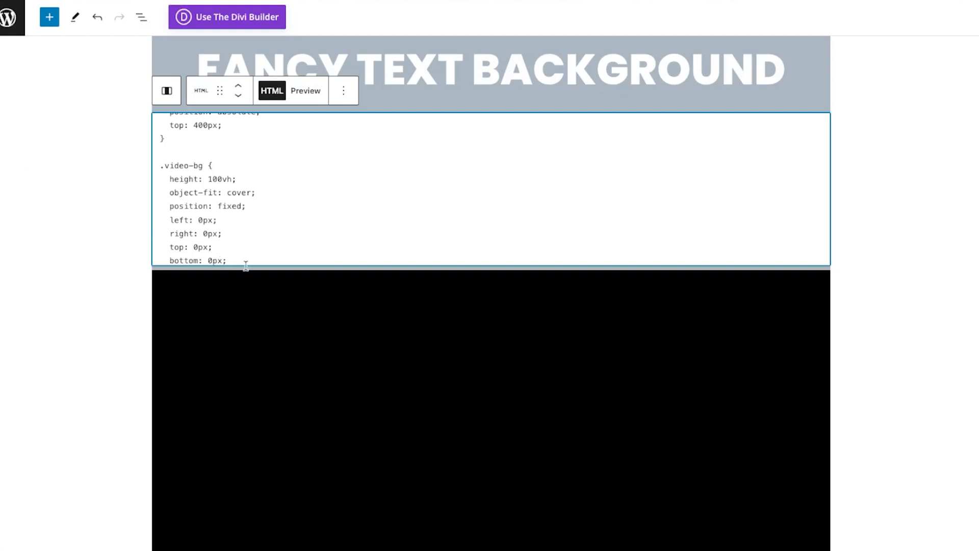
scroll(down, 3)
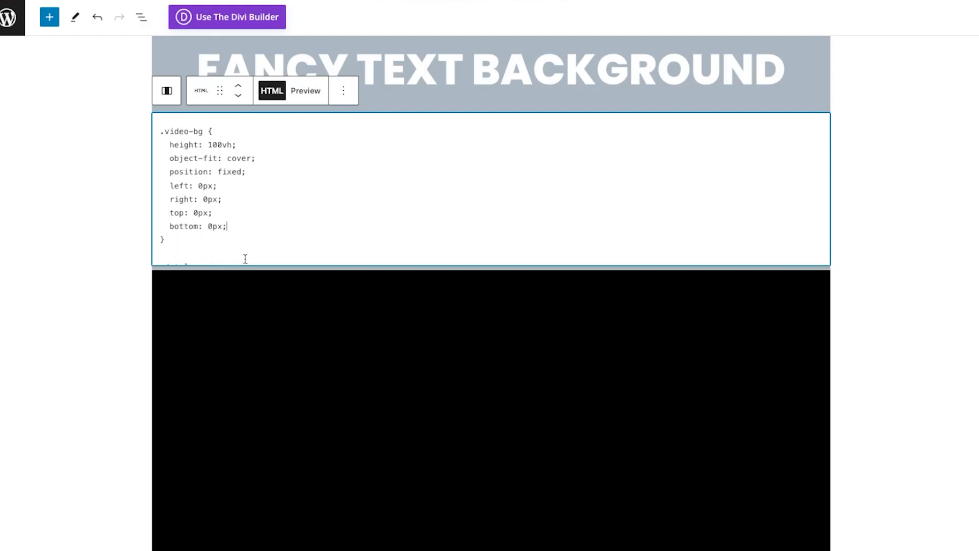
key(Enter)
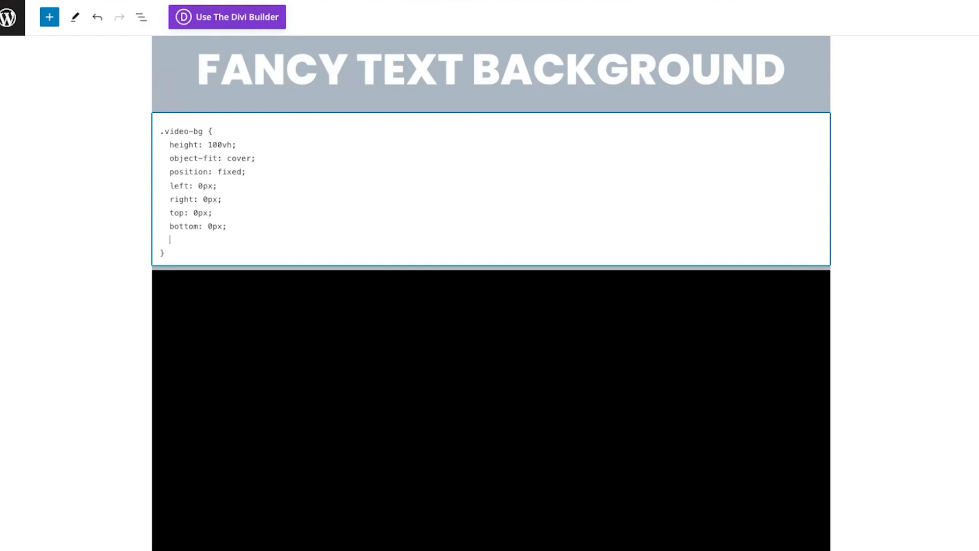
- End the .video-bg rule with z-index: -1; so the video sits behind the content
text(z-)
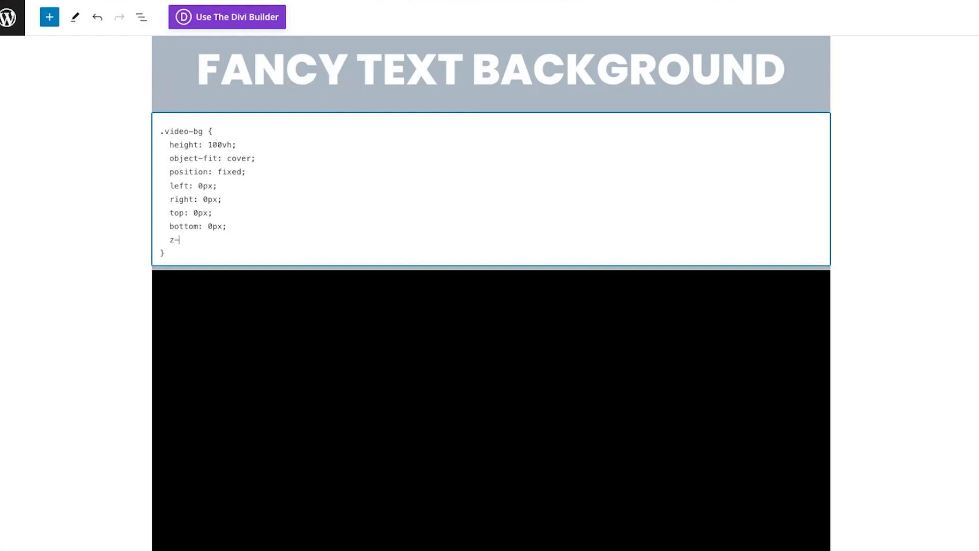
text(index: -1)
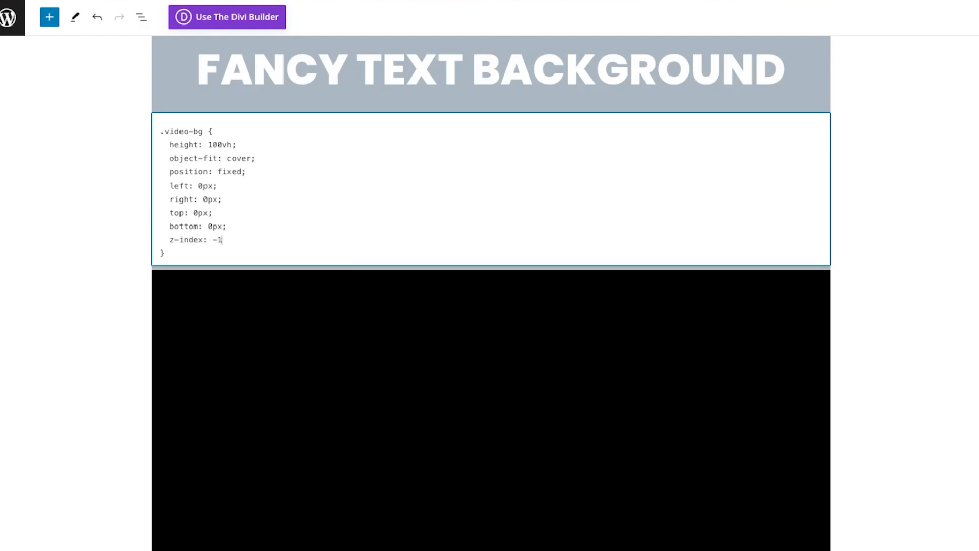
text(;)
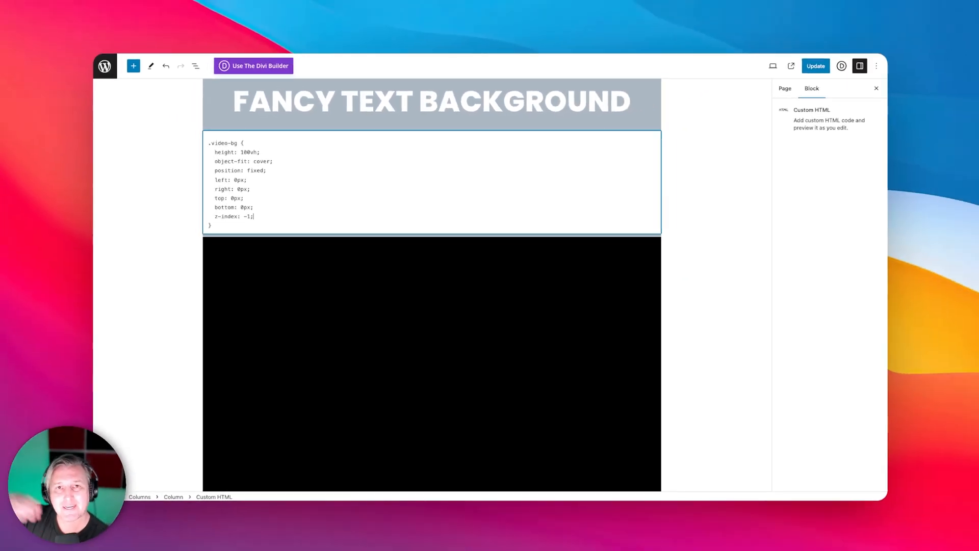
- Update the page, check the full-screen video background live, then return to the editor
click(815, 66)
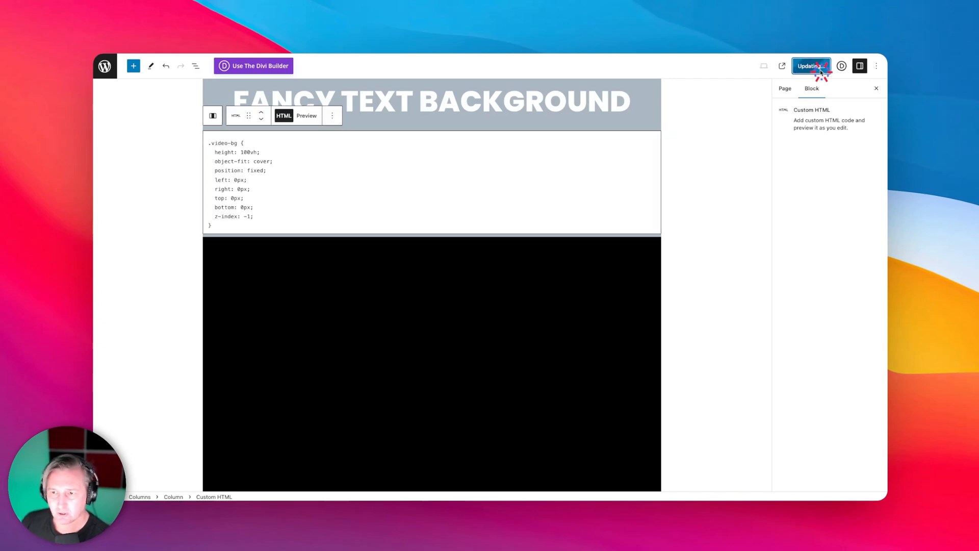
click(812, 65)
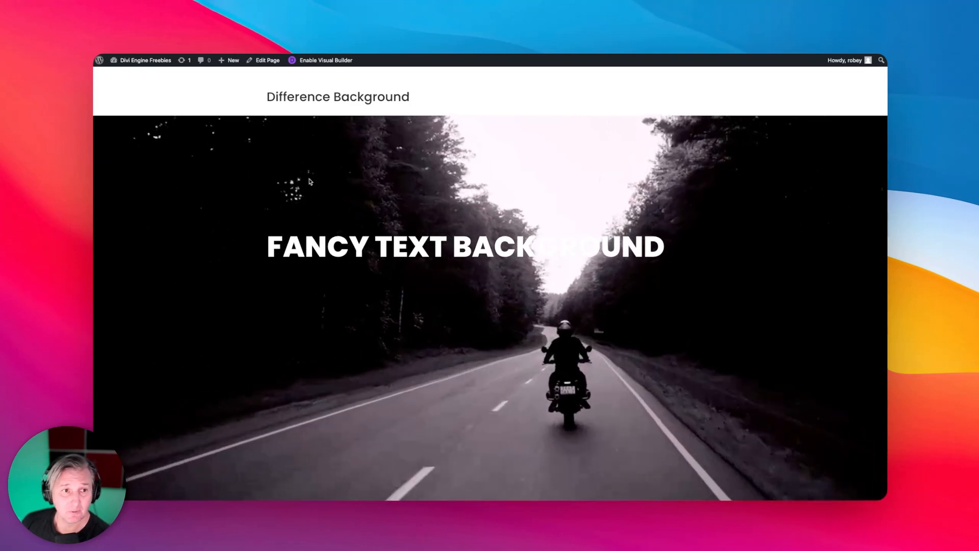
click(266, 59)
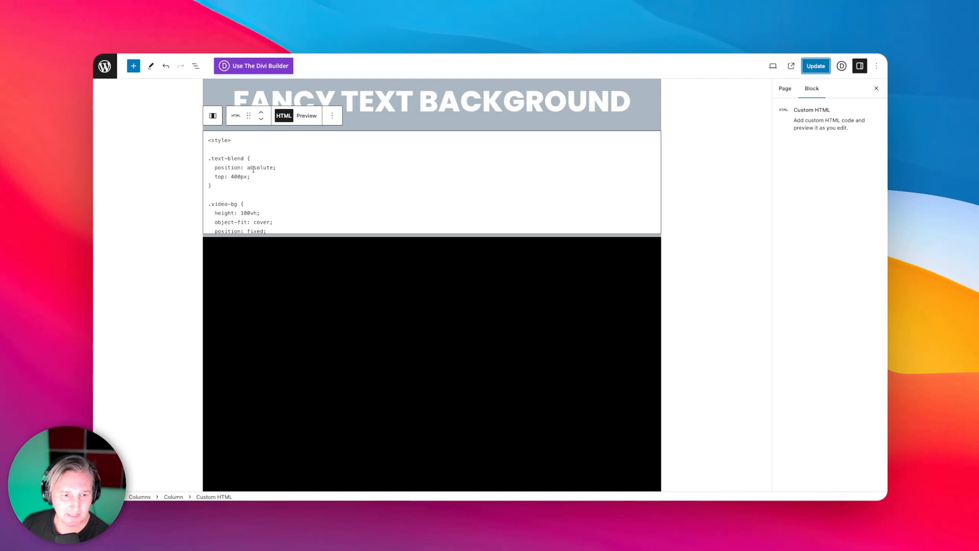
- Add mix-blend-mode: difference; on a new line after top: 400px in the .text-blend rule
click(250, 176)
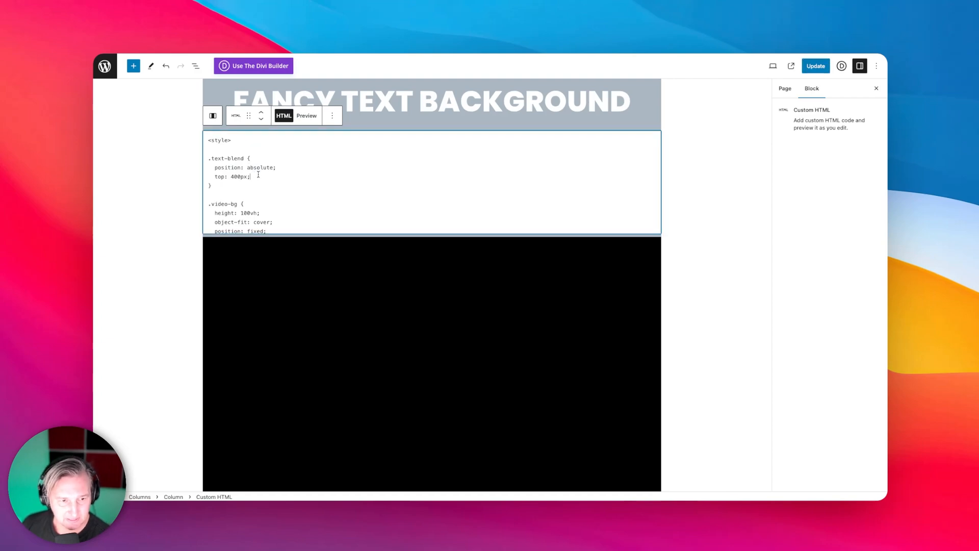
key(Enter)
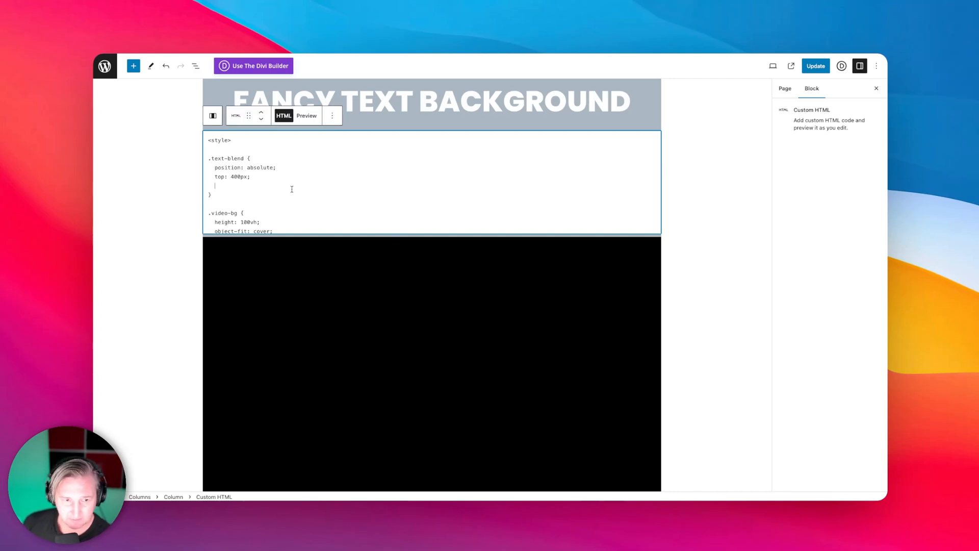
text(mi)
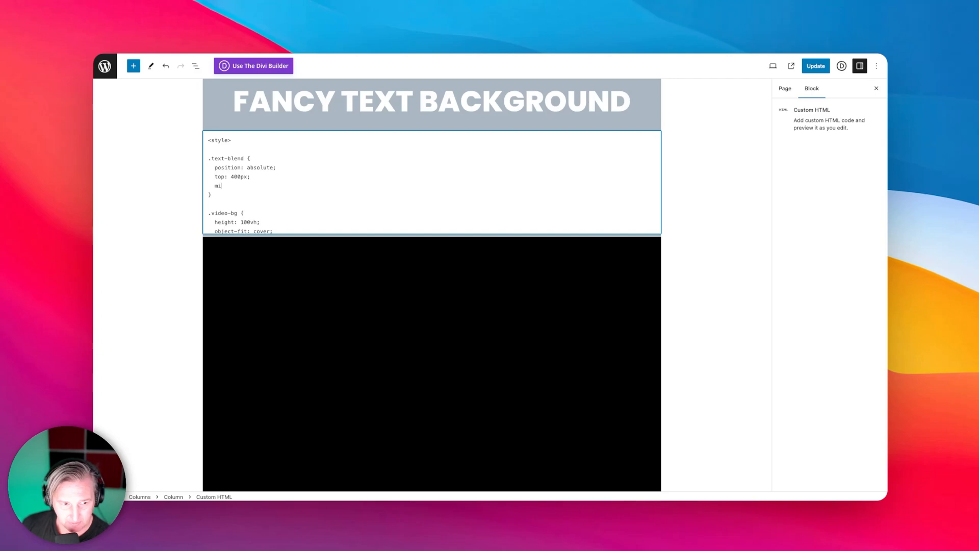
text(x-blend)
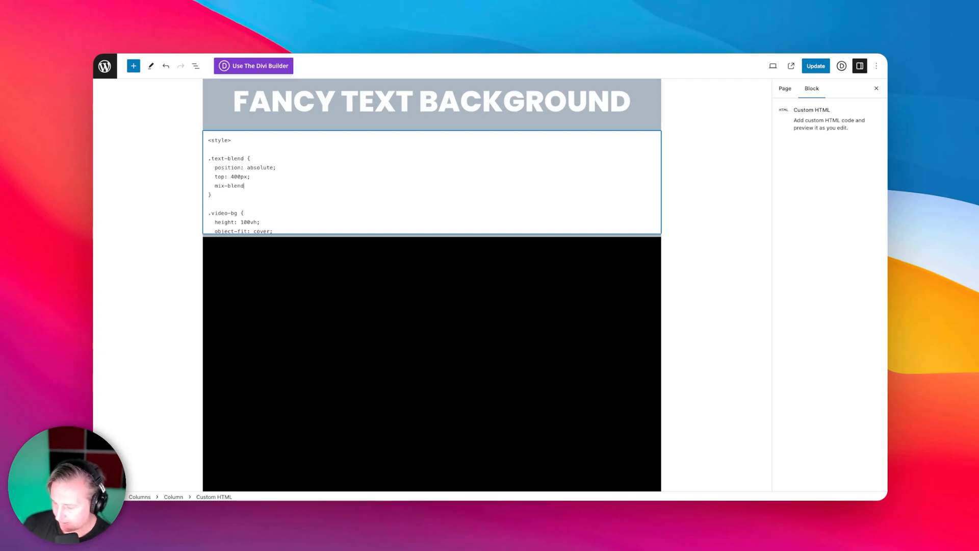
text(-mode:)
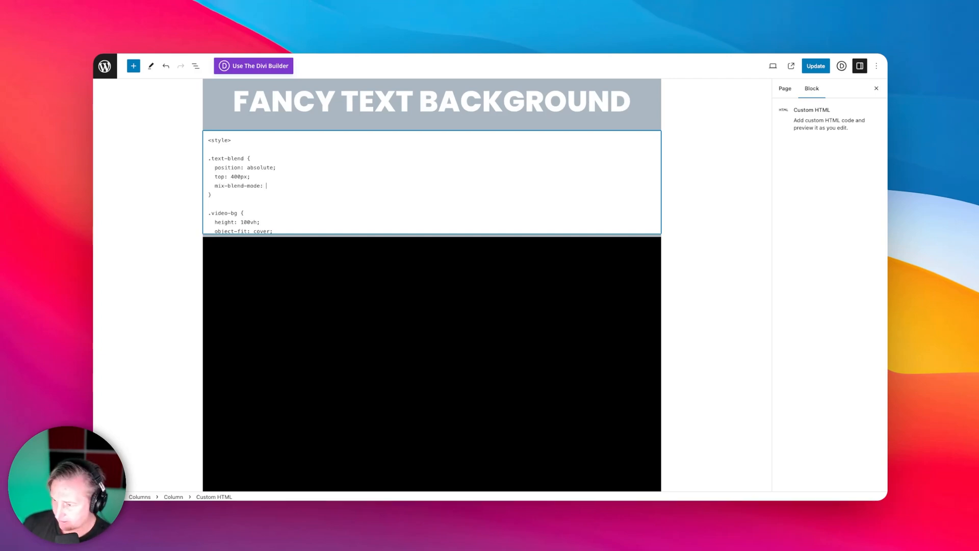
text(difference)
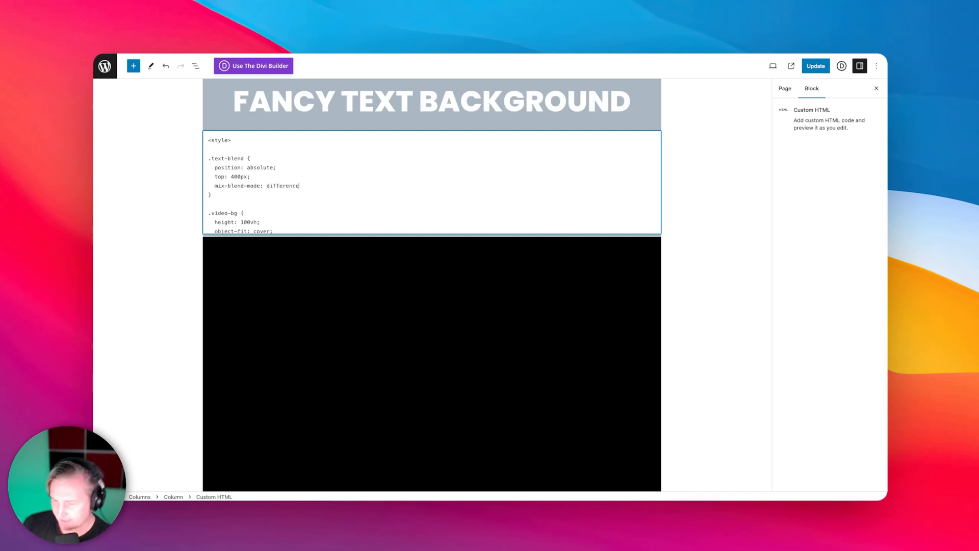
text(;)
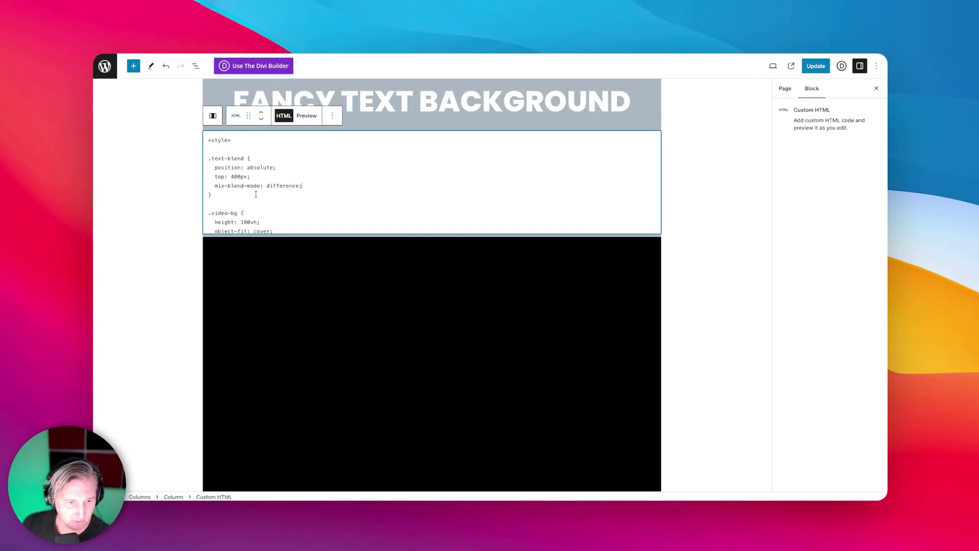